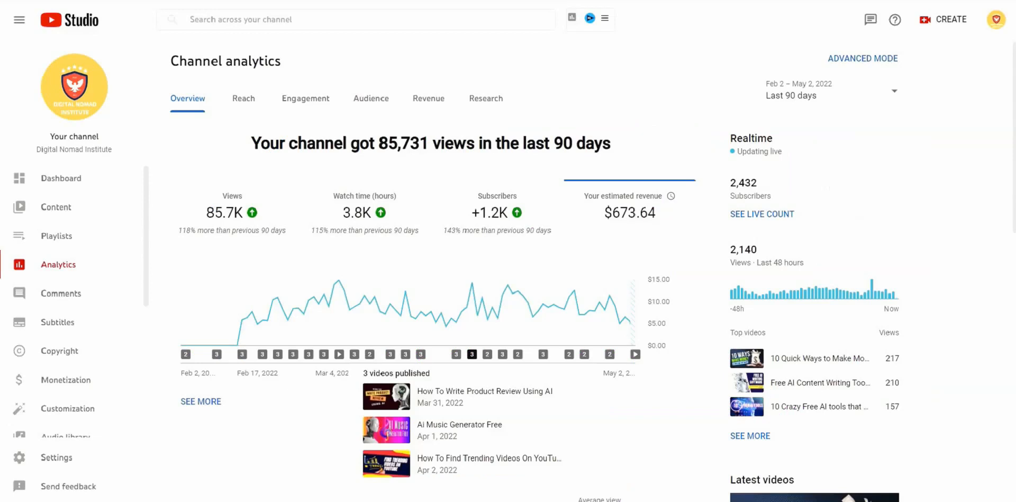
Step: Open the 'Karma Versus Meditation' post from the directory homepage and scroll through the article
click(832, 91)
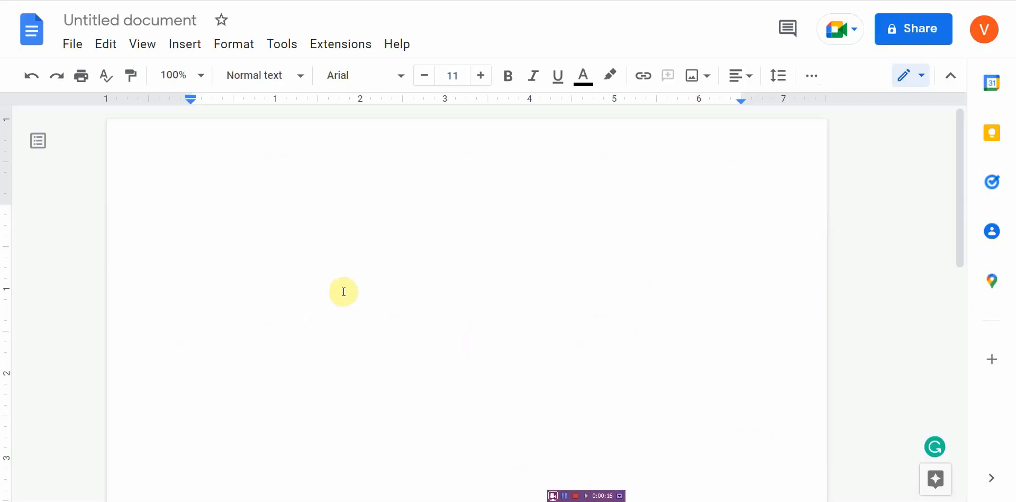
mouse_move(318, 245)
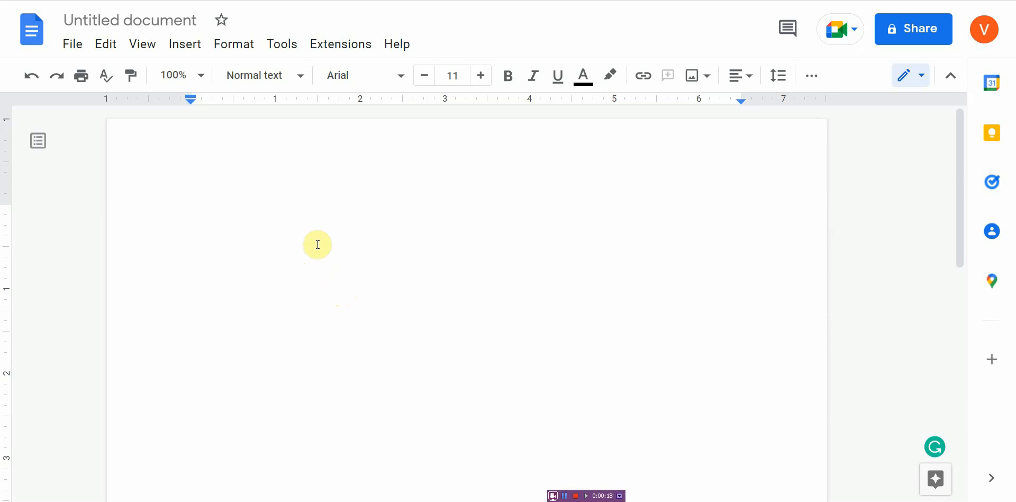
mouse_move(322, 233)
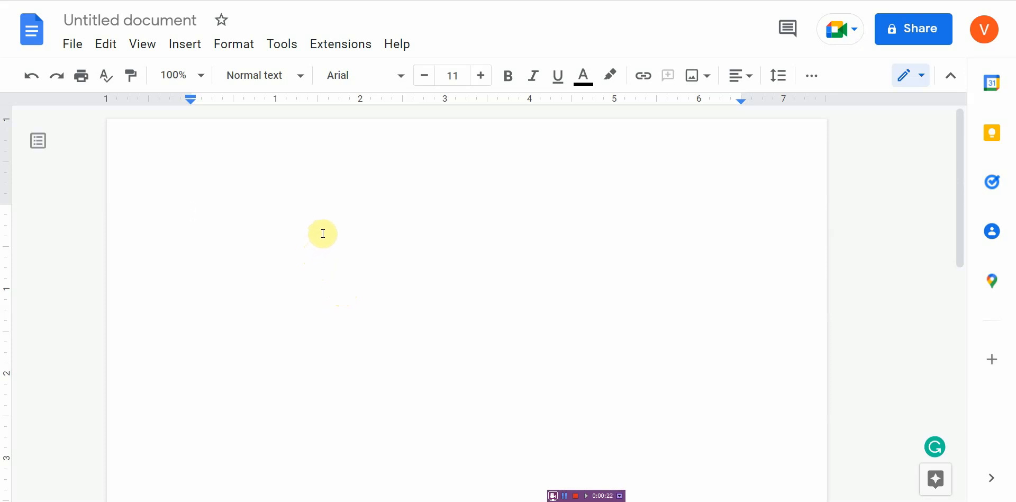
mouse_move(706, 129)
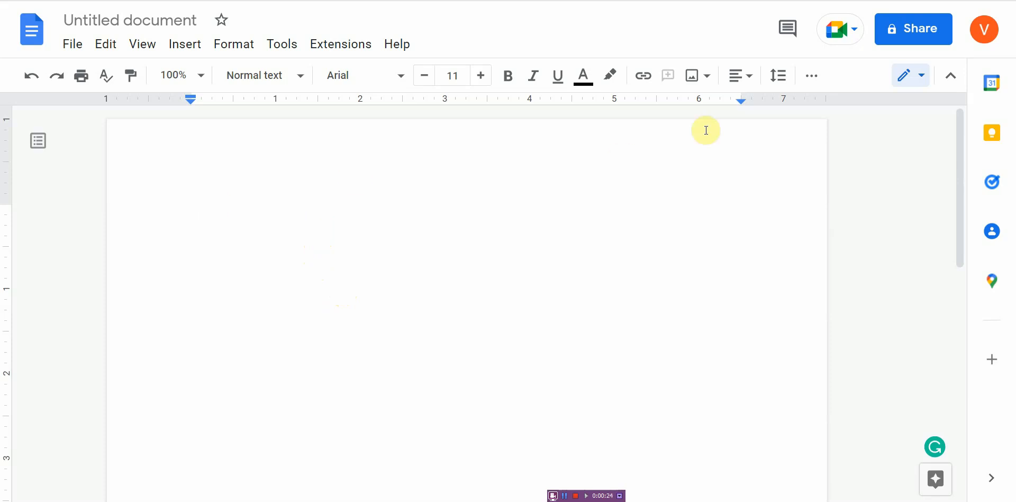
mouse_move(279, 143)
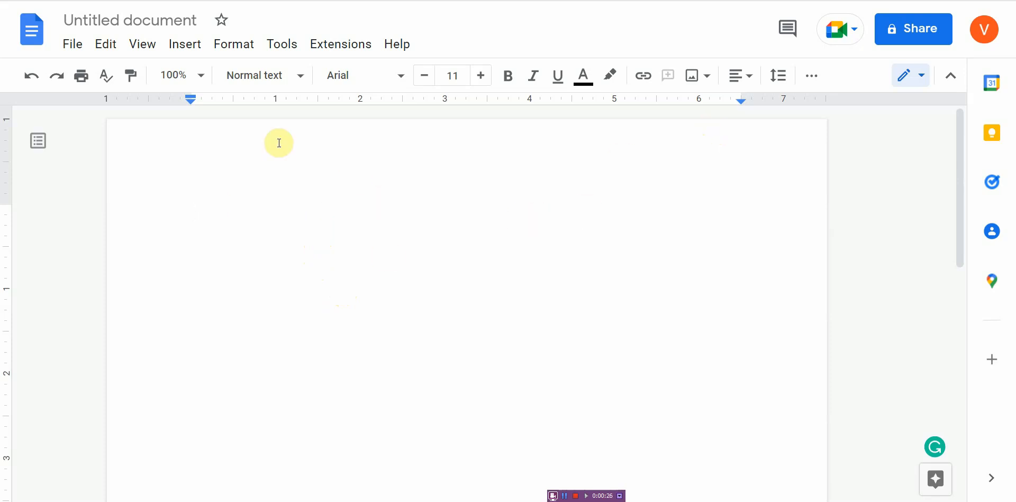
mouse_move(463, 276)
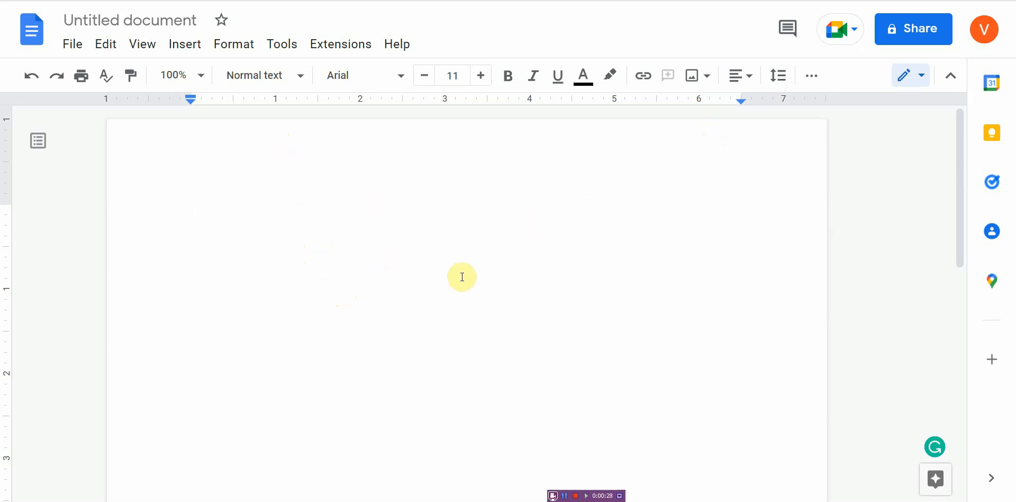
mouse_move(461, 276)
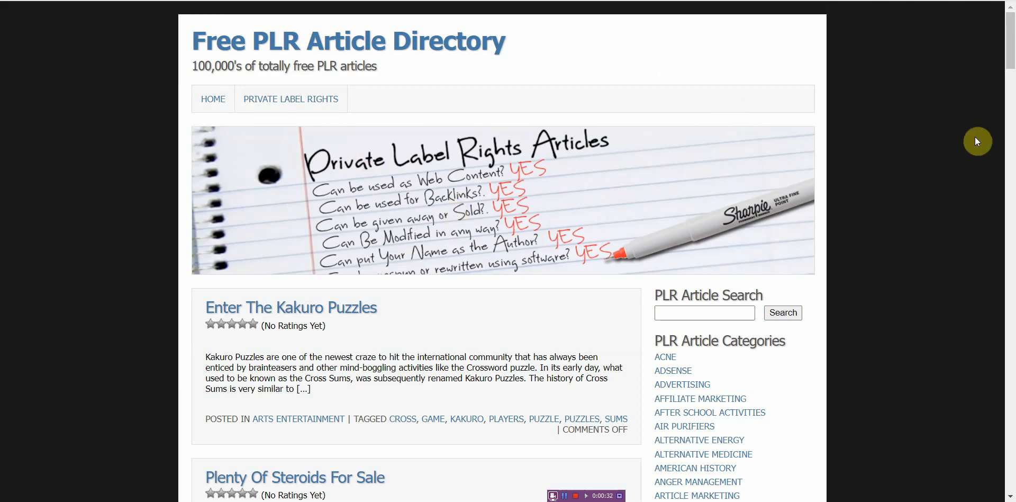
scroll(down, 3)
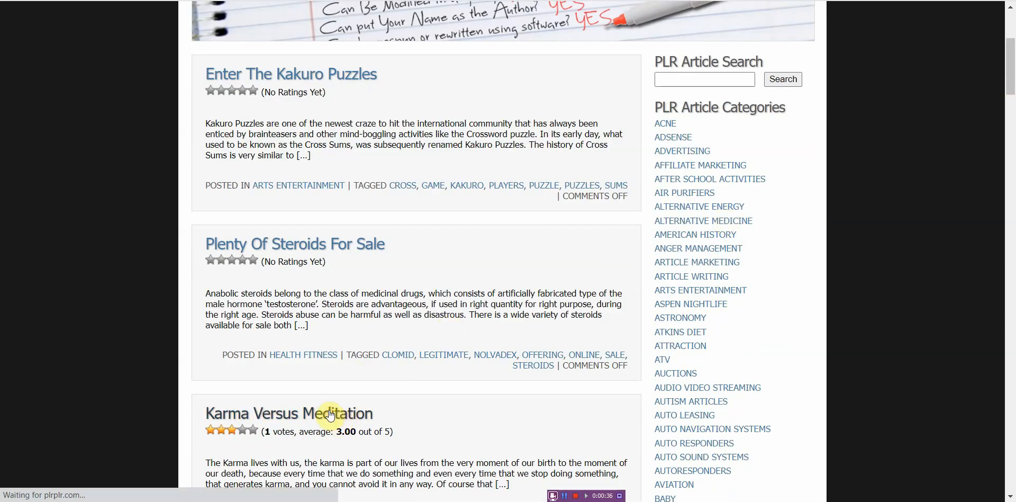
click(289, 413)
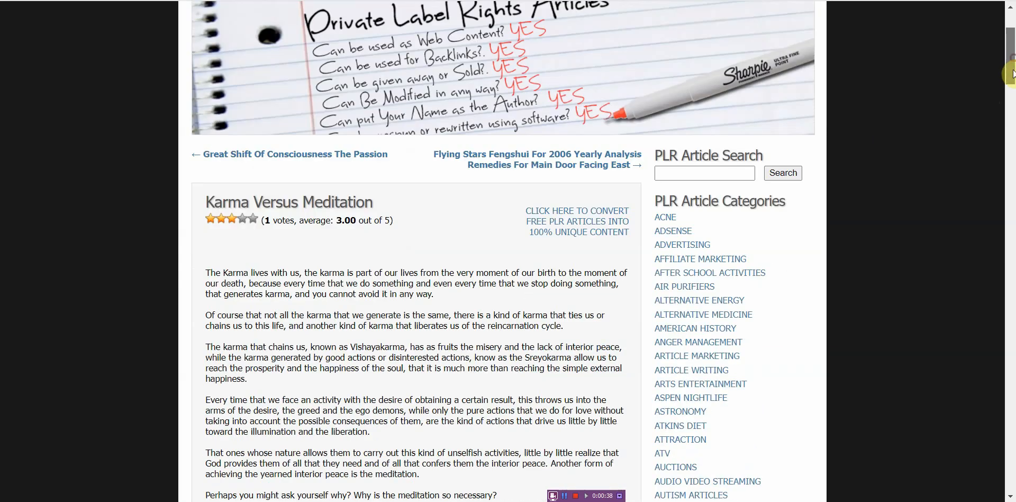
scroll(down, 3)
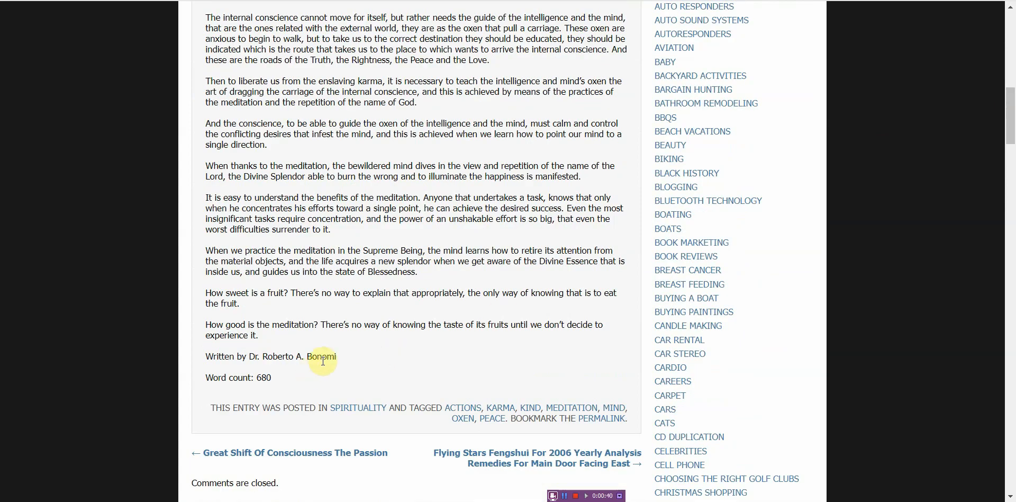
scroll(up, 3)
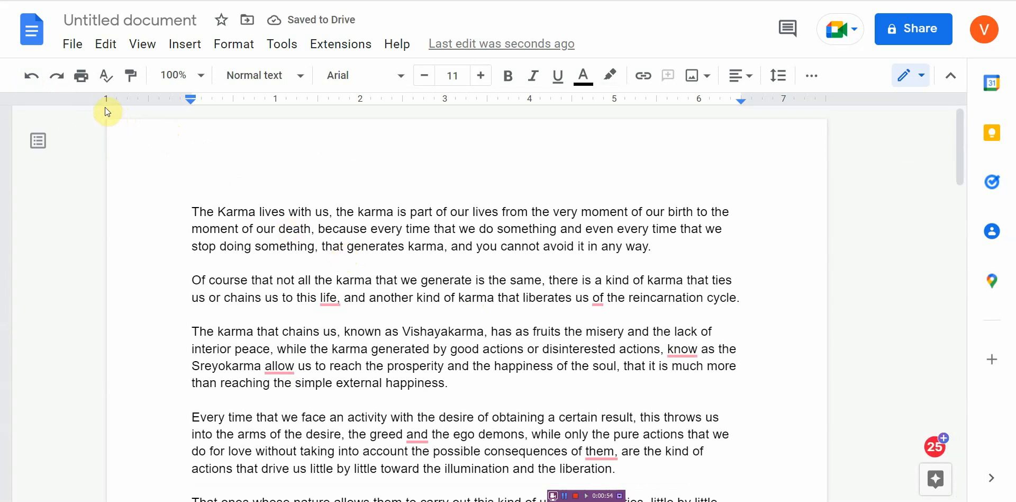
mouse_move(105, 76)
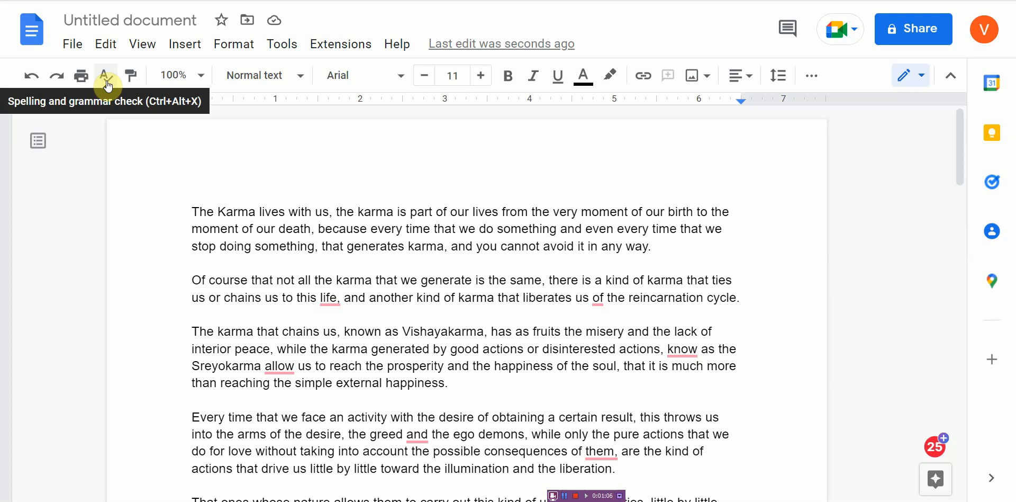
Step: Run the spelling and grammar check, ignore 'The Karma' suggestions, accept 'from the' and 'Those'
click(104, 77)
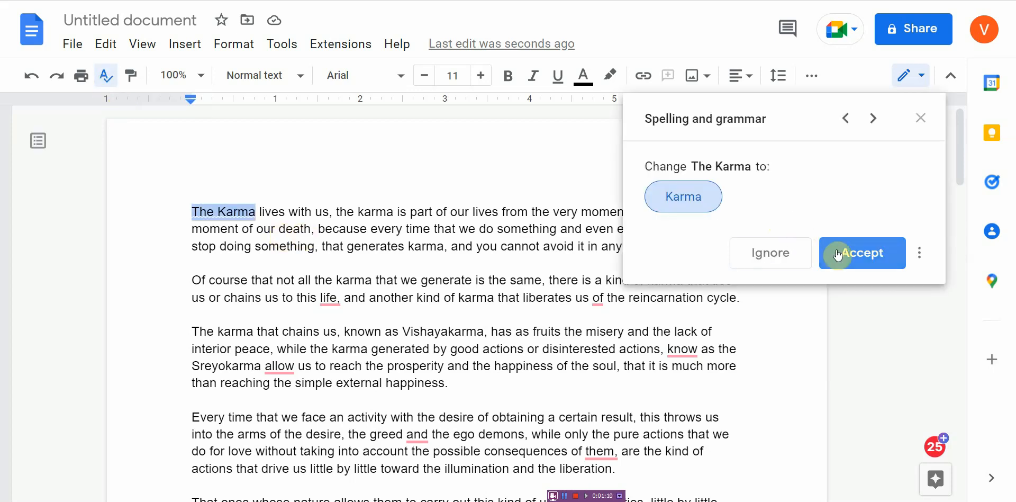
mouse_move(717, 129)
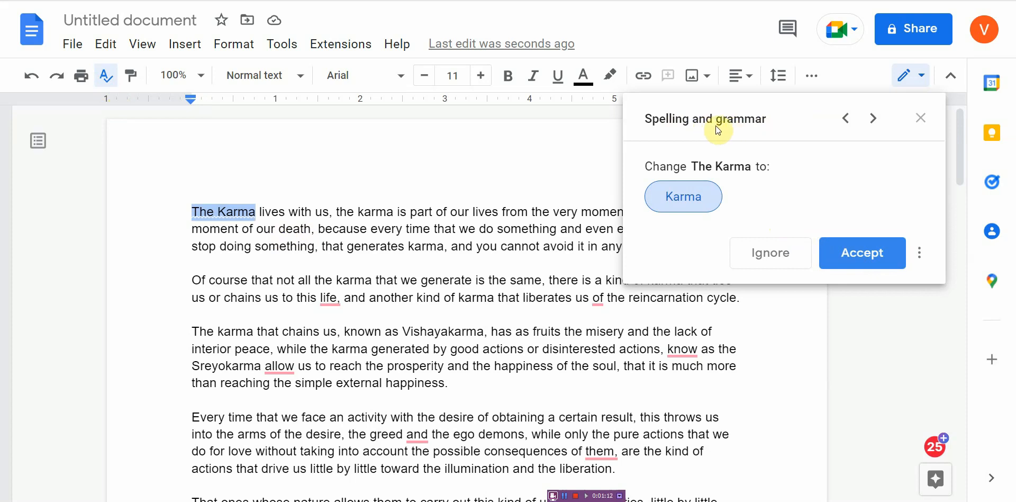
mouse_move(744, 132)
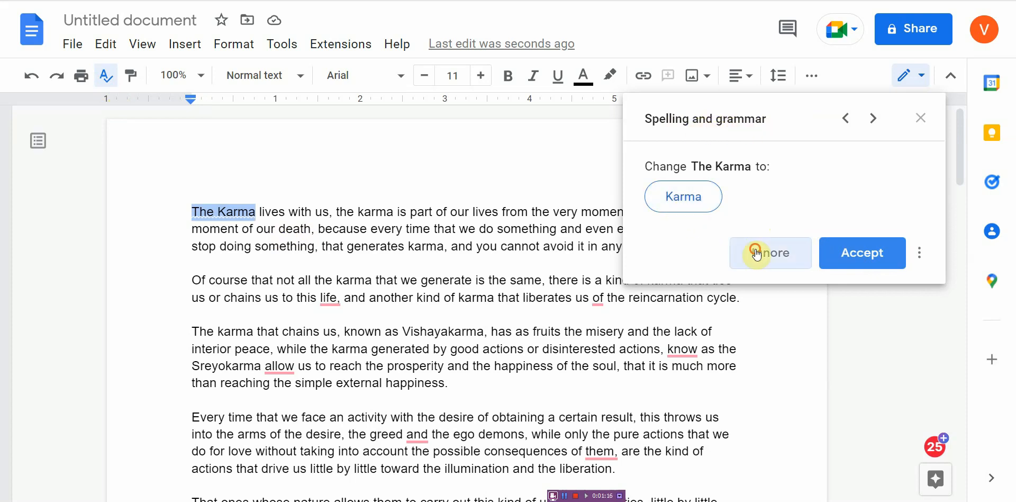
click(770, 252)
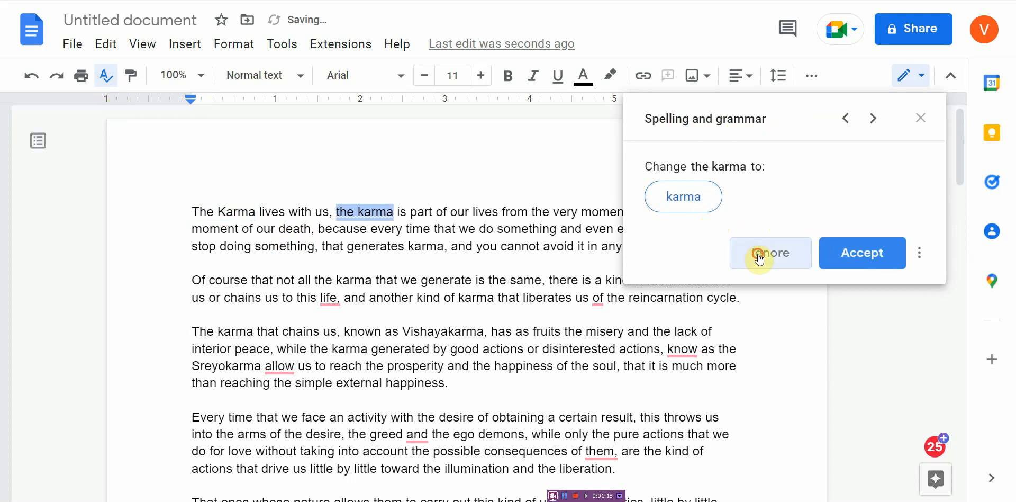
click(770, 252)
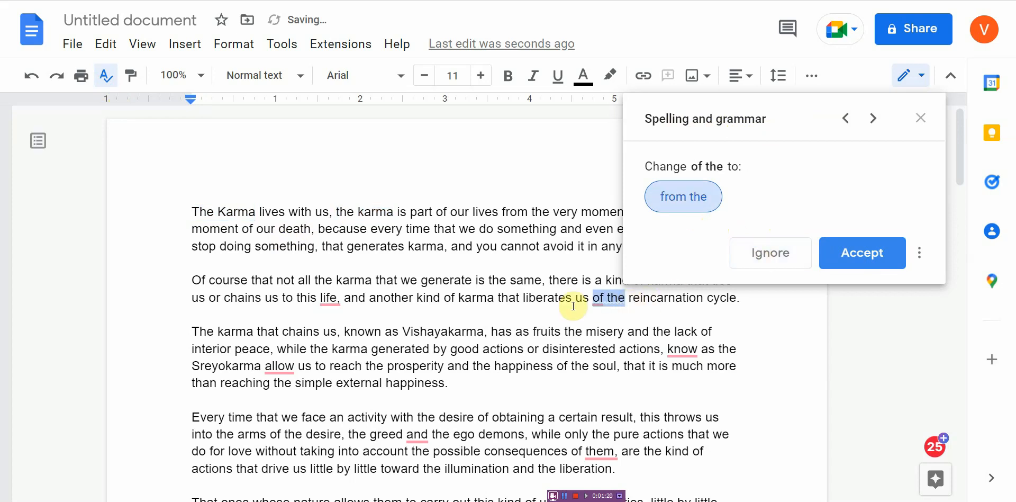
mouse_move(617, 311)
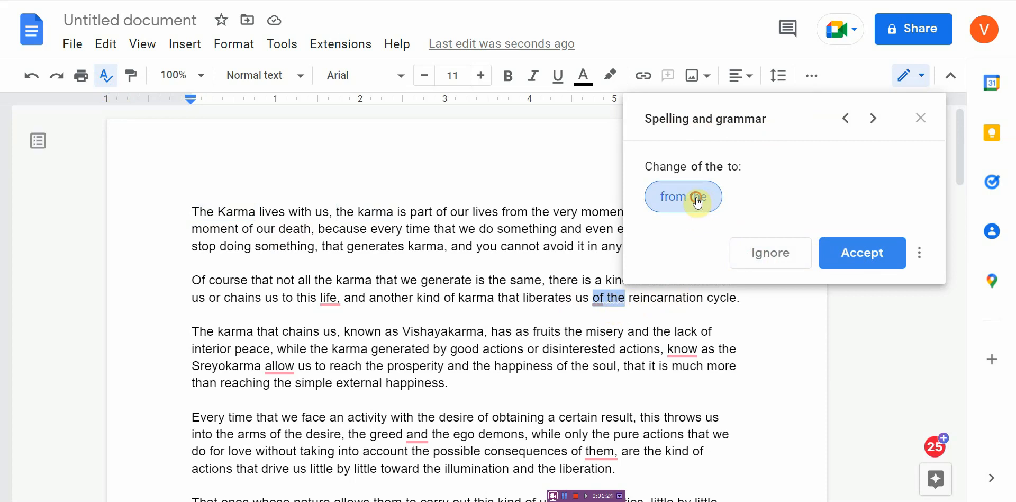
click(862, 252)
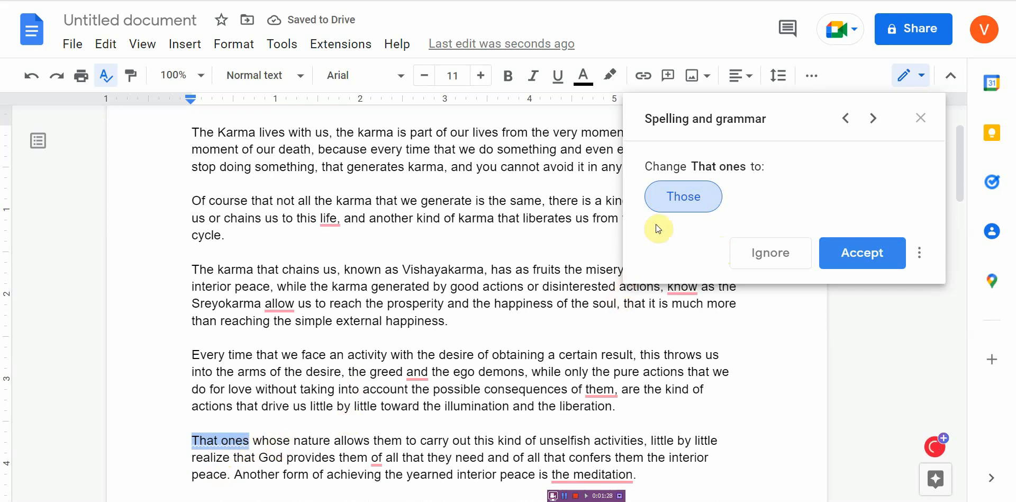
click(862, 252)
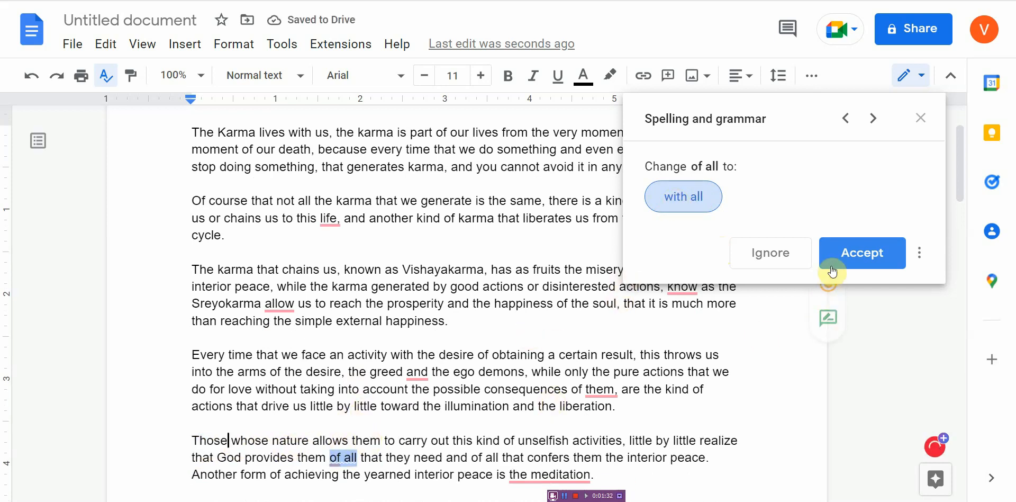
mouse_move(943, 165)
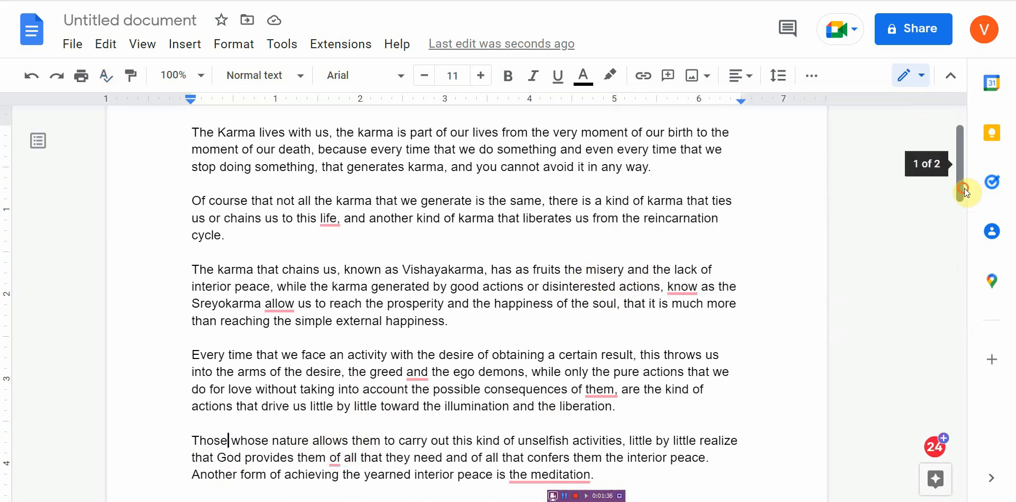
scroll(down, 3)
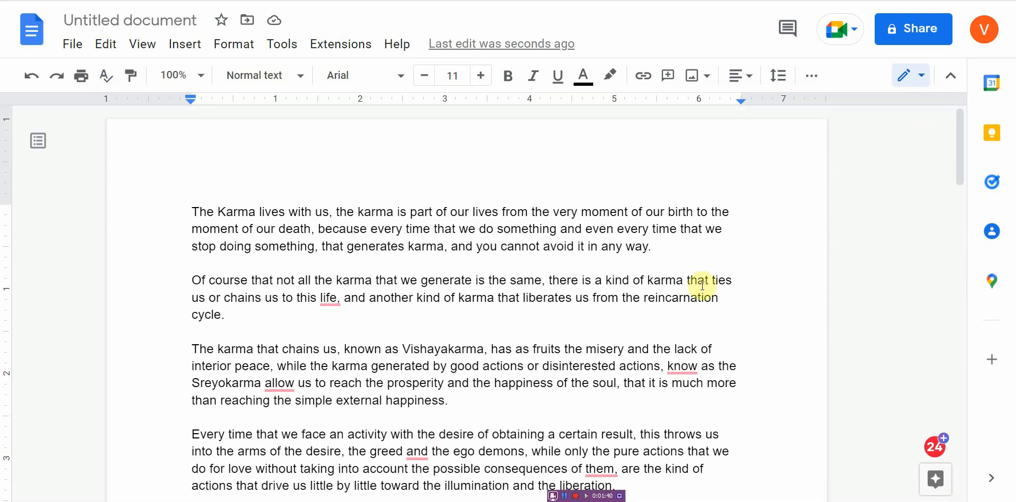
mouse_move(680, 306)
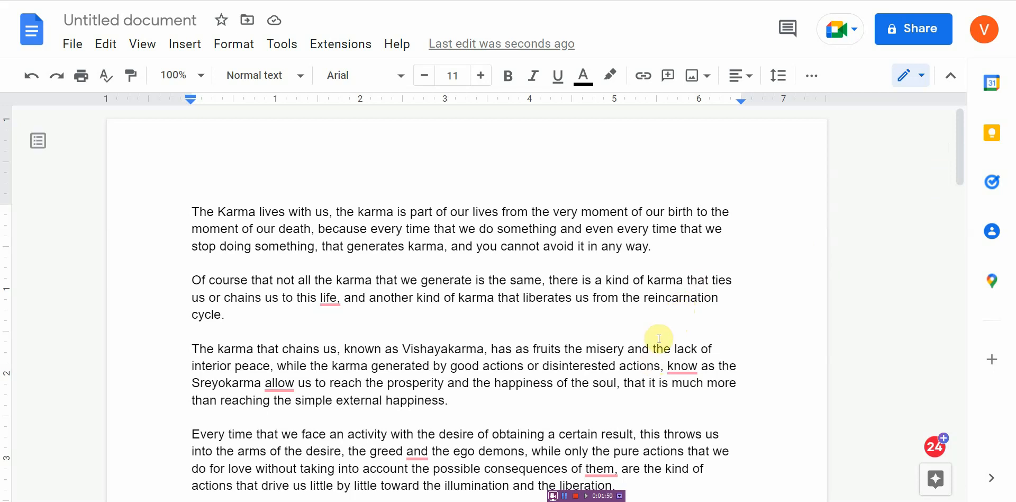
scroll(down, 3)
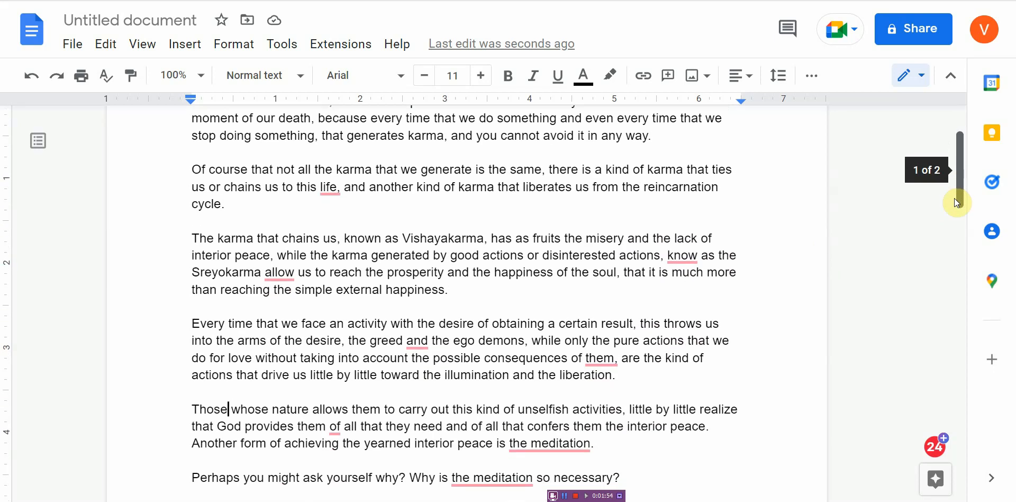
scroll(up, 3)
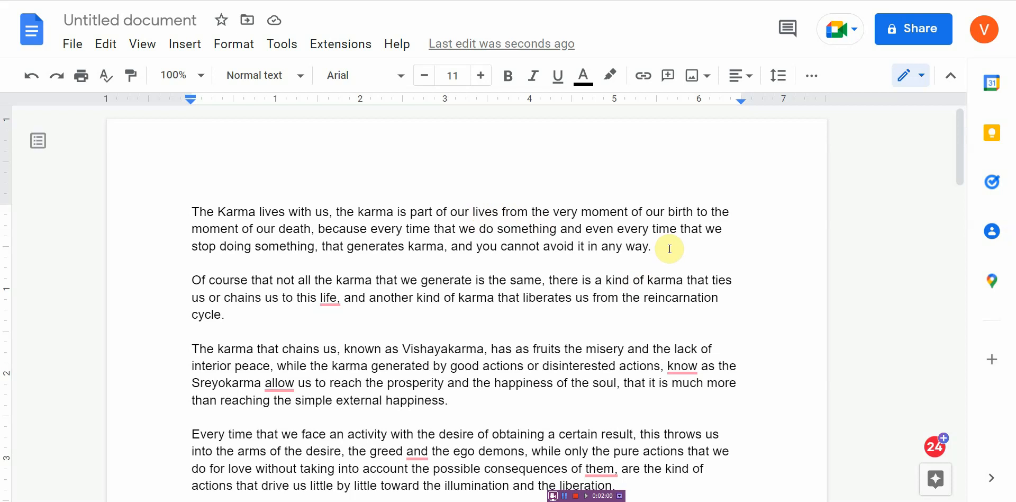
mouse_move(732, 213)
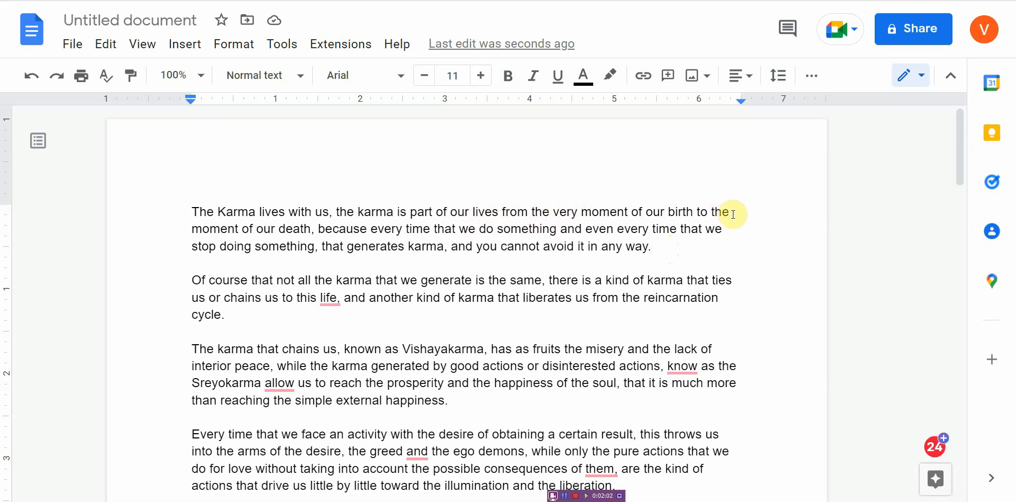
mouse_move(689, 196)
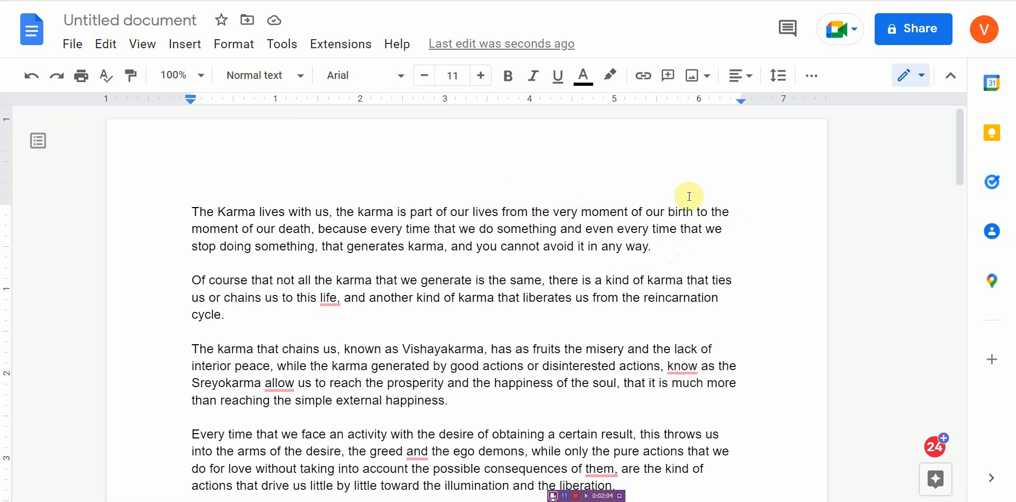
mouse_move(692, 203)
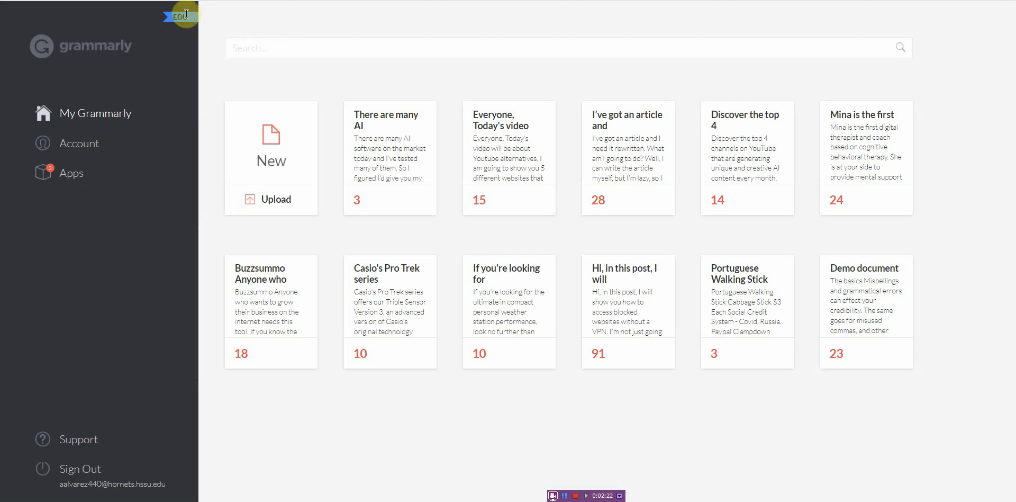
mouse_move(459, 30)
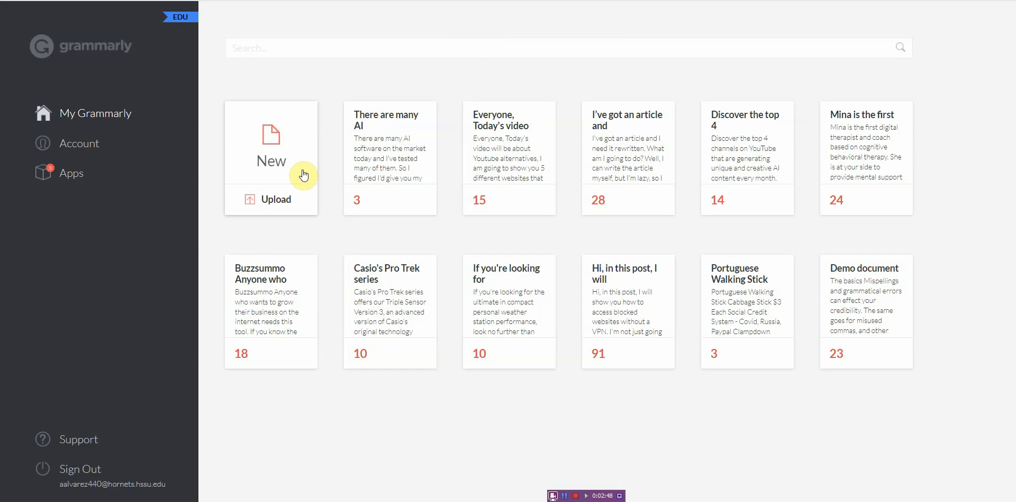
mouse_move(504, 52)
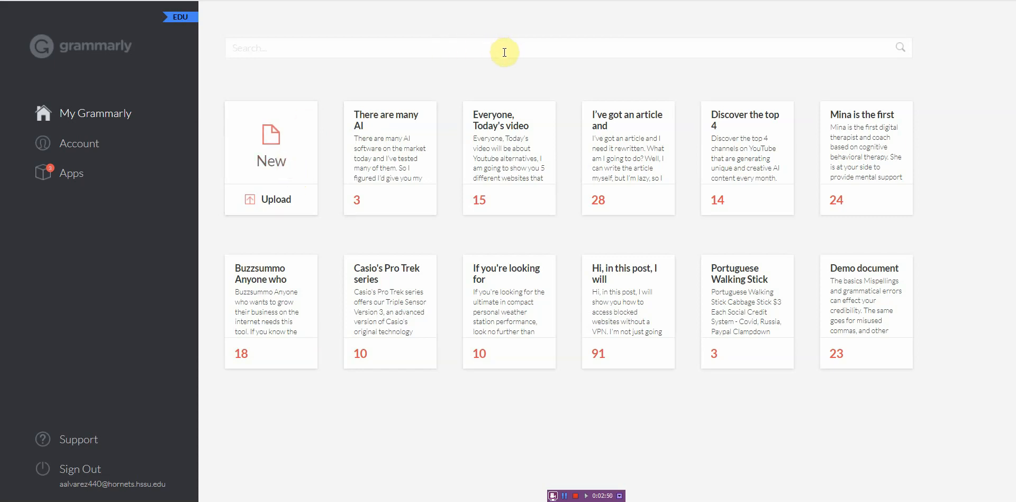
mouse_move(155, 34)
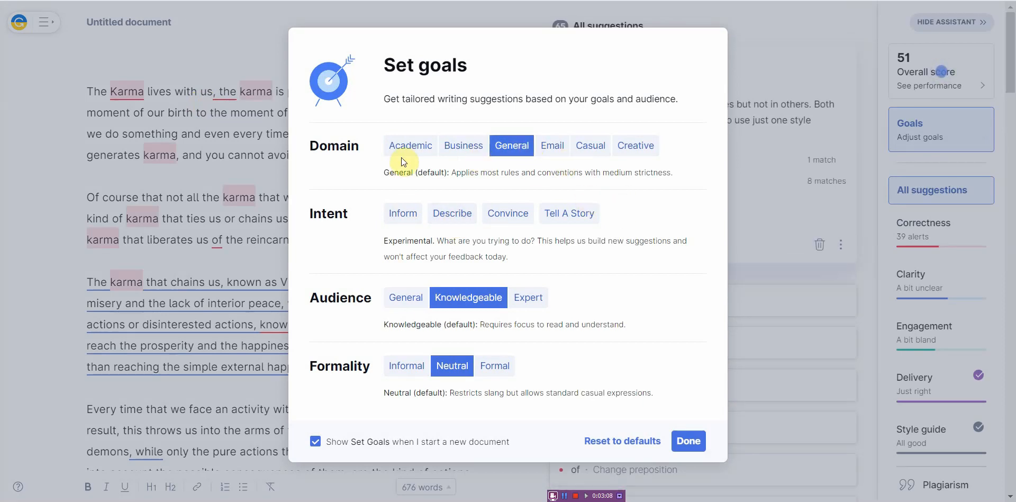
mouse_move(532, 161)
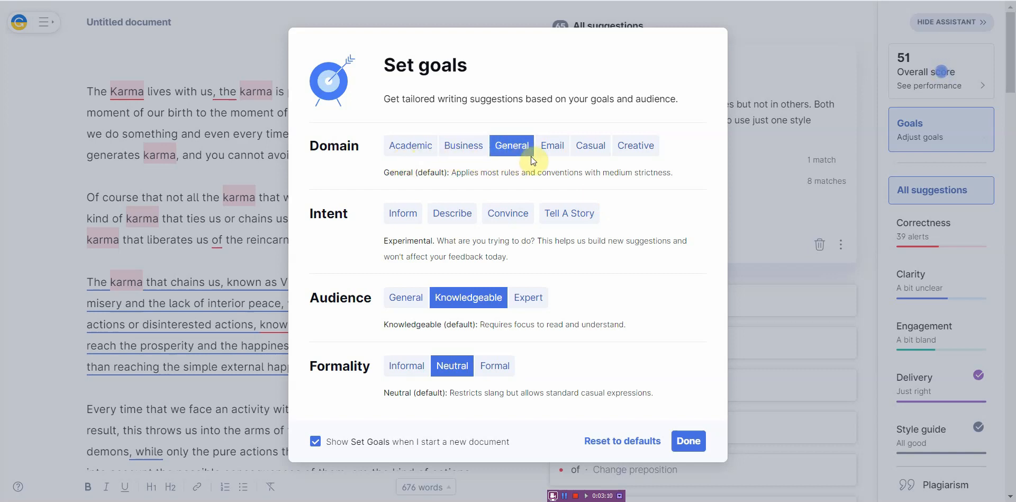
mouse_move(310, 238)
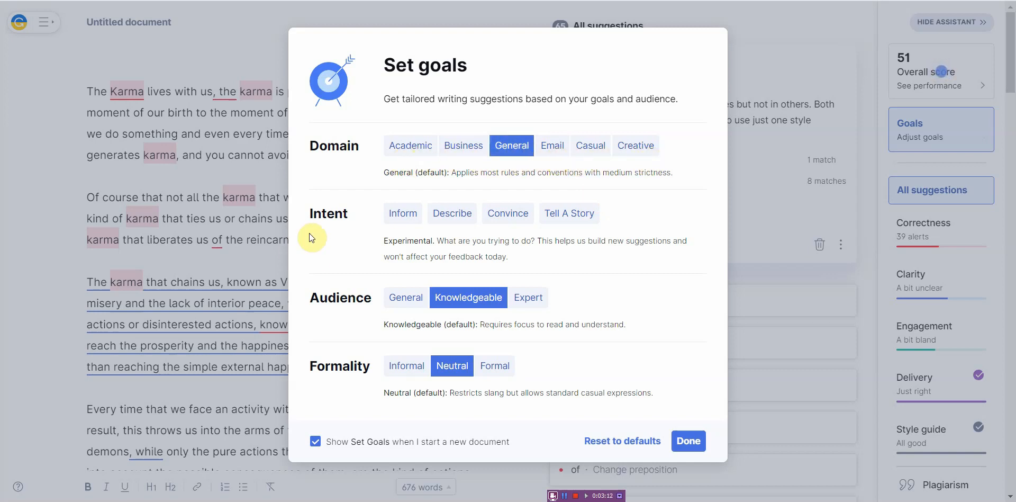
mouse_move(402, 213)
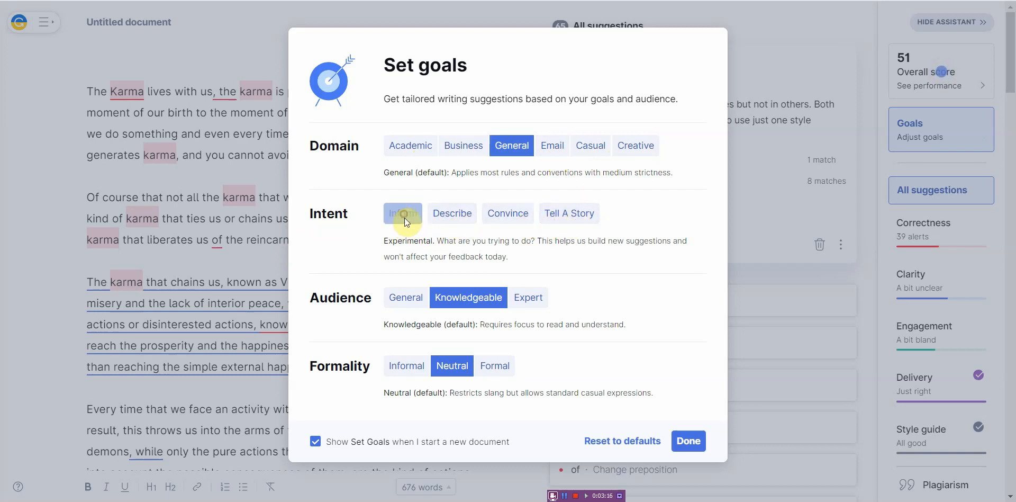
Step: Set the writing intent to Inform, keeping General, Knowledgeable and Neutral, and save the goals
click(402, 213)
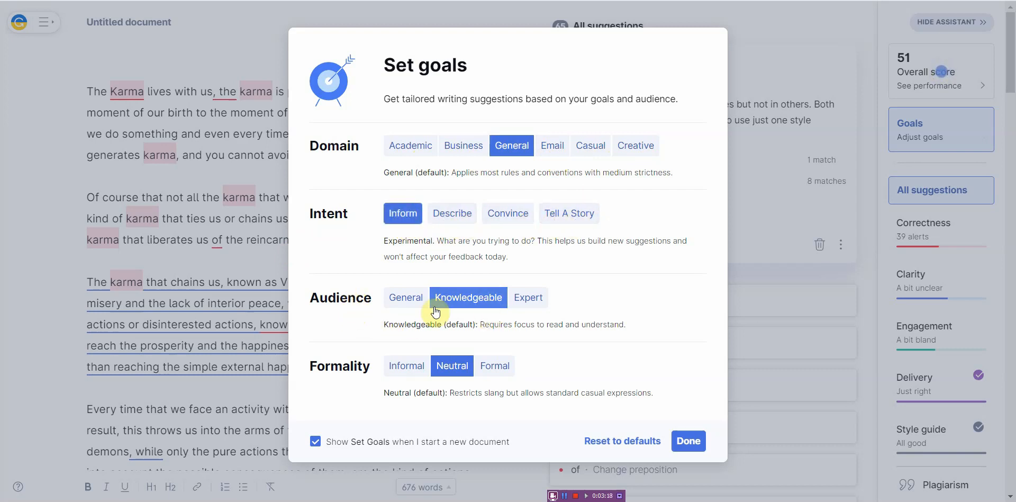
mouse_move(498, 310)
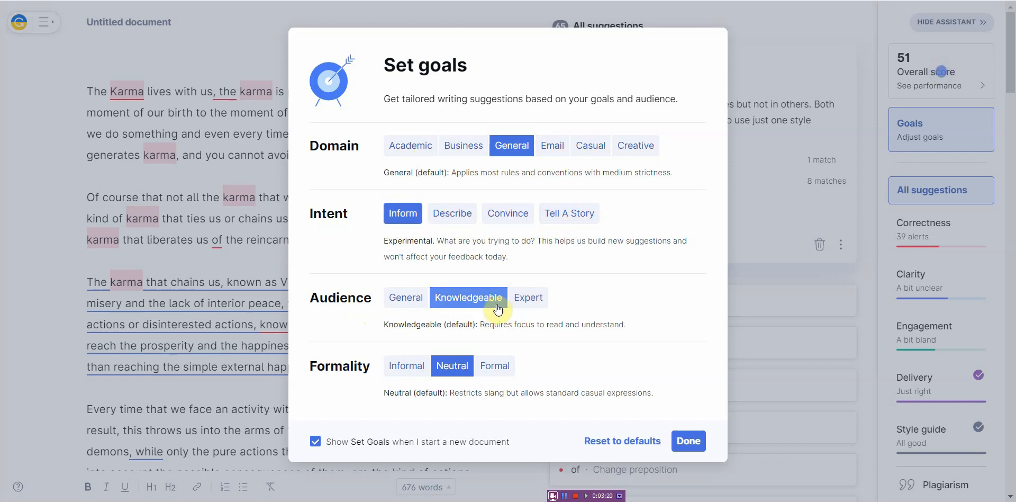
mouse_move(424, 380)
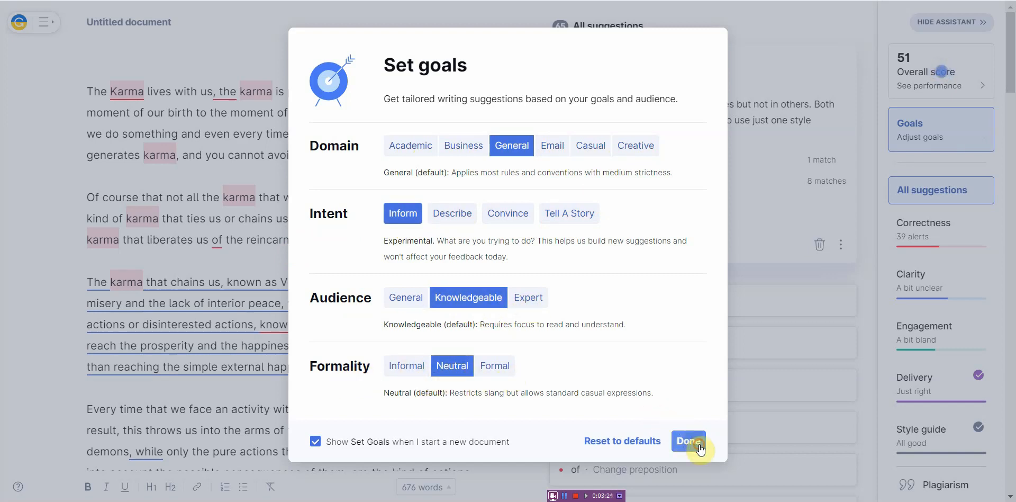
click(688, 440)
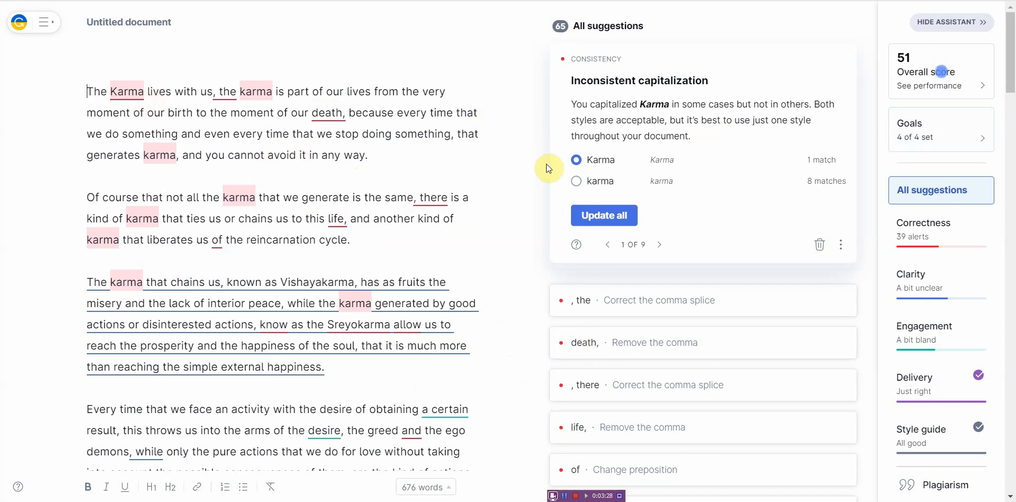
mouse_move(803, 146)
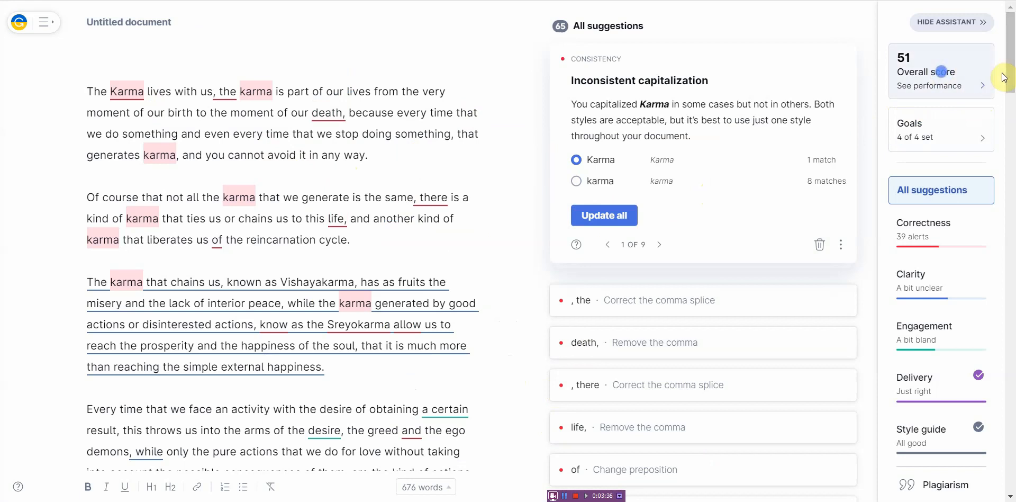
scroll(down, 3)
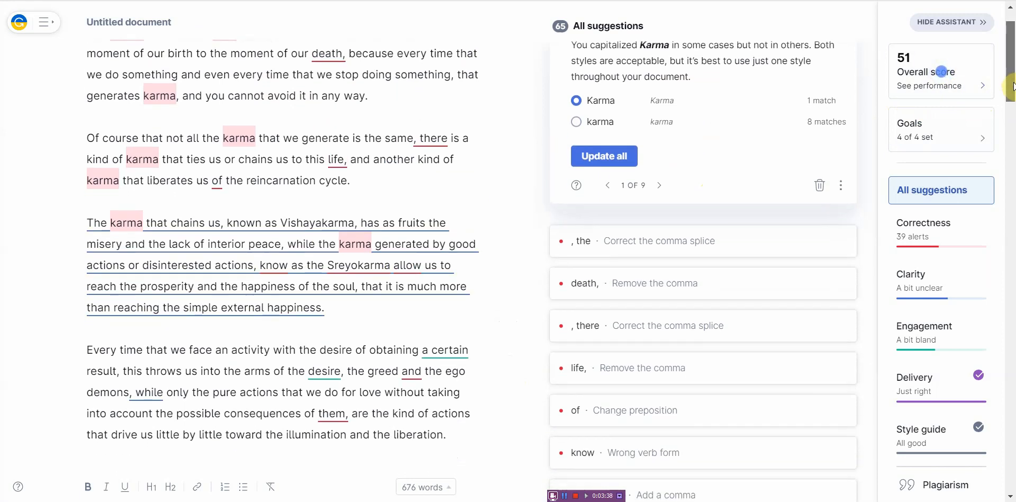
mouse_move(924, 230)
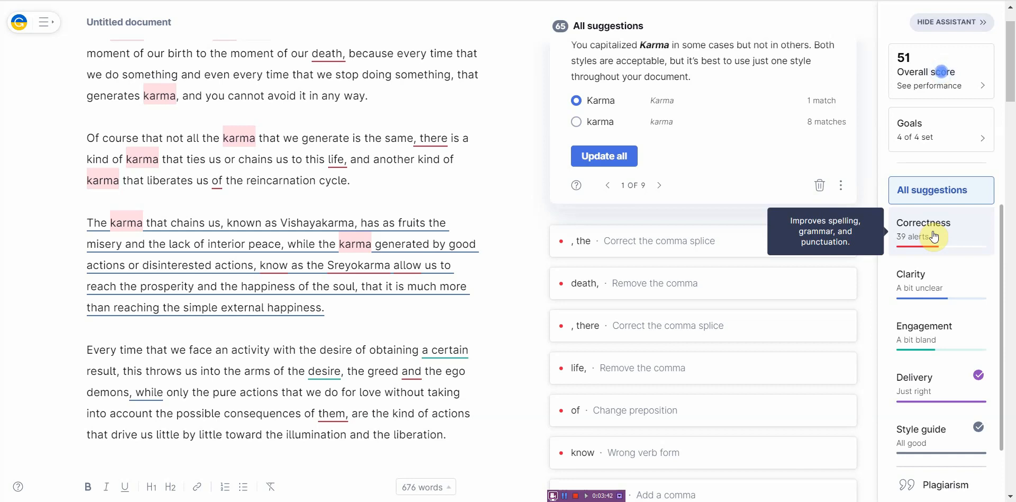
mouse_move(940, 235)
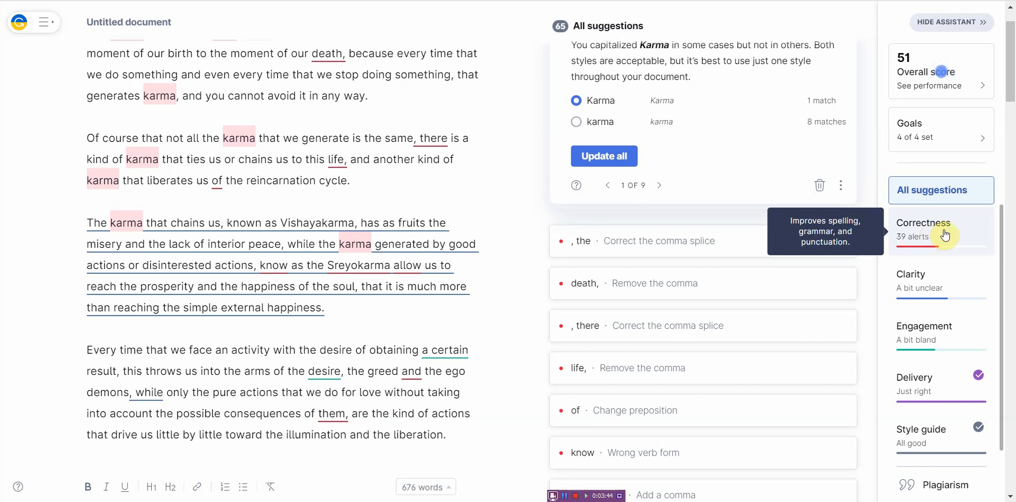
mouse_move(975, 282)
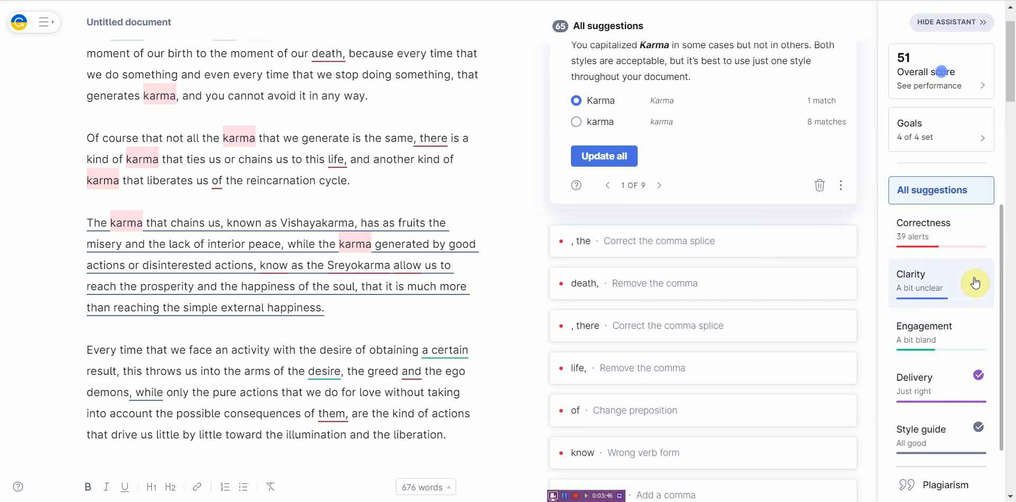
mouse_move(971, 336)
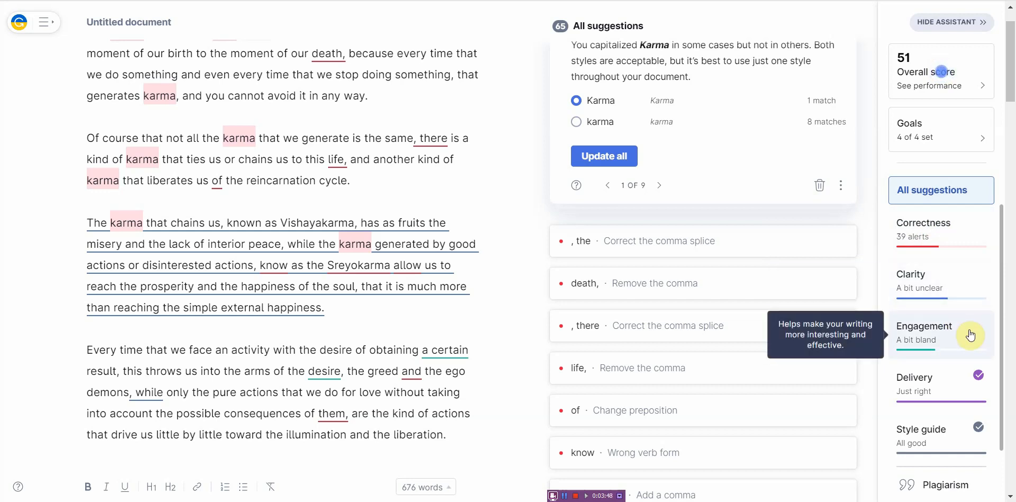
mouse_move(947, 391)
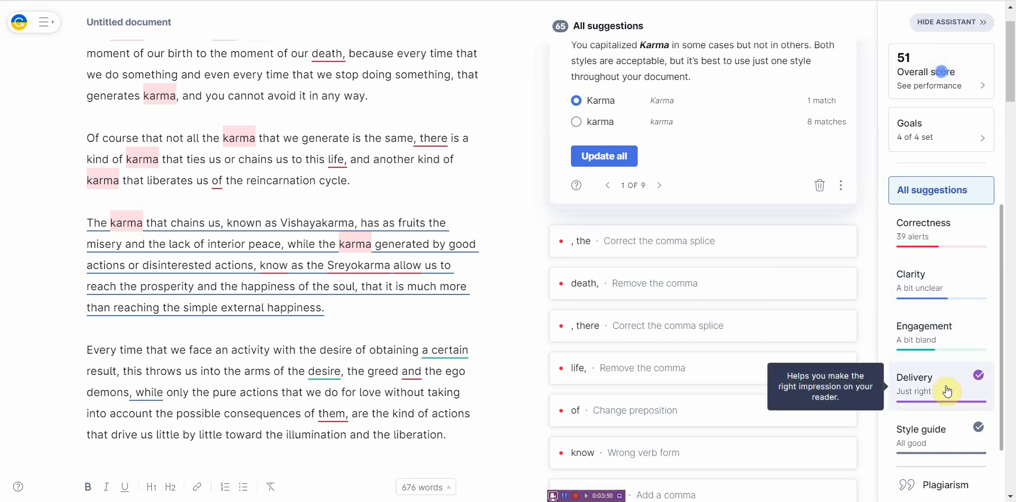
mouse_move(944, 446)
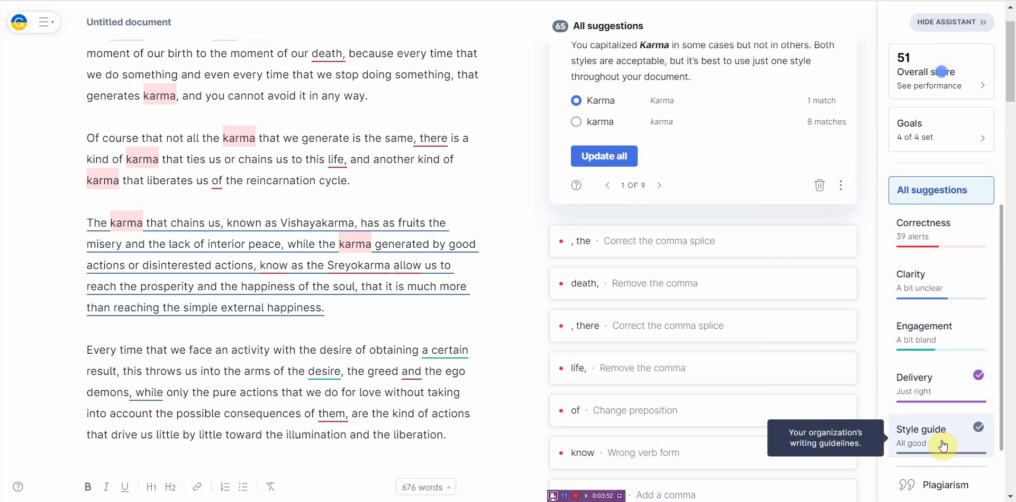
mouse_move(824, 356)
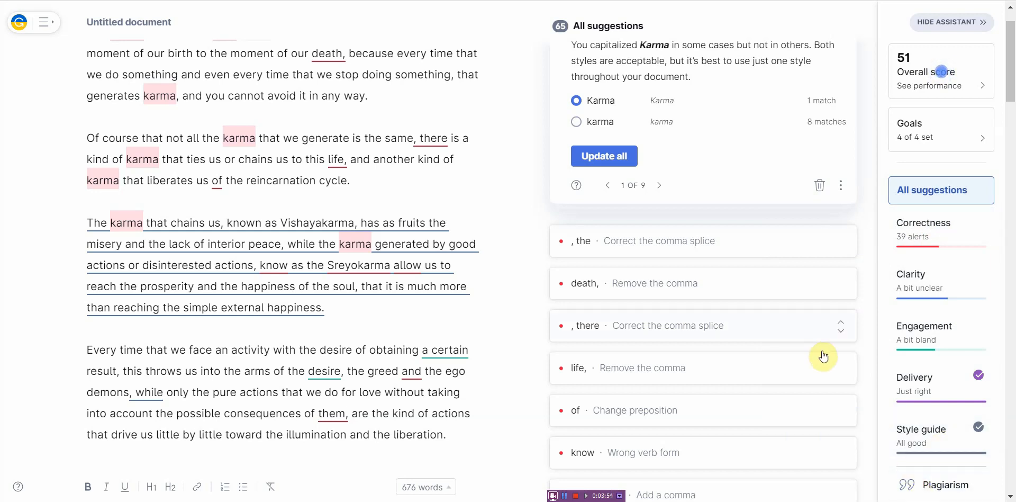
Step: Run Grammarly's plagiarism check, showing a 100% match to the PLR article source
click(940, 484)
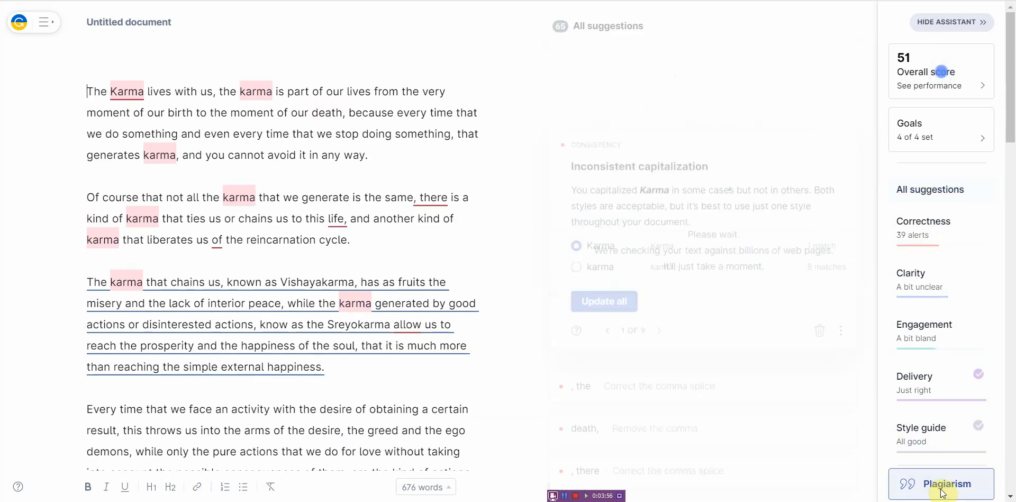
click(942, 484)
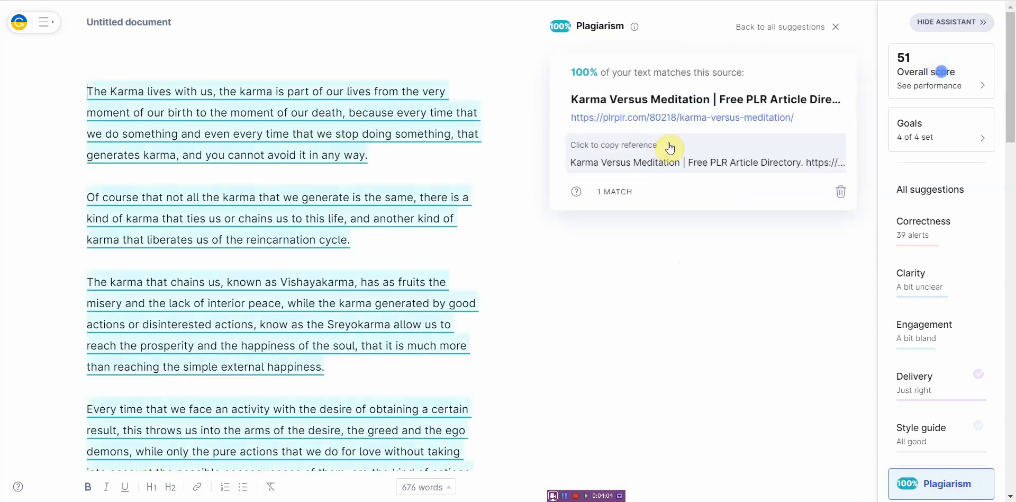
mouse_move(638, 108)
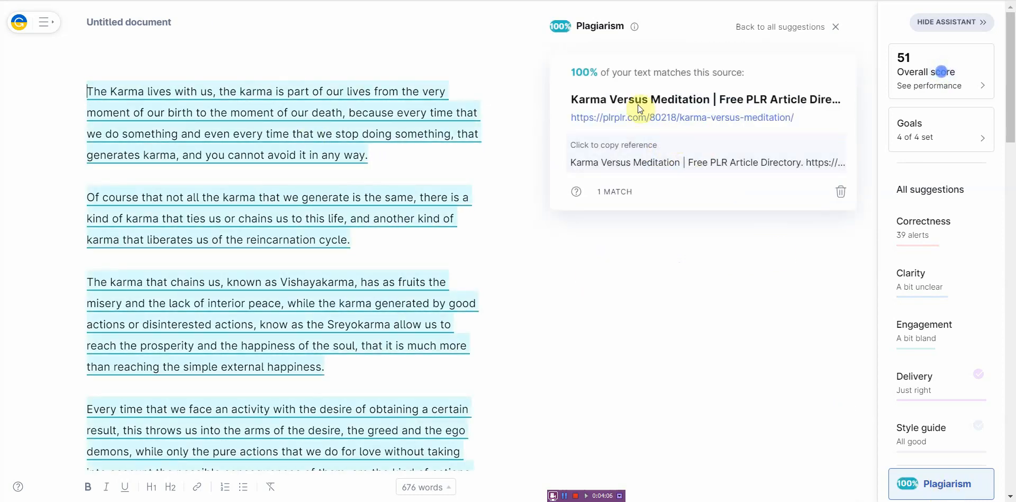
mouse_move(728, 82)
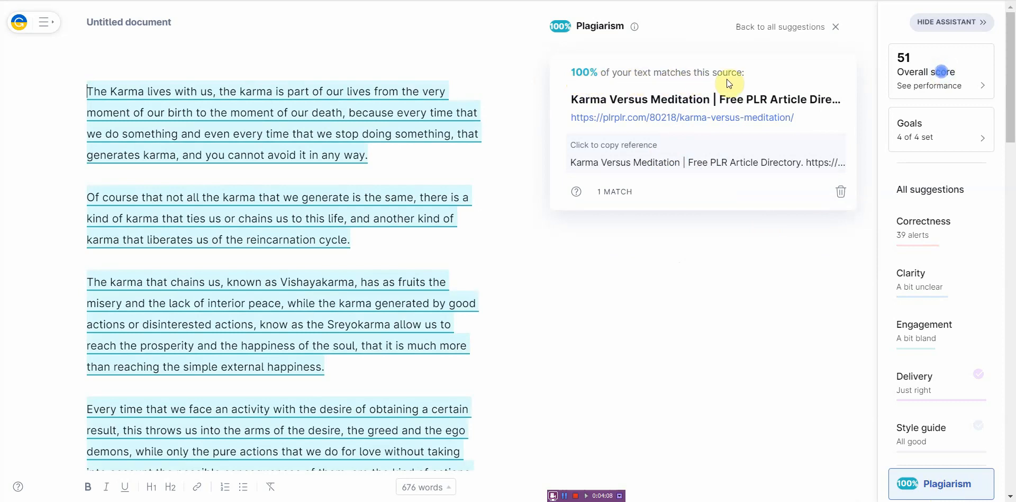
mouse_move(645, 117)
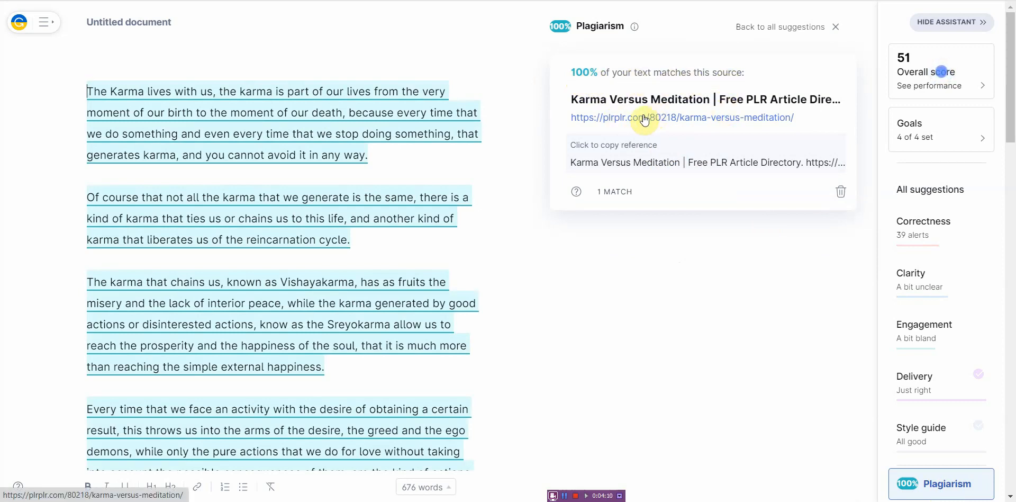
mouse_move(710, 131)
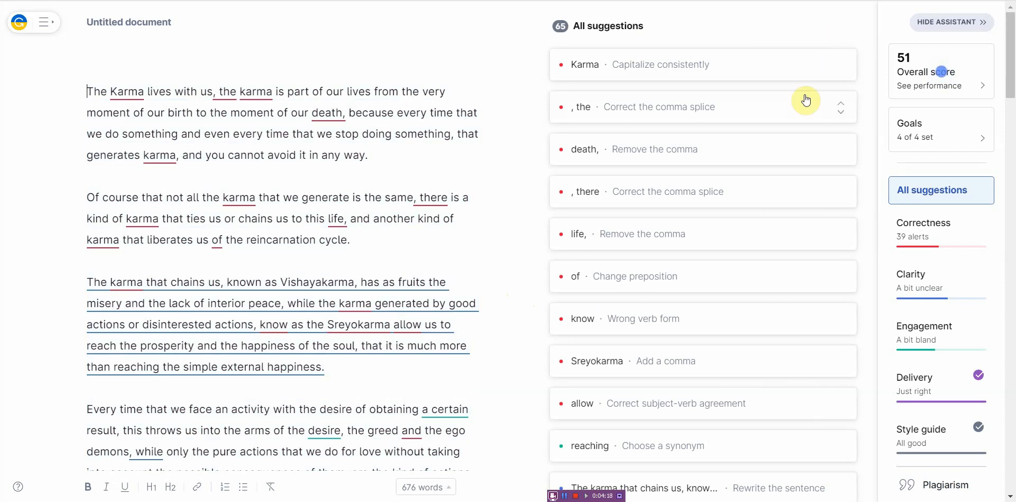
mouse_move(357, 102)
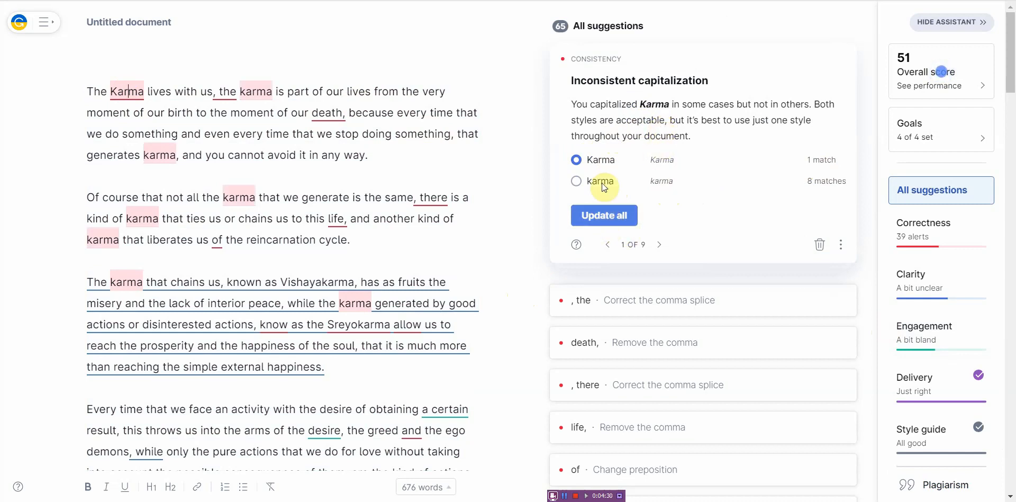
Step: Update all instances so 'Karma' is capitalized consistently across the article
click(602, 214)
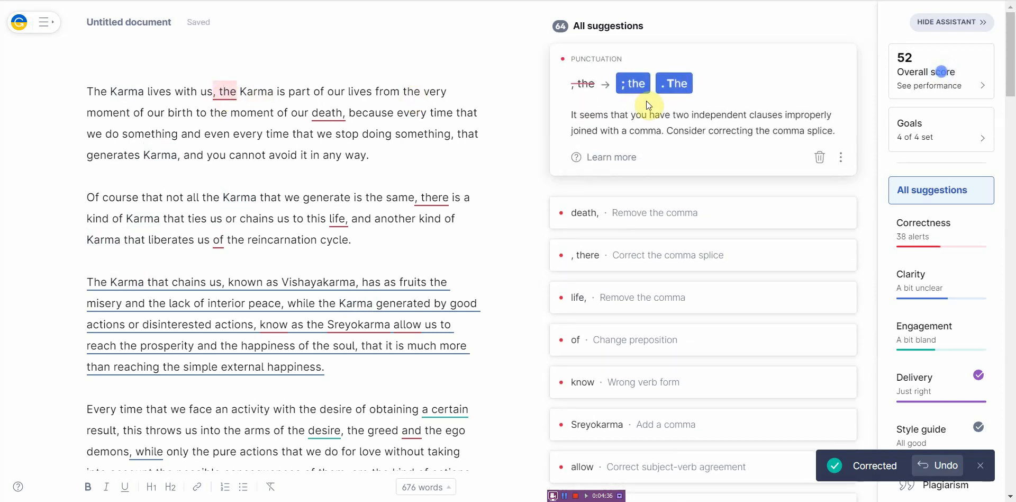
mouse_move(658, 96)
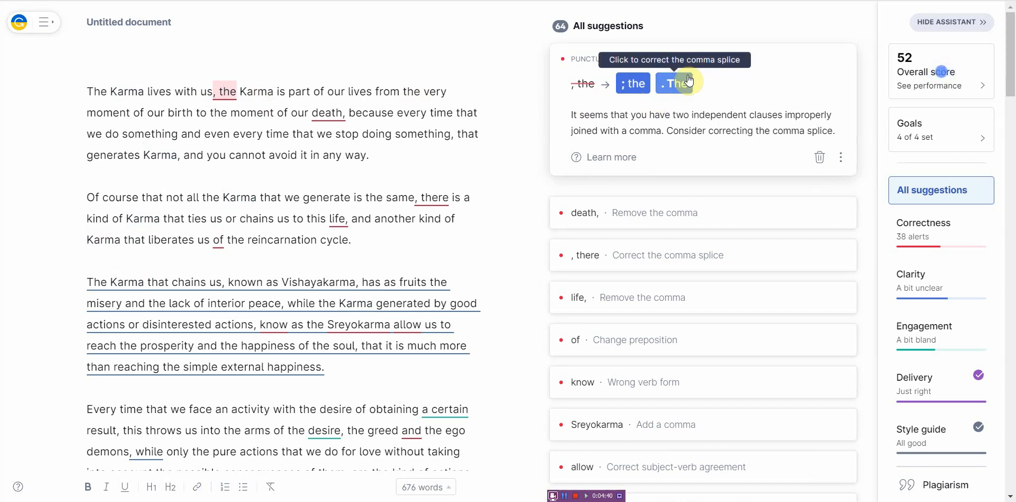
mouse_move(633, 82)
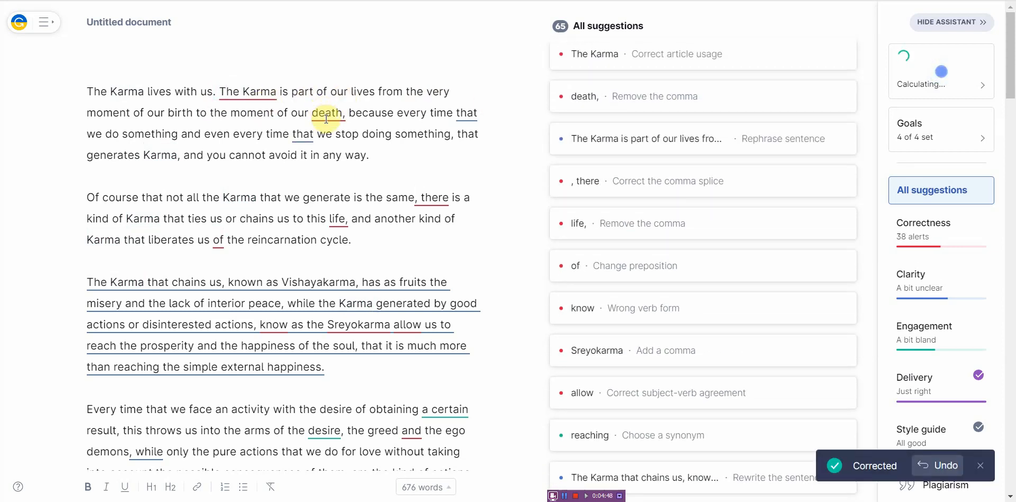
scroll(down, 3)
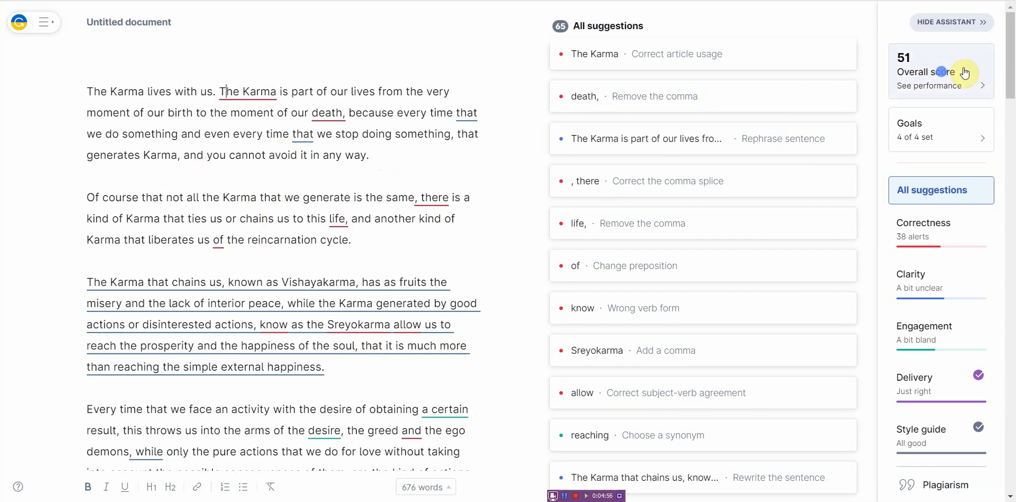
mouse_move(254, 289)
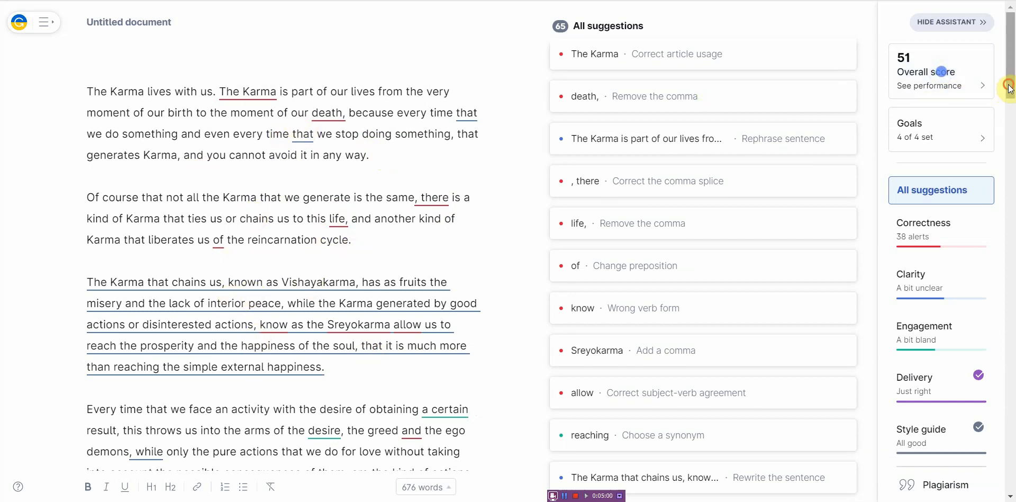
scroll(down, 3)
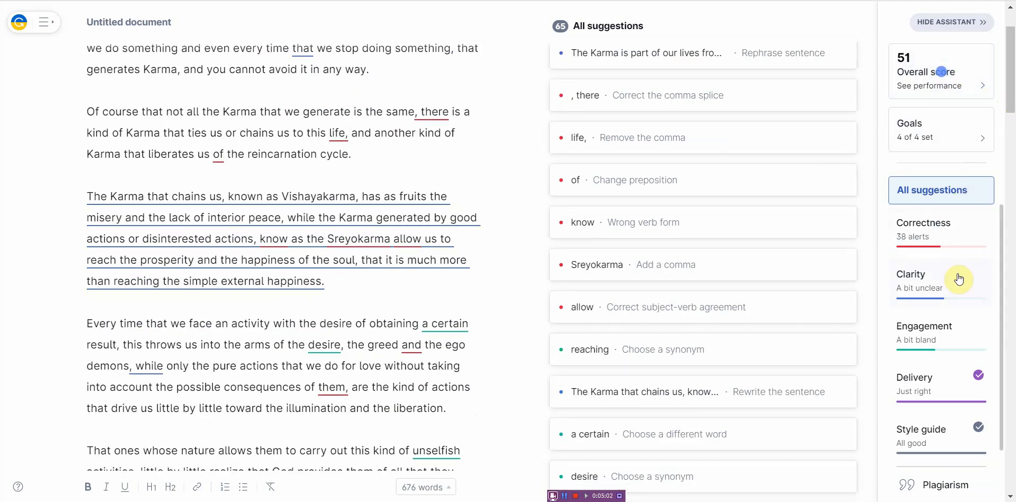
mouse_move(642, 336)
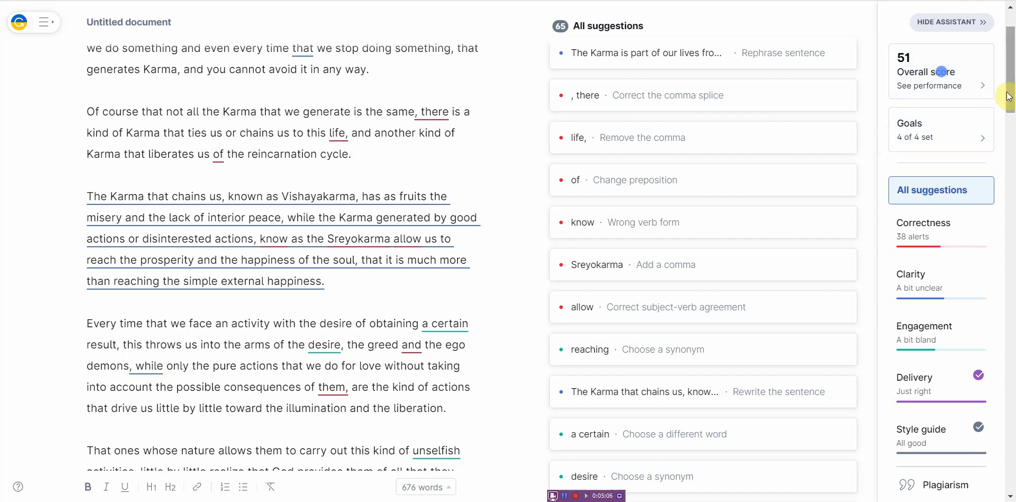
scroll(down, 3)
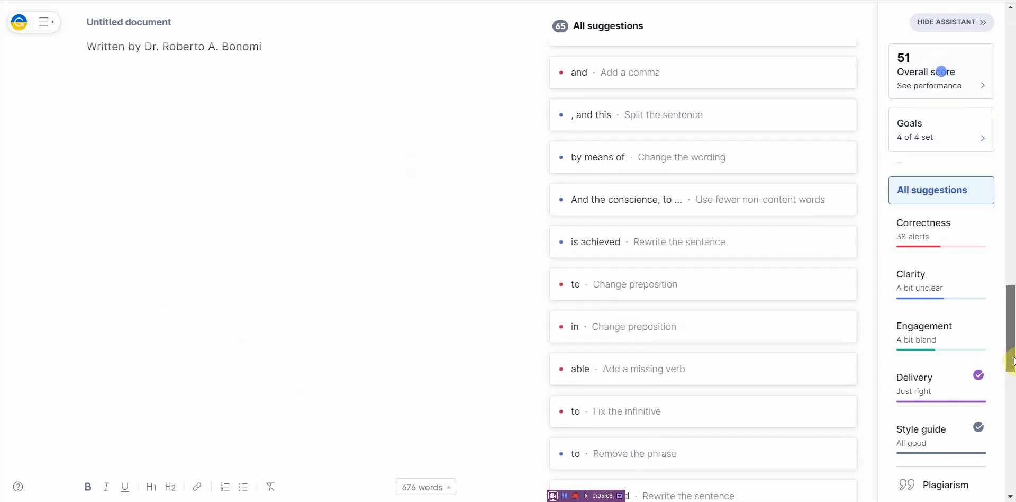
scroll(down, 3)
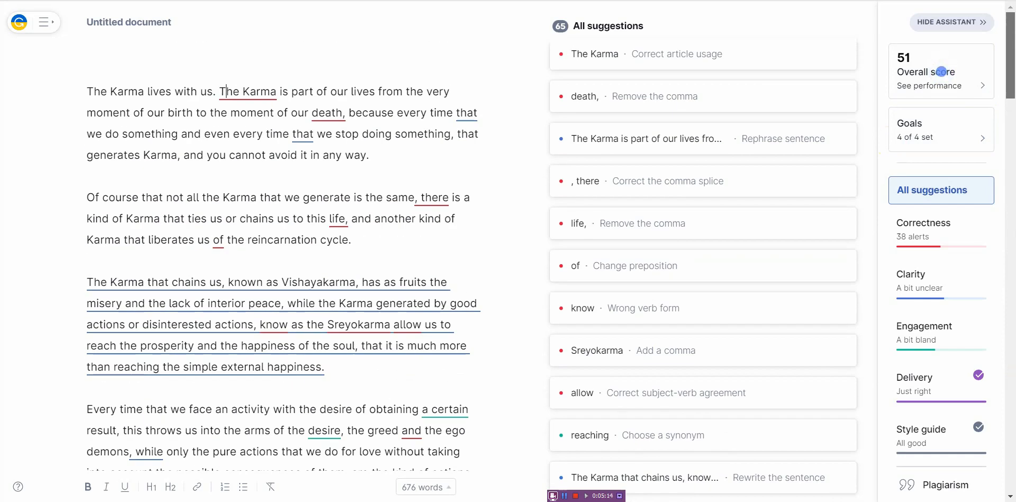
mouse_move(269, 179)
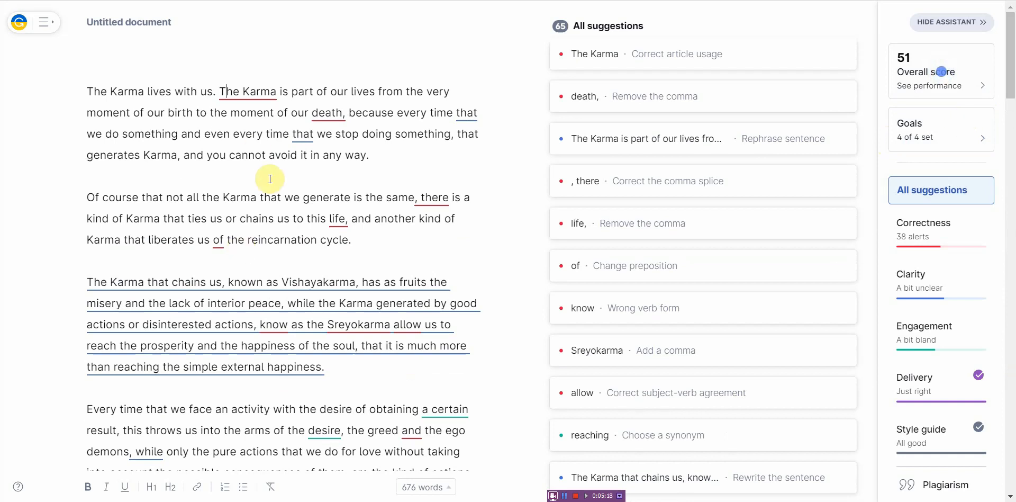
mouse_move(380, 158)
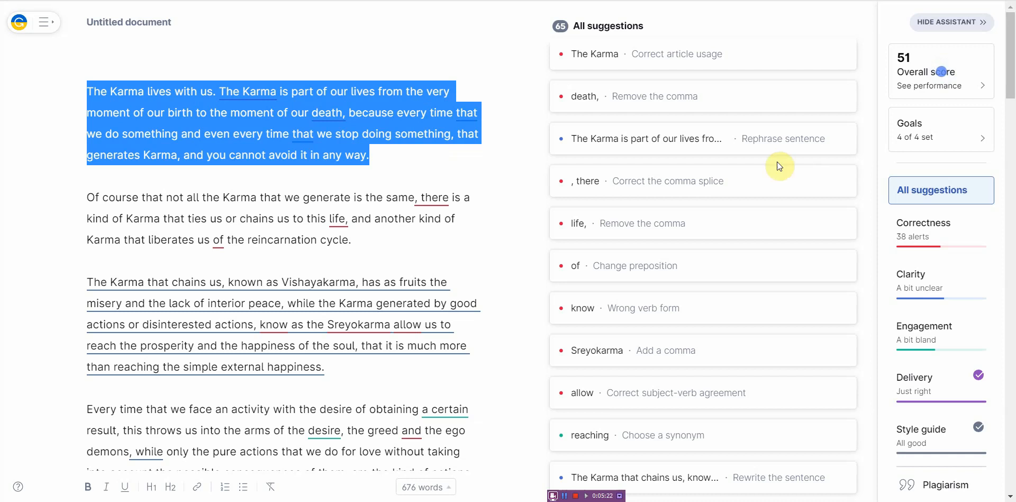
mouse_move(832, 134)
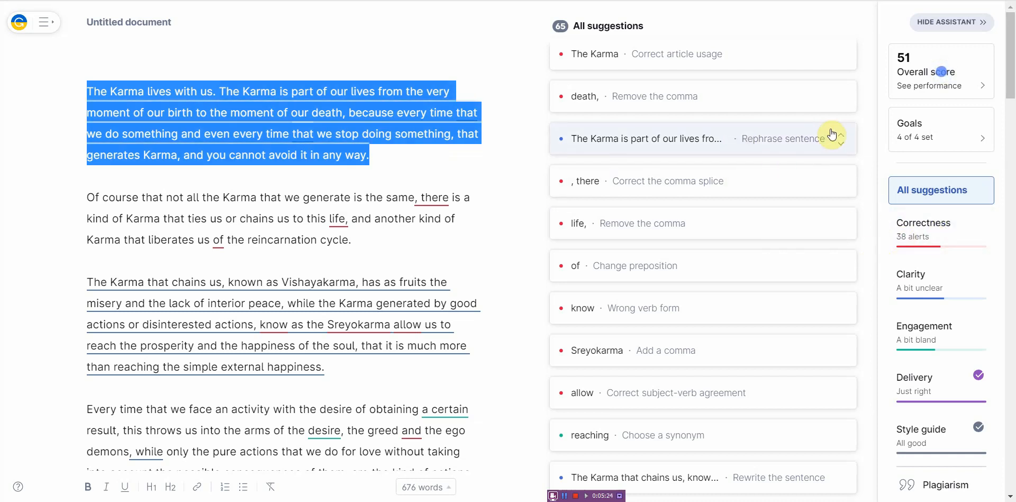
mouse_move(389, 134)
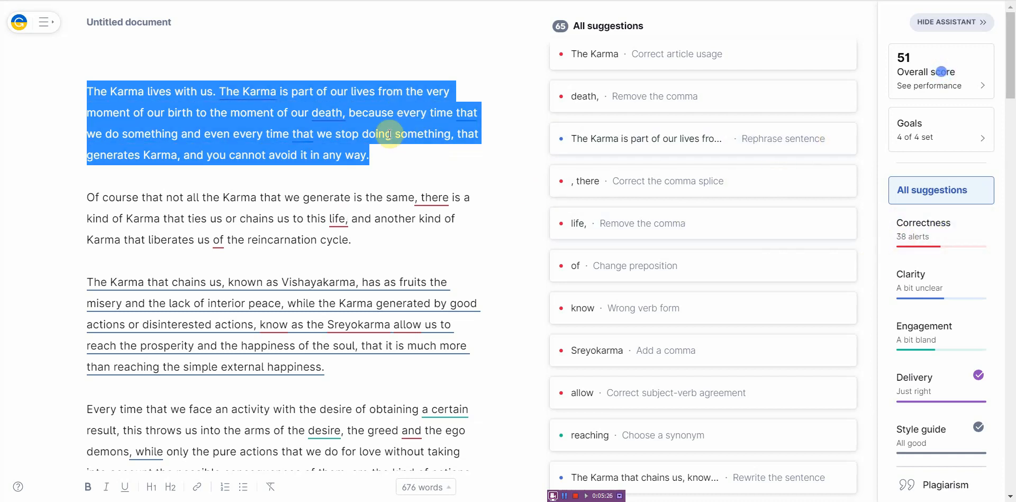
click(703, 265)
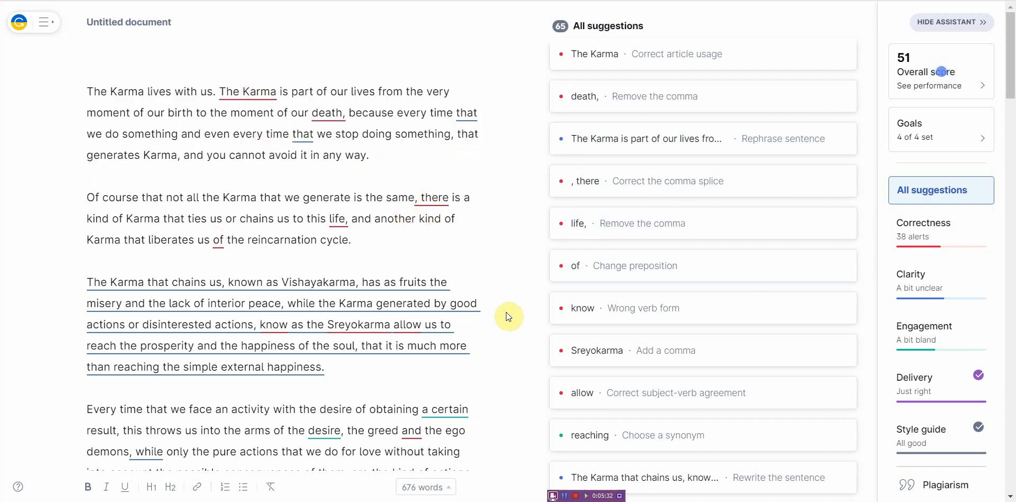
mouse_move(945, 91)
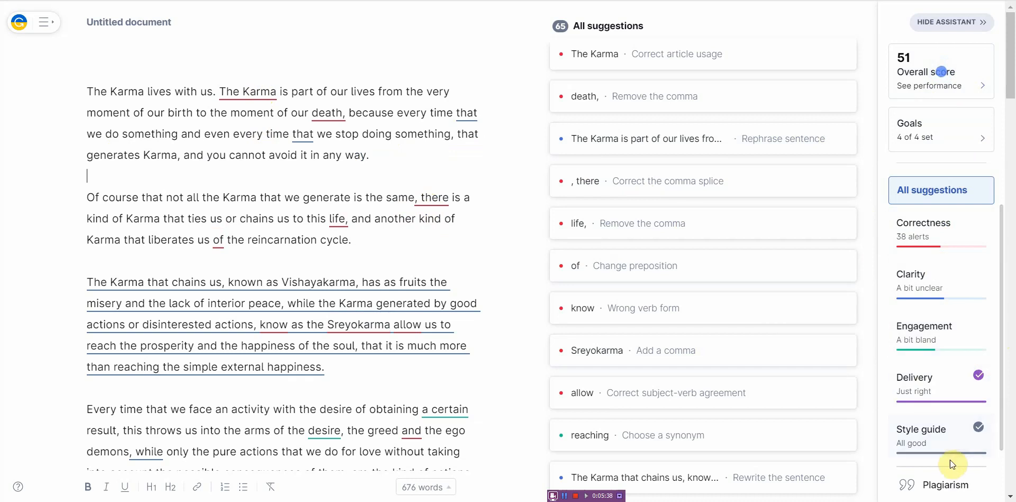
mouse_move(948, 485)
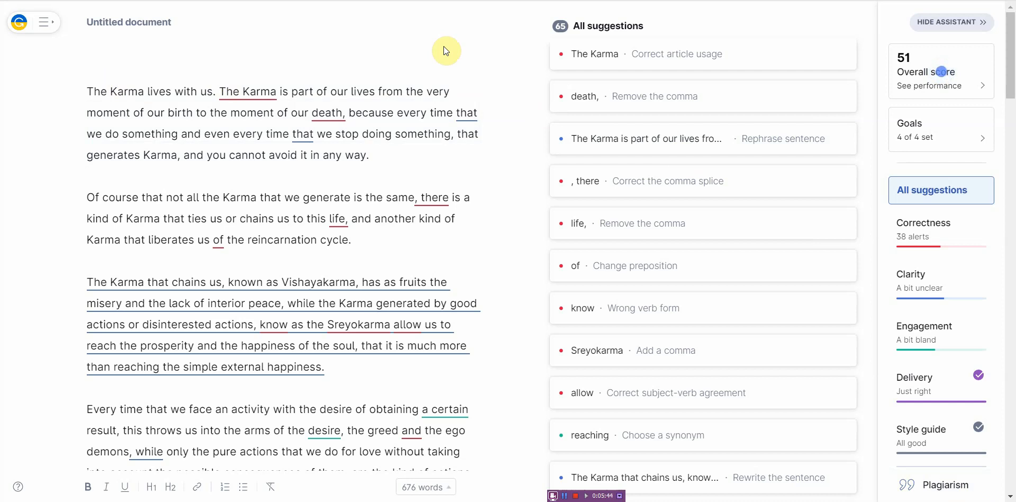
mouse_move(457, 51)
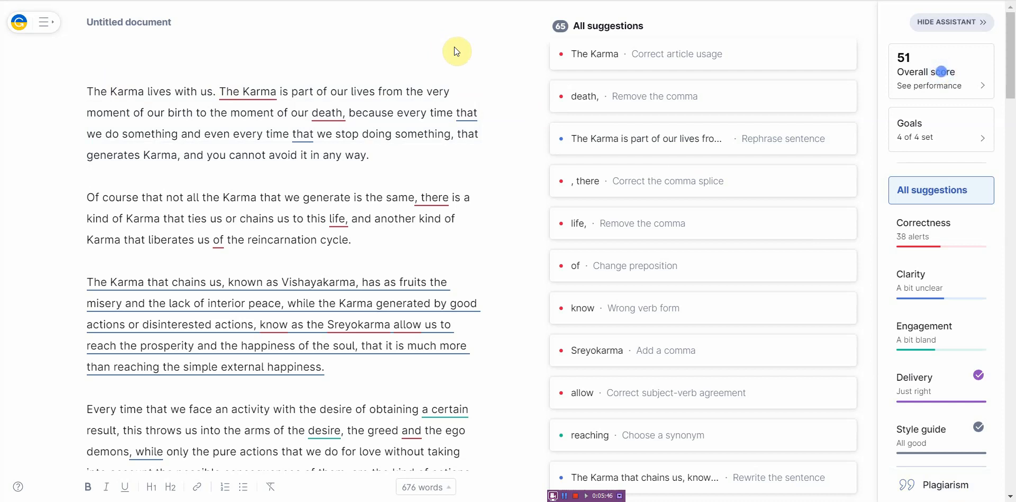
mouse_move(479, 175)
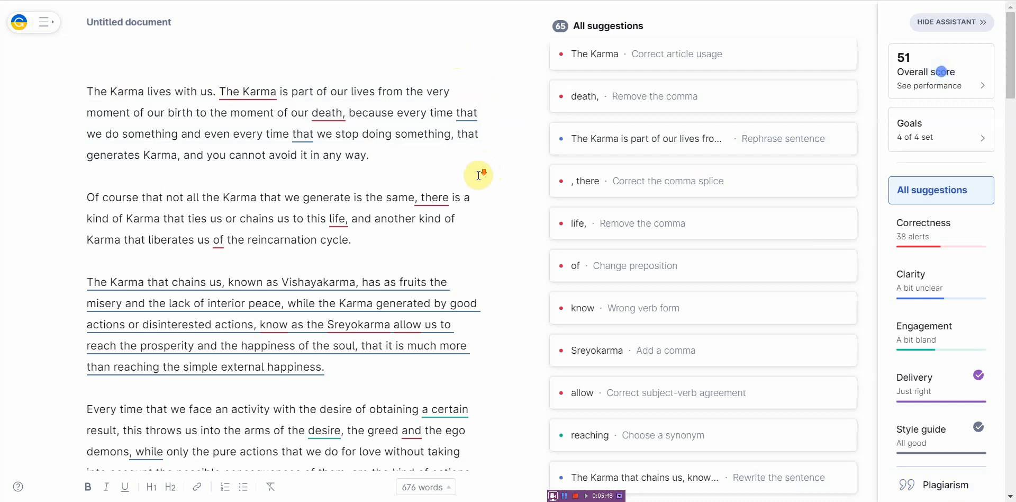
click(88, 175)
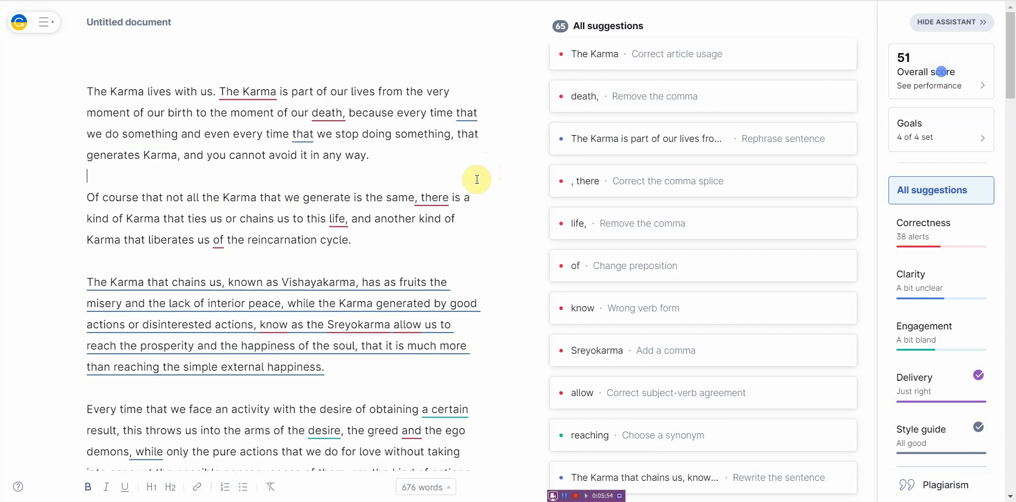
mouse_move(760, 76)
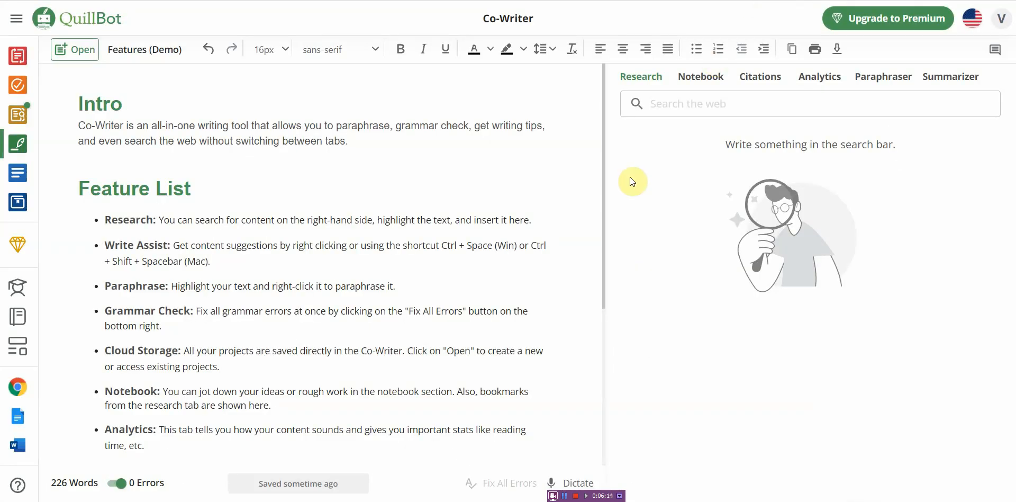
mouse_move(428, 170)
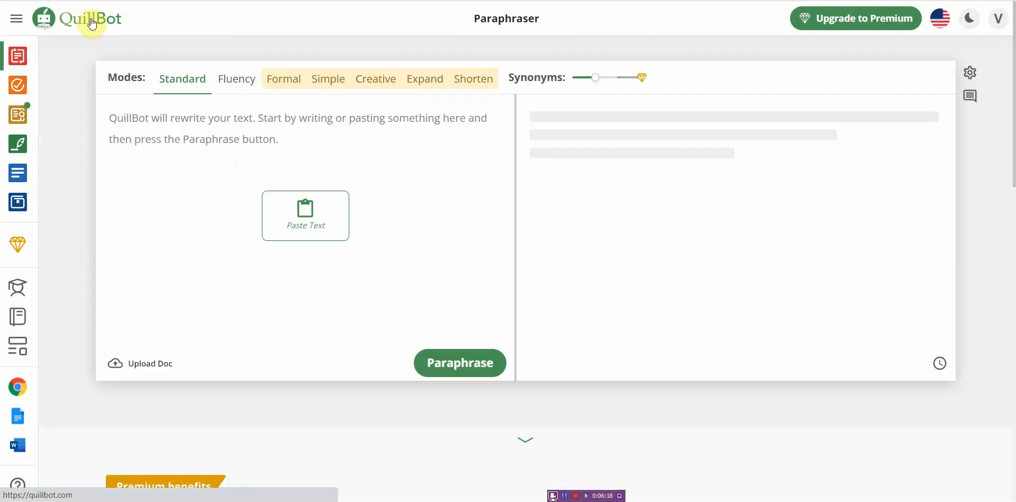
mouse_move(264, 95)
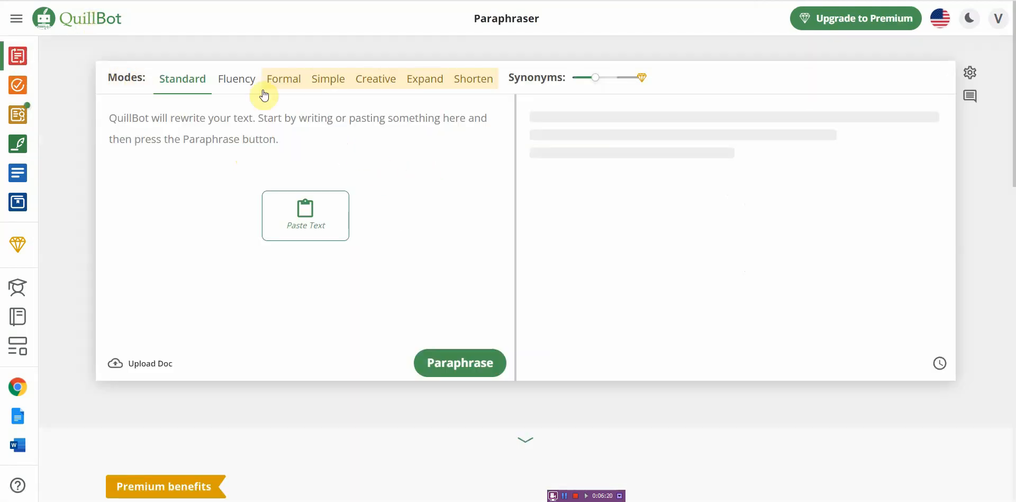
Step: Expand QuillBot's tool sidebar and open the Co-Writer workspace with its Features (Demo) document
click(17, 18)
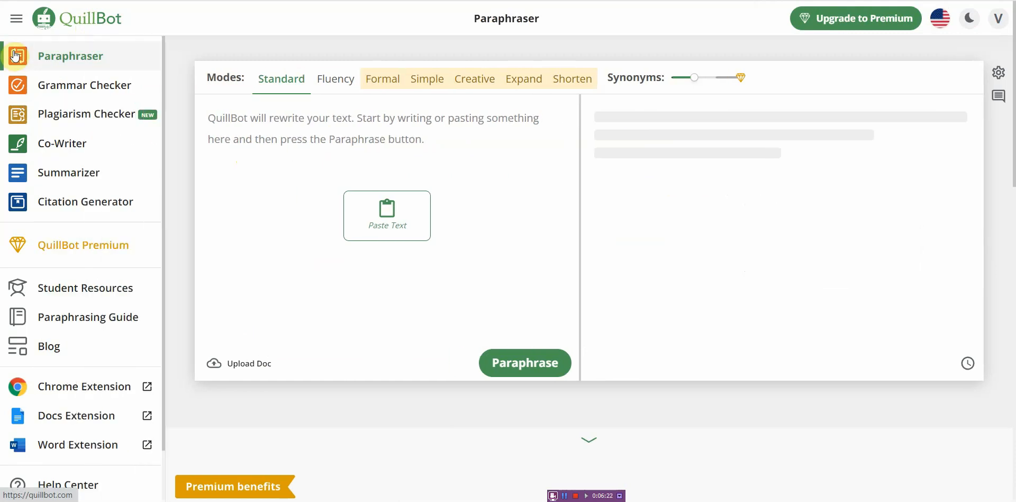
mouse_move(79, 60)
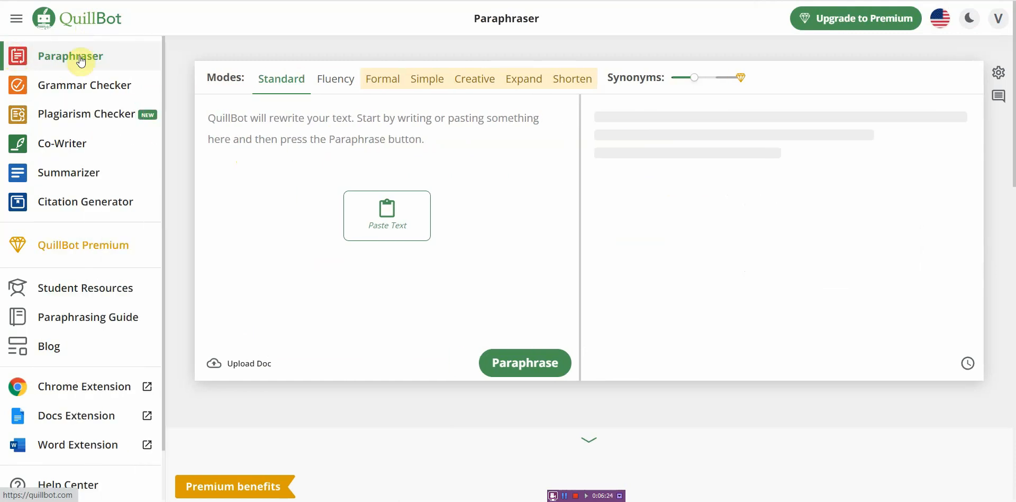
mouse_move(88, 61)
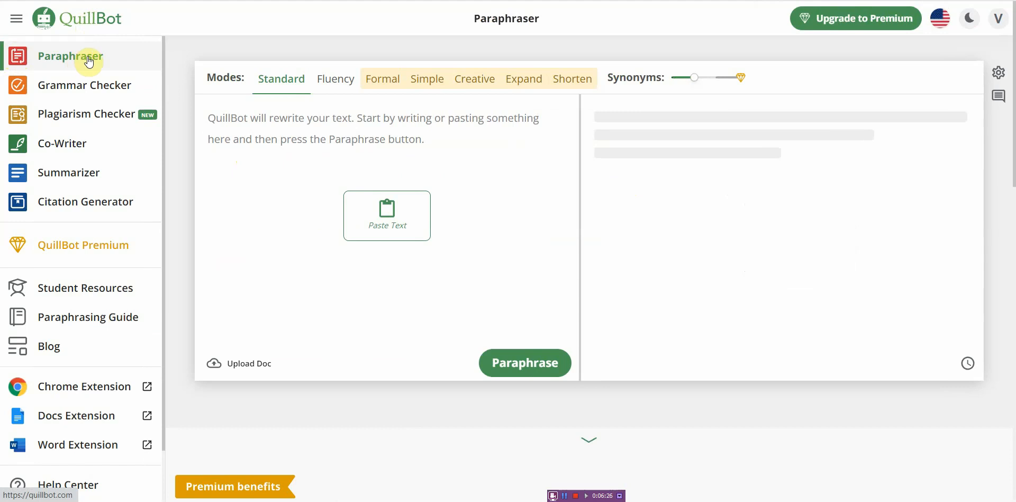
mouse_move(97, 91)
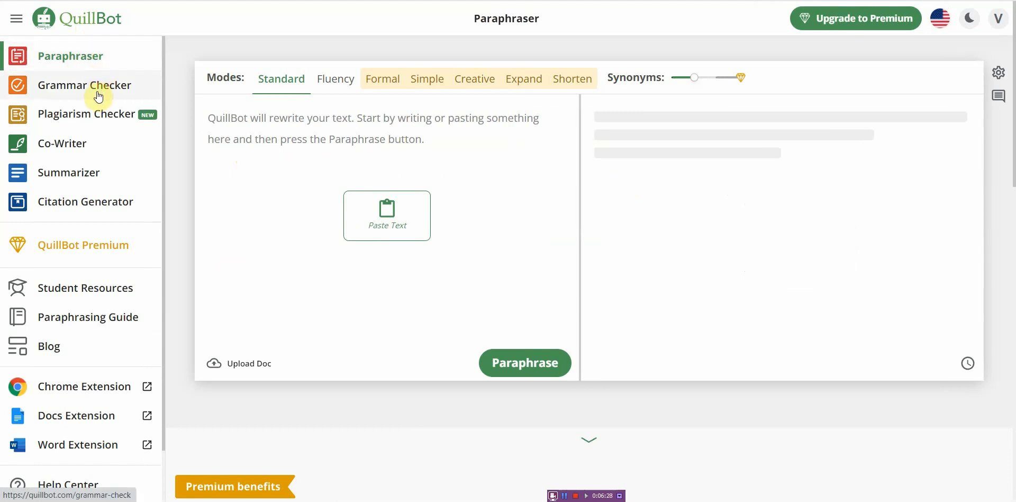
mouse_move(94, 63)
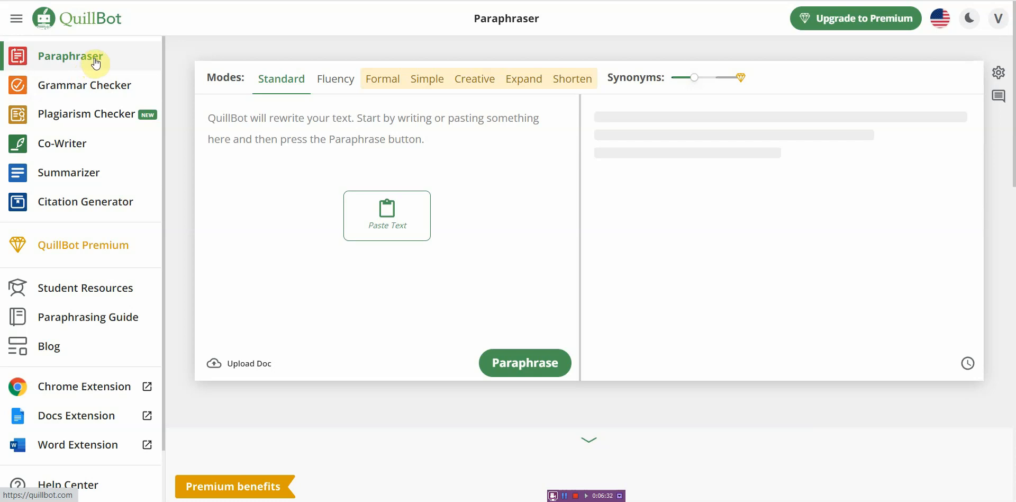
mouse_move(123, 79)
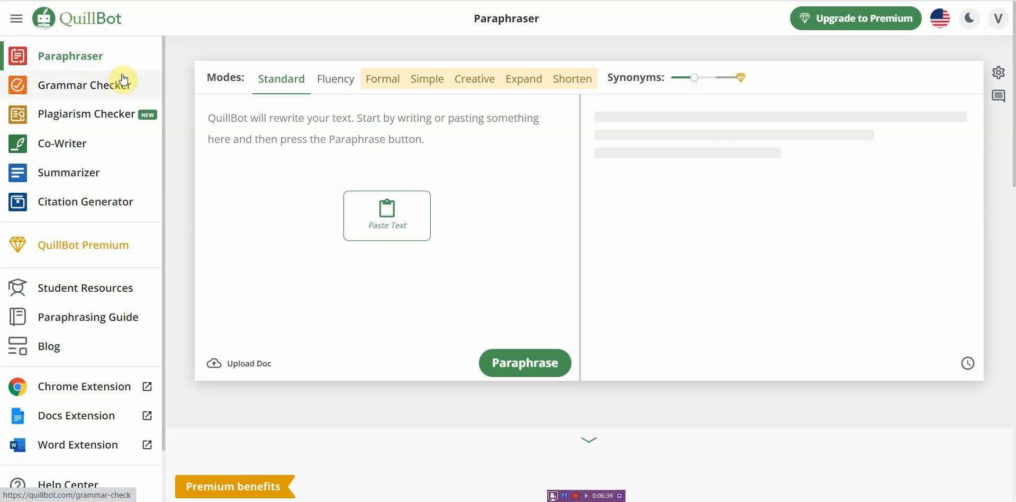
mouse_move(123, 97)
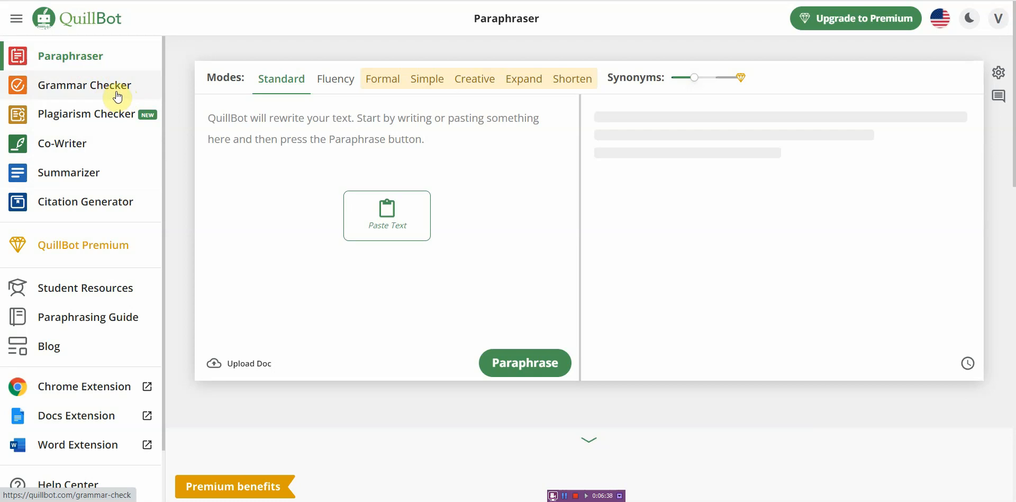
mouse_move(117, 122)
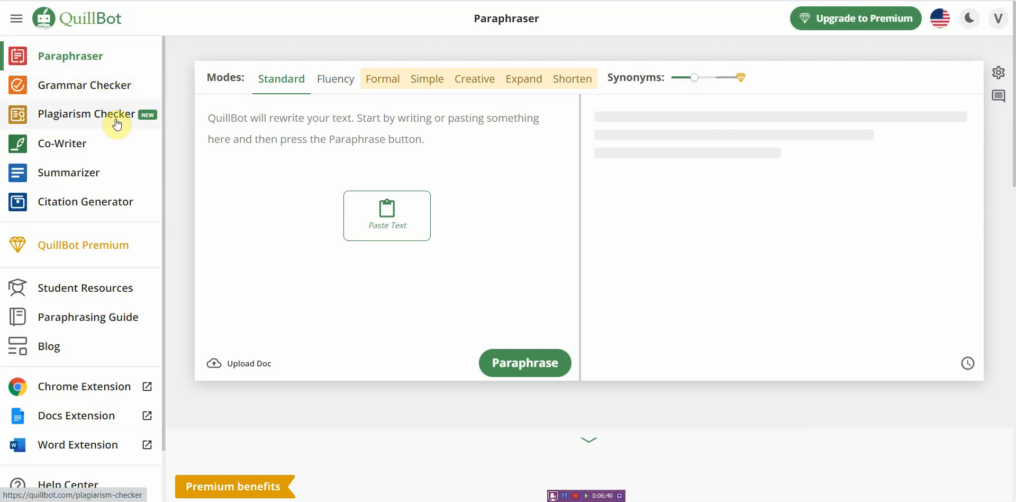
mouse_move(105, 143)
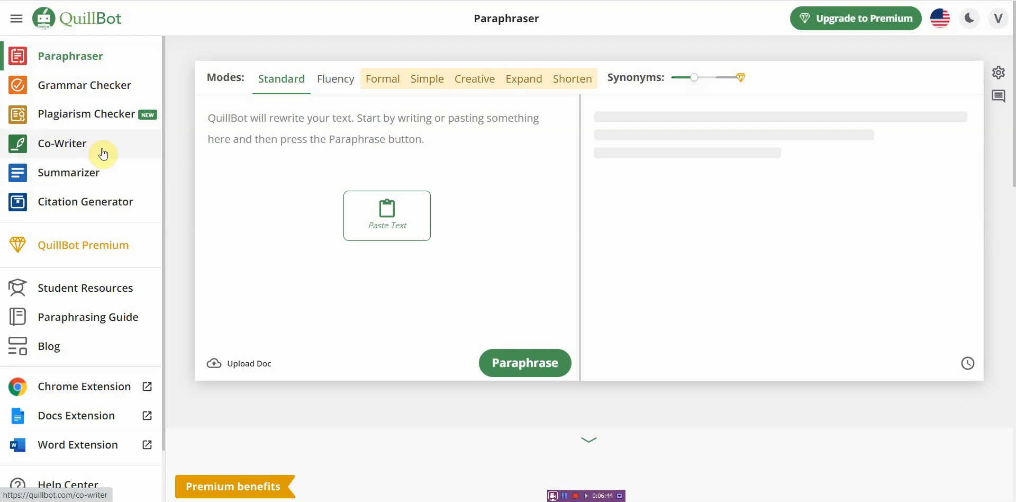
mouse_move(108, 202)
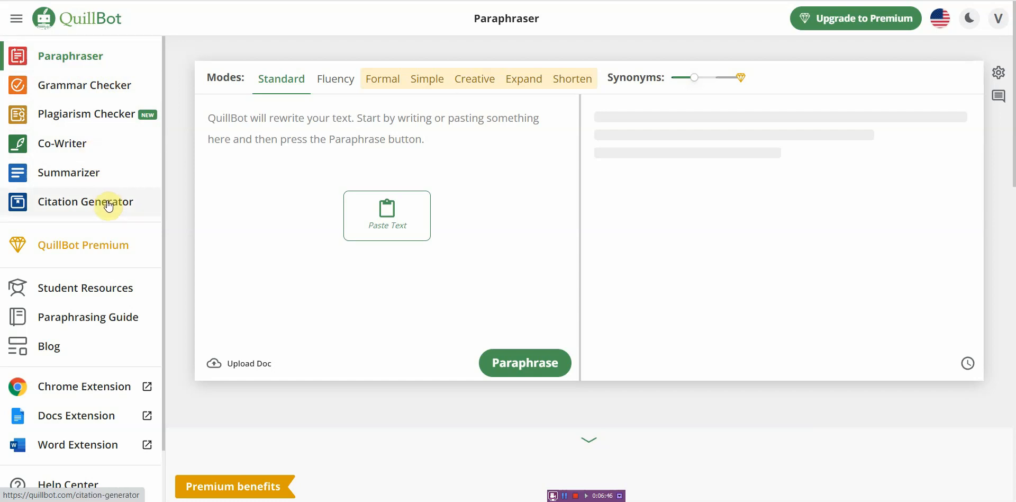
mouse_move(116, 147)
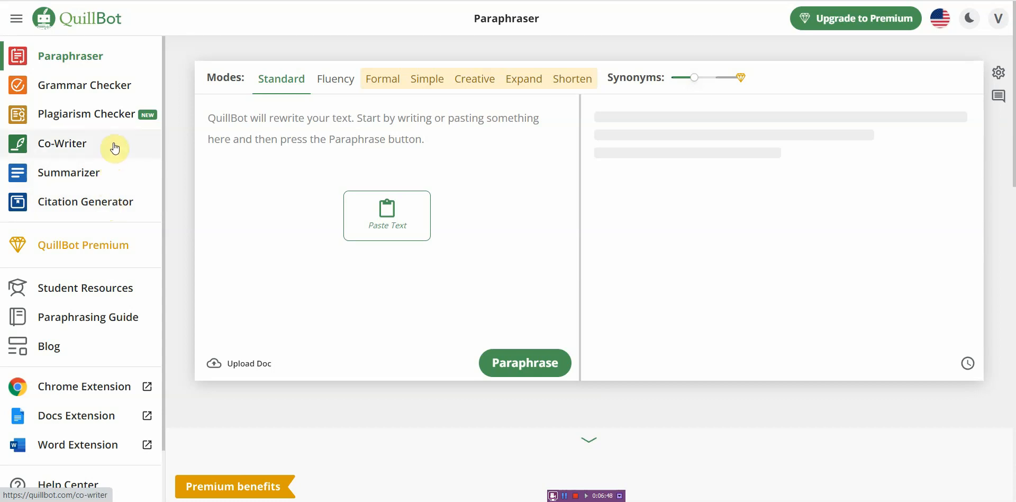
mouse_move(123, 188)
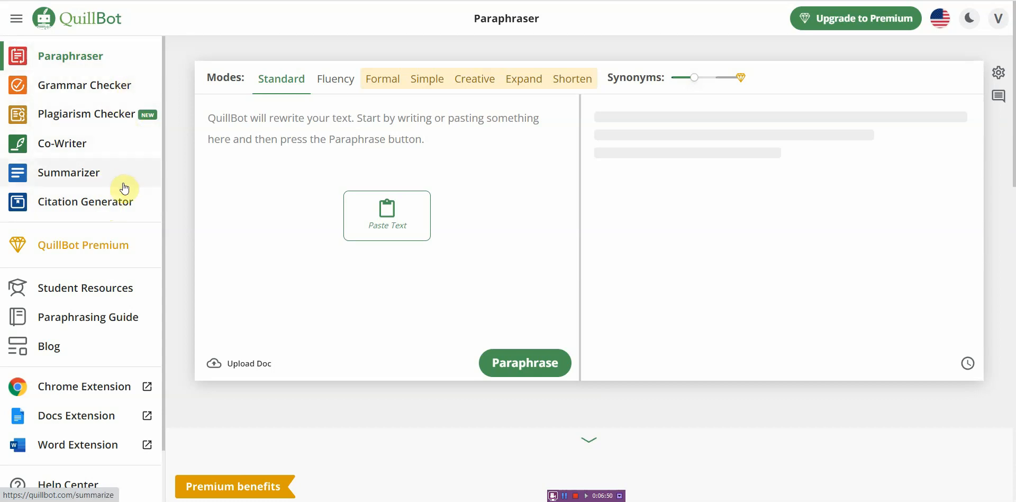
mouse_move(124, 202)
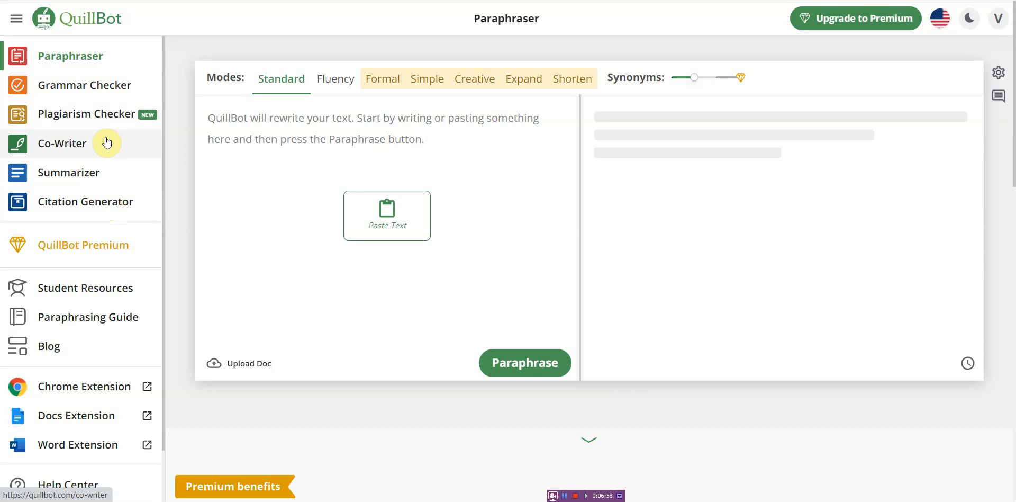
mouse_move(107, 121)
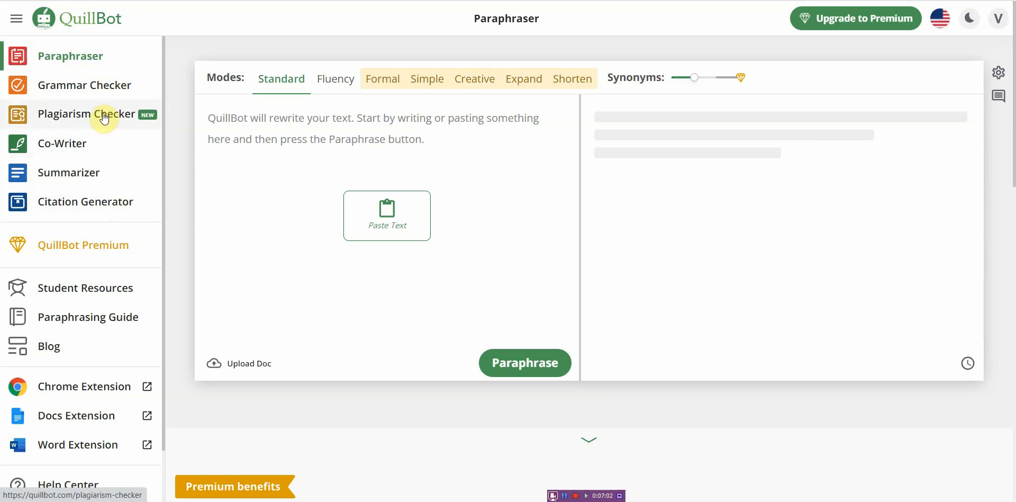
mouse_move(93, 124)
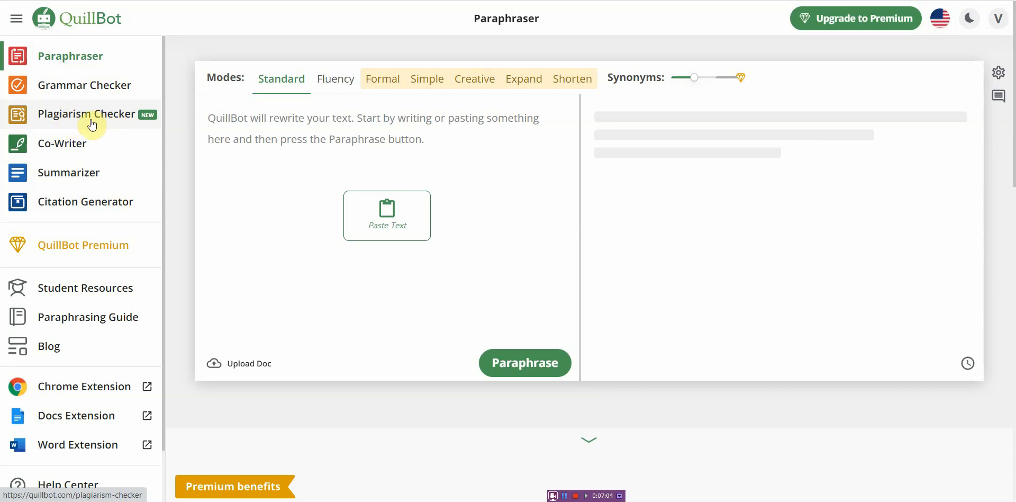
mouse_move(94, 48)
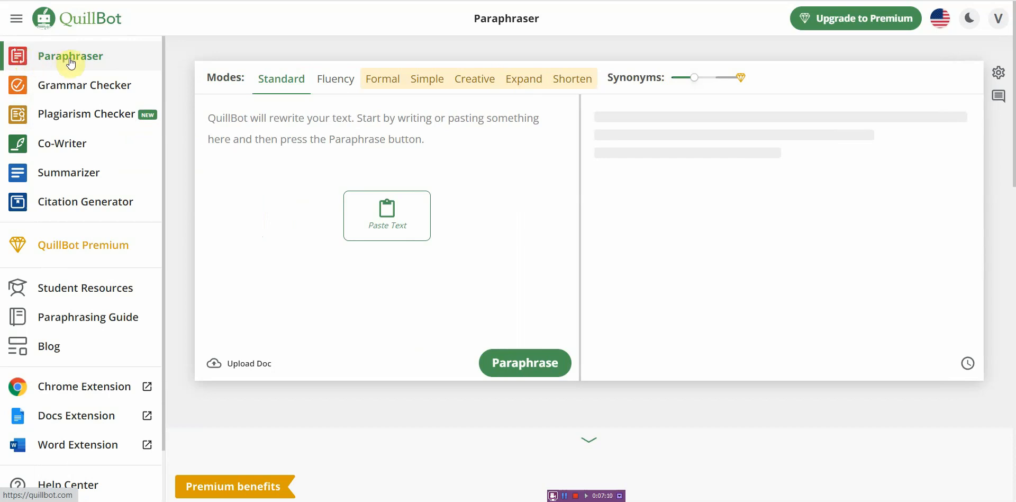
mouse_move(94, 172)
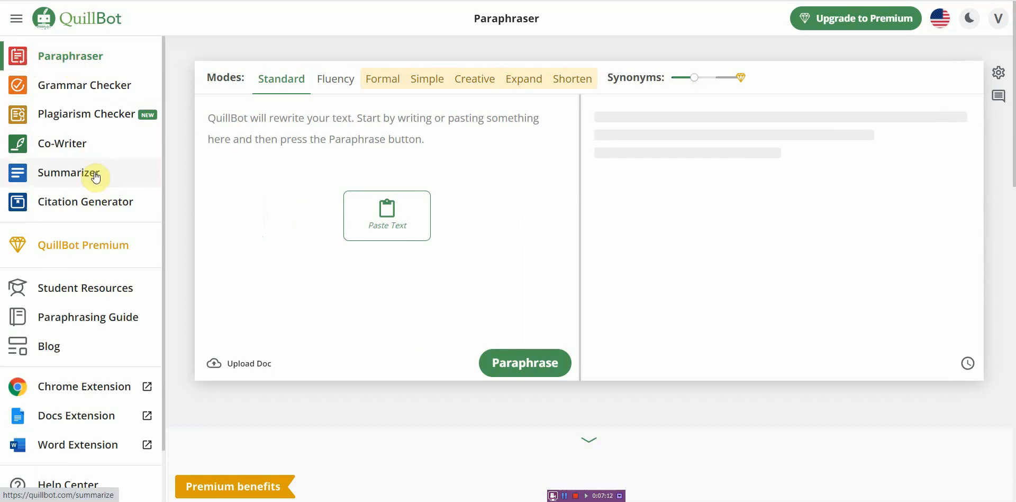
mouse_move(91, 171)
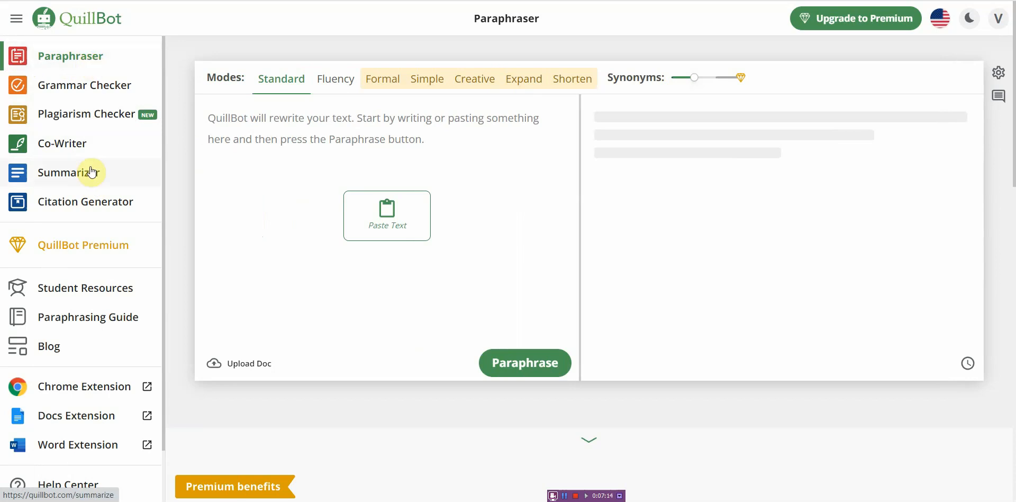
mouse_move(99, 172)
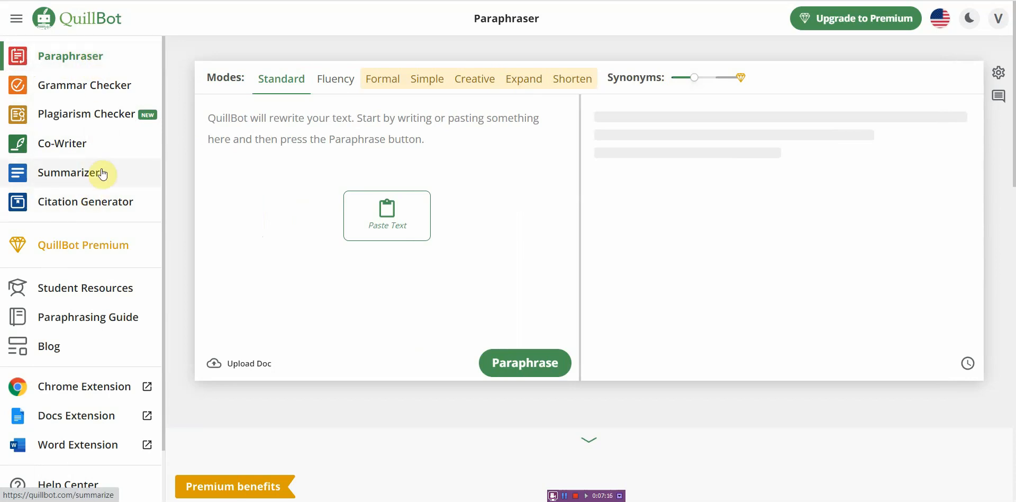
click(62, 143)
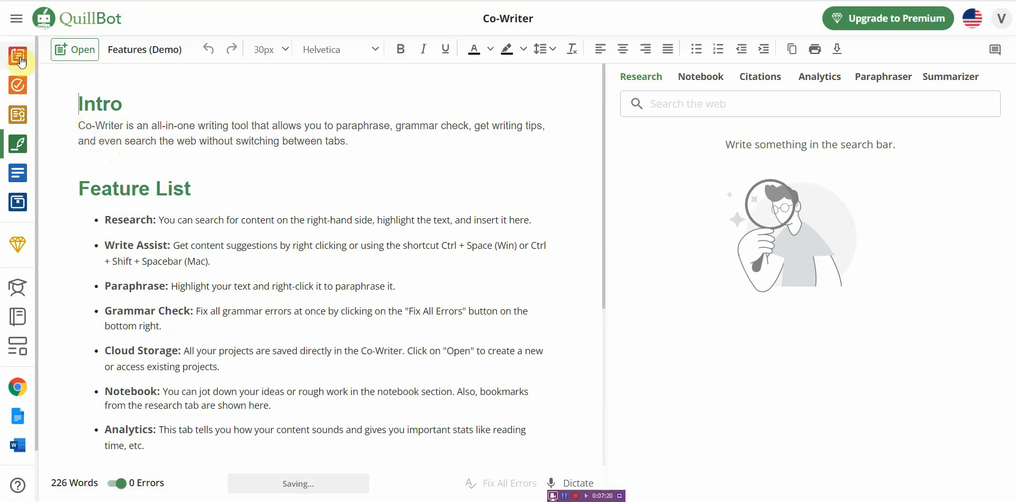
Step: Return to the Paraphraser without saving, paste the karma article (676 words) and select the paragraphs after the first
click(17, 55)
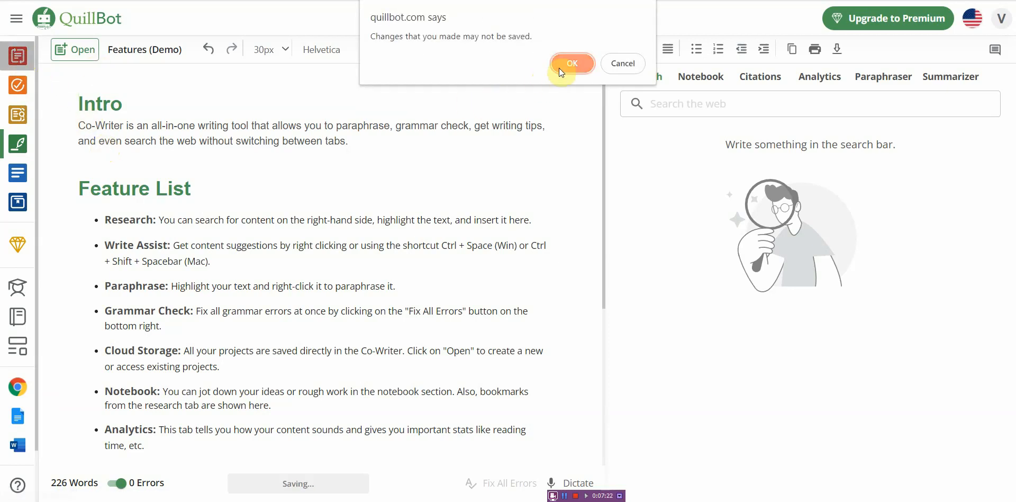
click(571, 63)
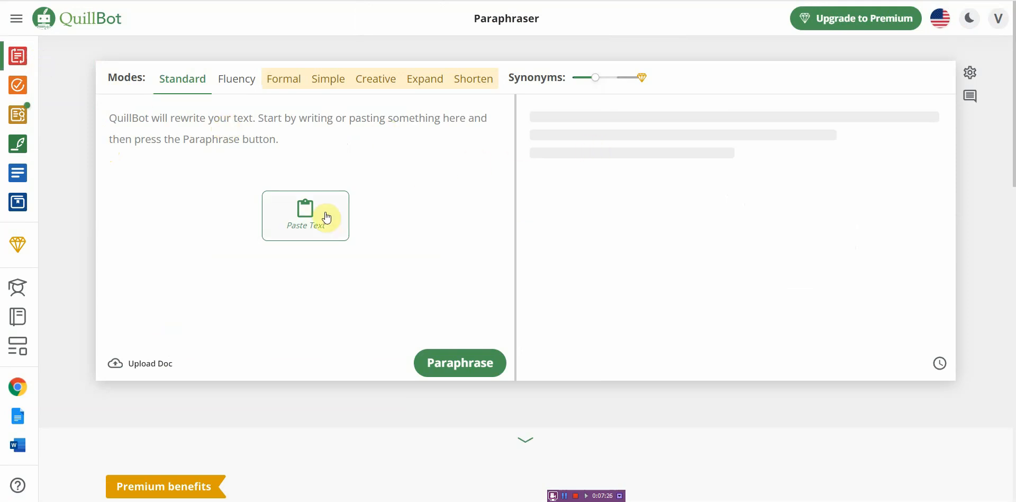
click(259, 129)
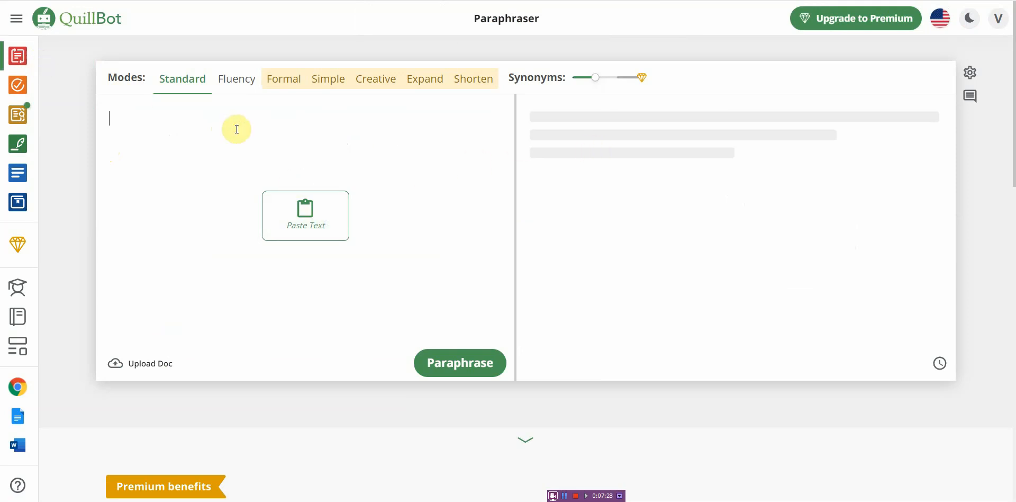
click(305, 215)
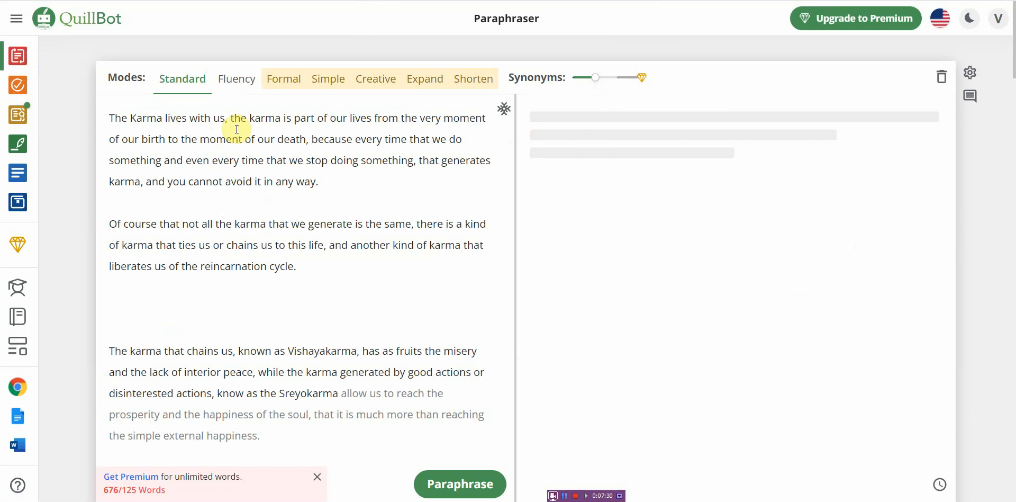
mouse_move(204, 394)
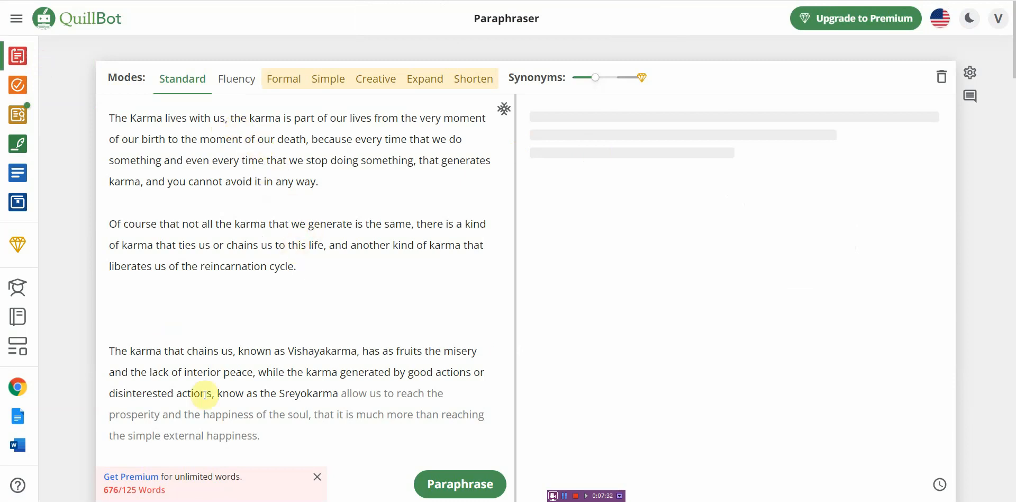
mouse_move(282, 358)
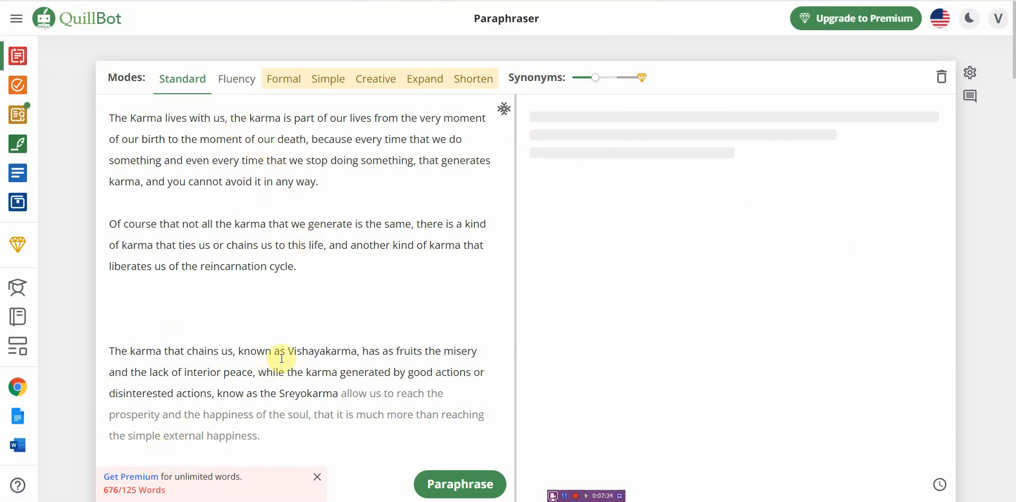
scroll(down, 3)
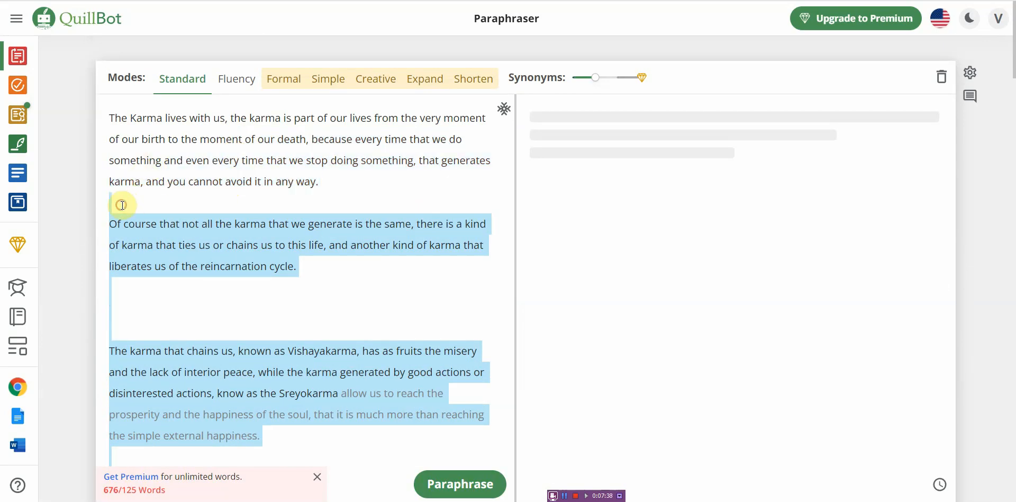
Step: Delete the selected paragraphs, leaving the 52-word first paragraph, and start paraphrasing it
key(delete)
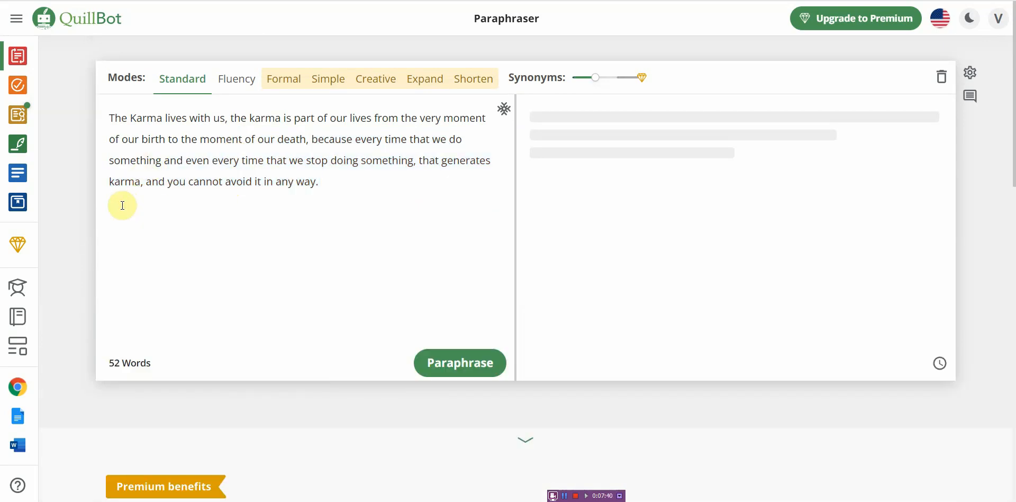
mouse_move(414, 350)
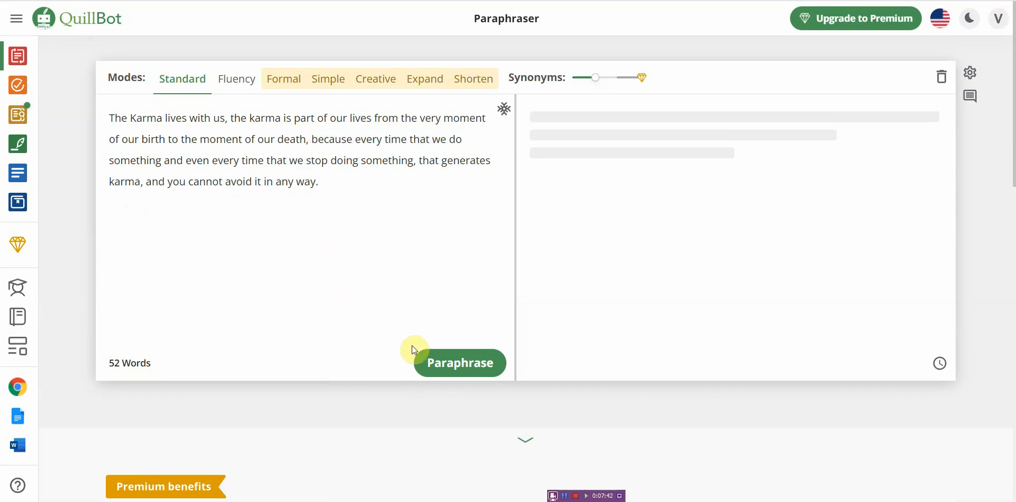
click(459, 362)
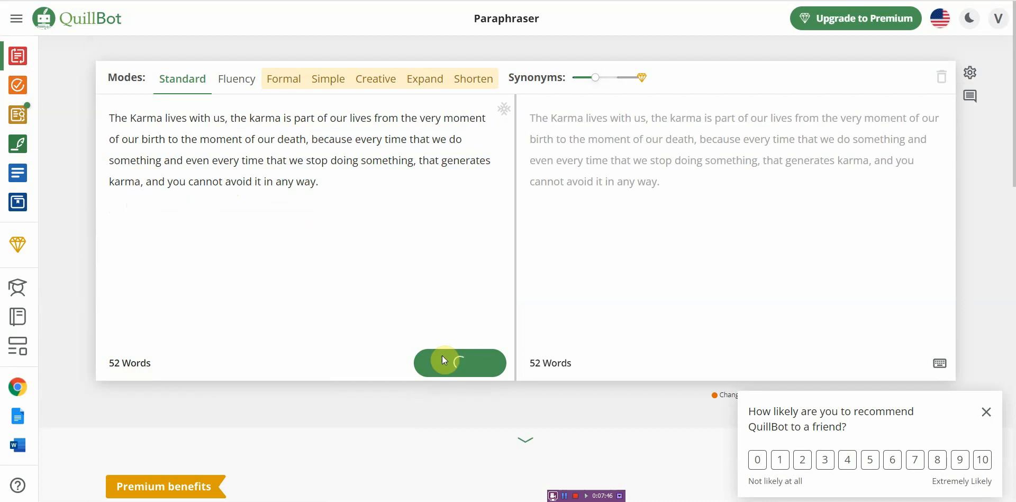
Step: Produce the Standard-mode paraphrase condensing the 52-word paragraph to 40 words
click(461, 362)
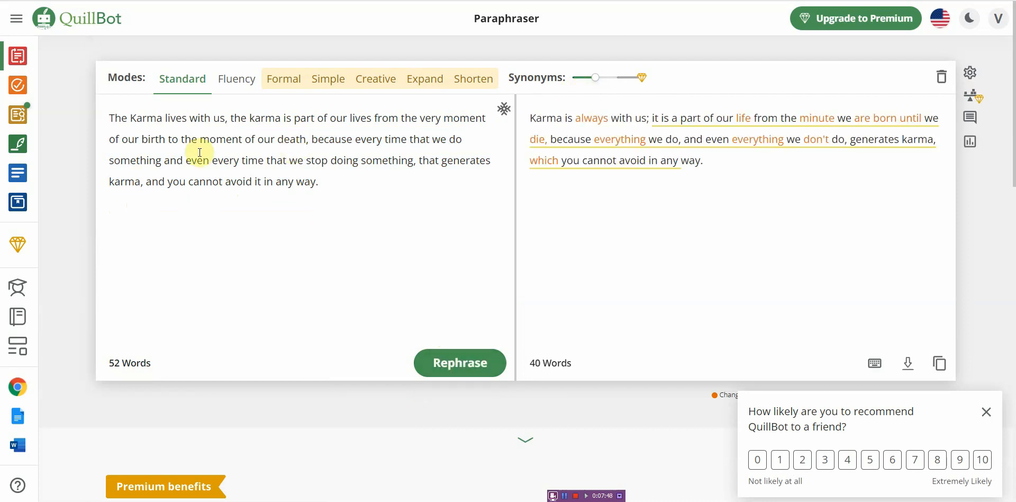
mouse_move(193, 139)
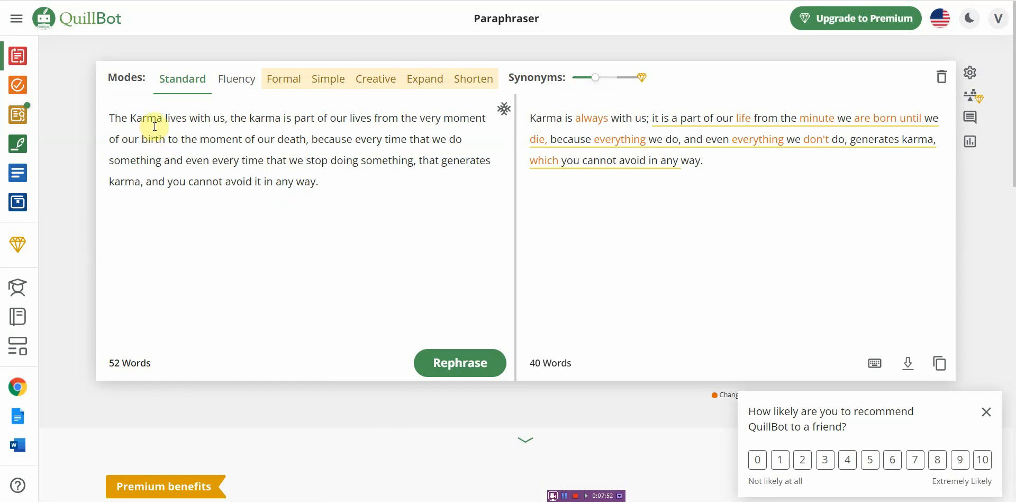
mouse_move(226, 121)
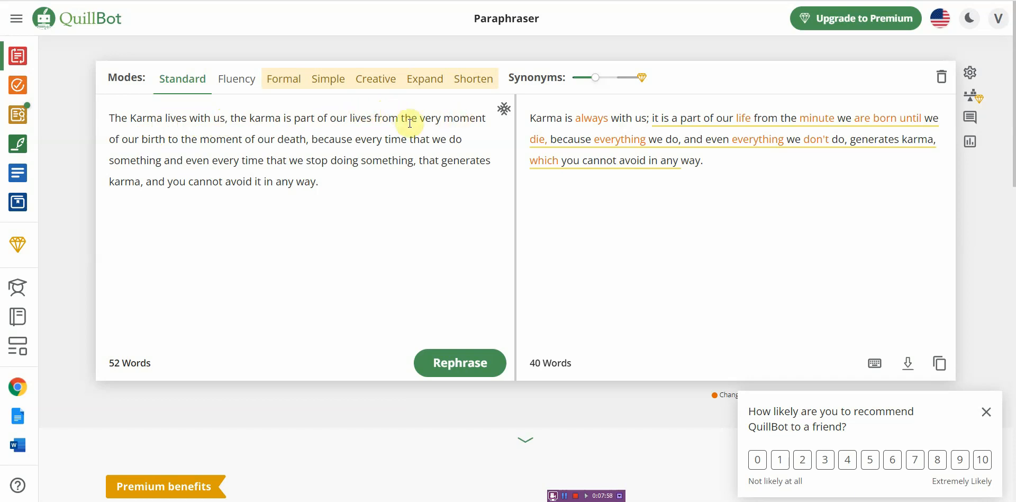
mouse_move(264, 139)
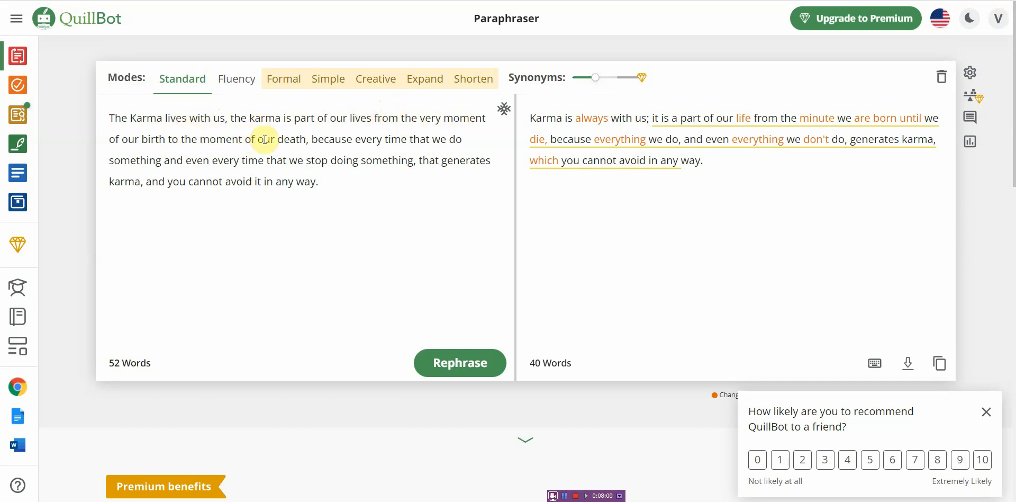
mouse_move(412, 139)
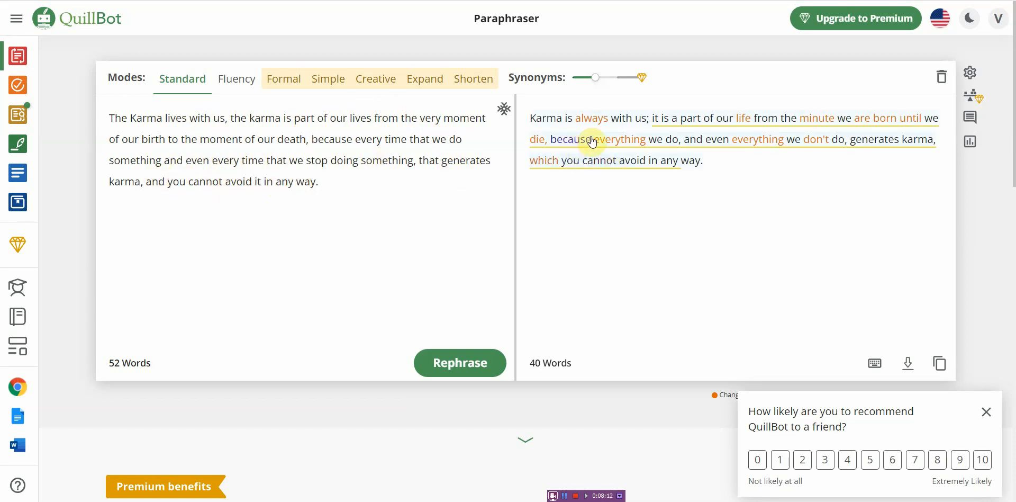
mouse_move(628, 201)
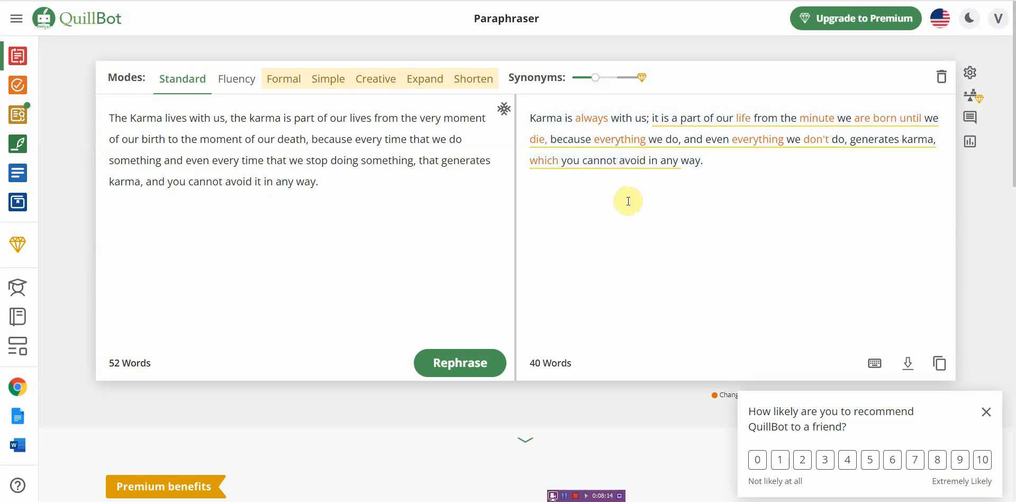
mouse_move(701, 131)
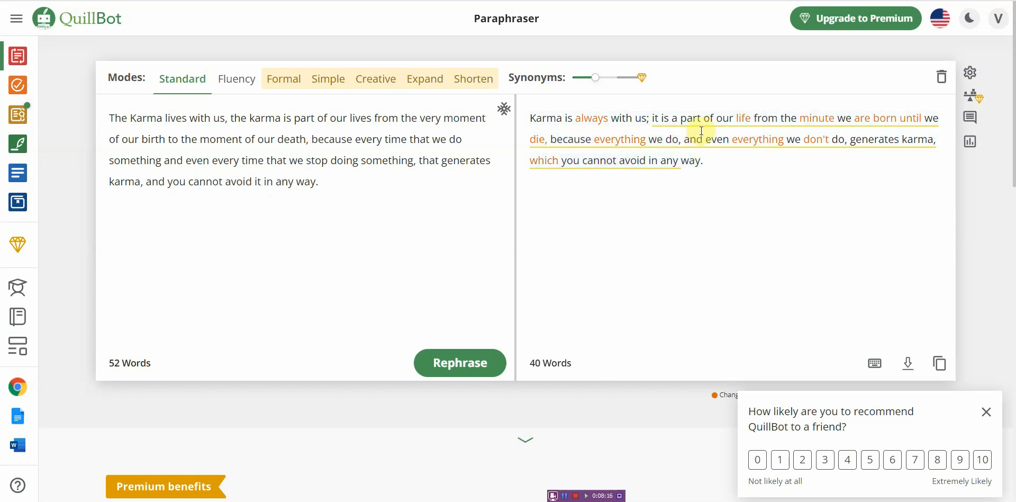
mouse_move(762, 130)
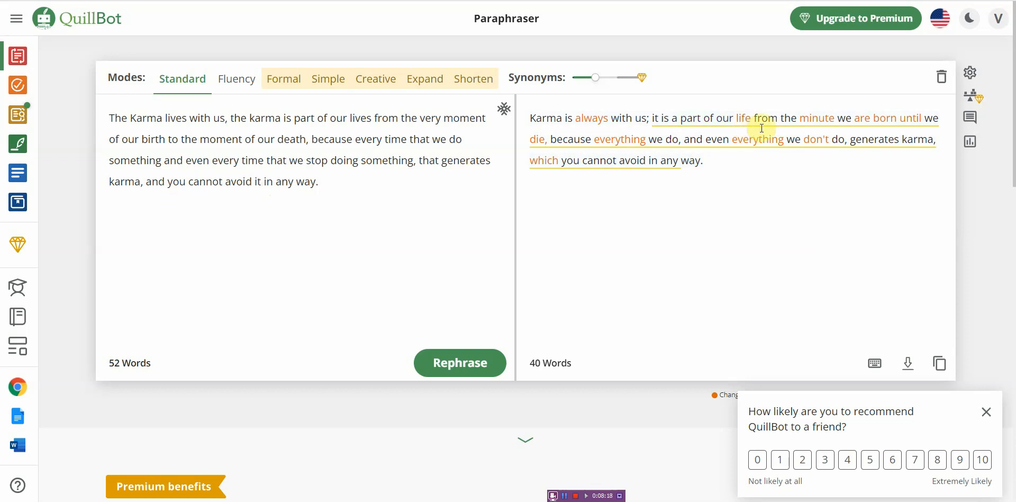
mouse_move(638, 164)
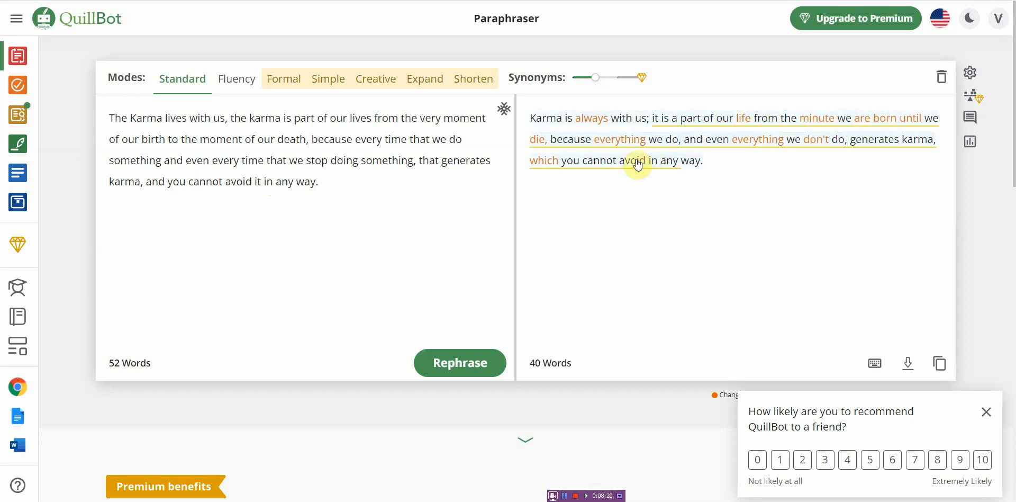
mouse_move(777, 168)
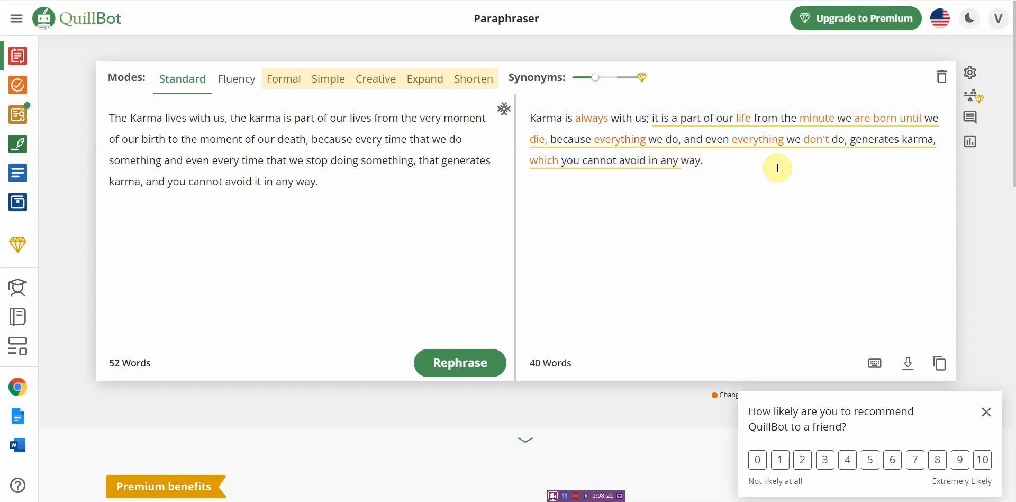
mouse_move(786, 165)
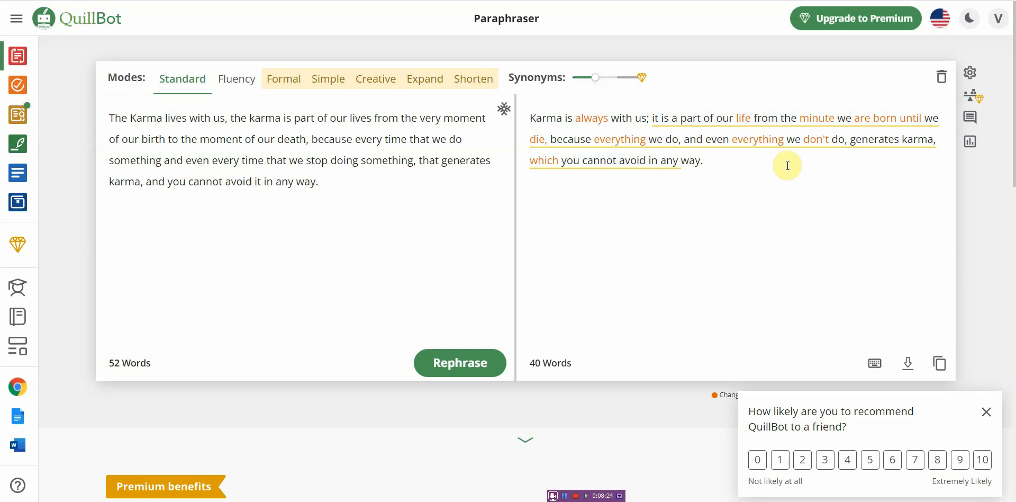
mouse_move(731, 176)
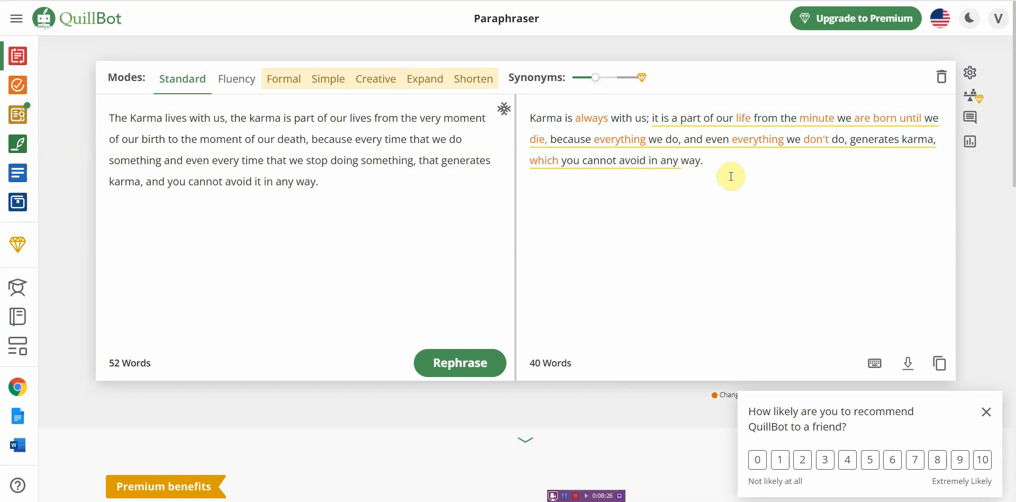
mouse_move(760, 159)
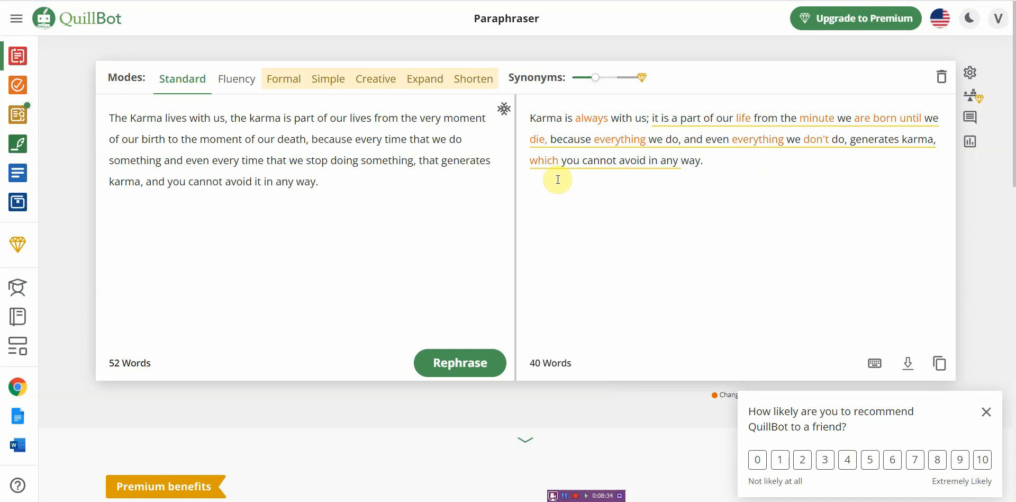
mouse_move(502, 289)
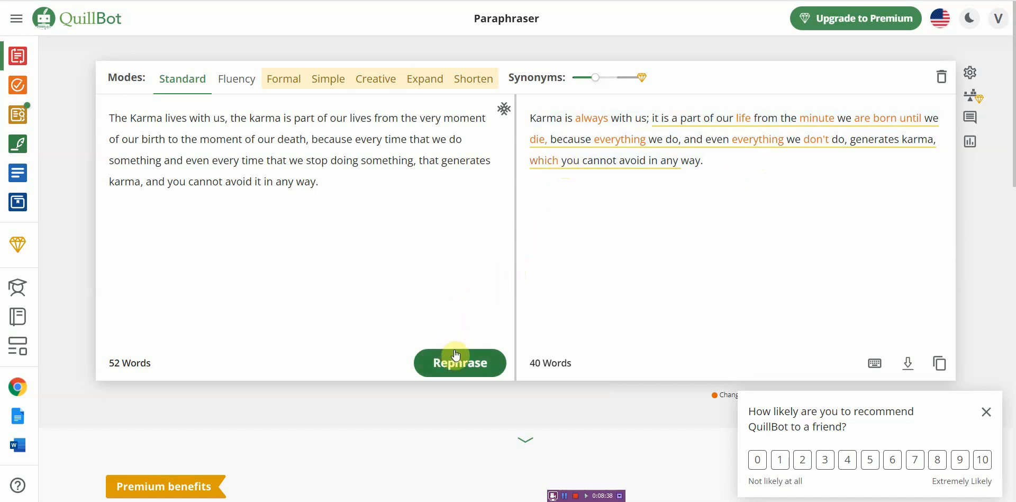
mouse_move(600, 200)
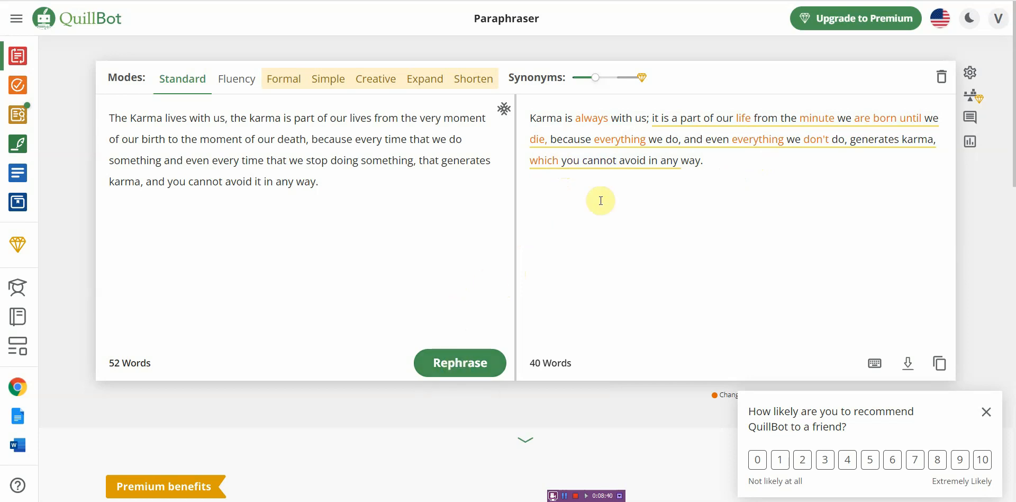
mouse_move(648, 160)
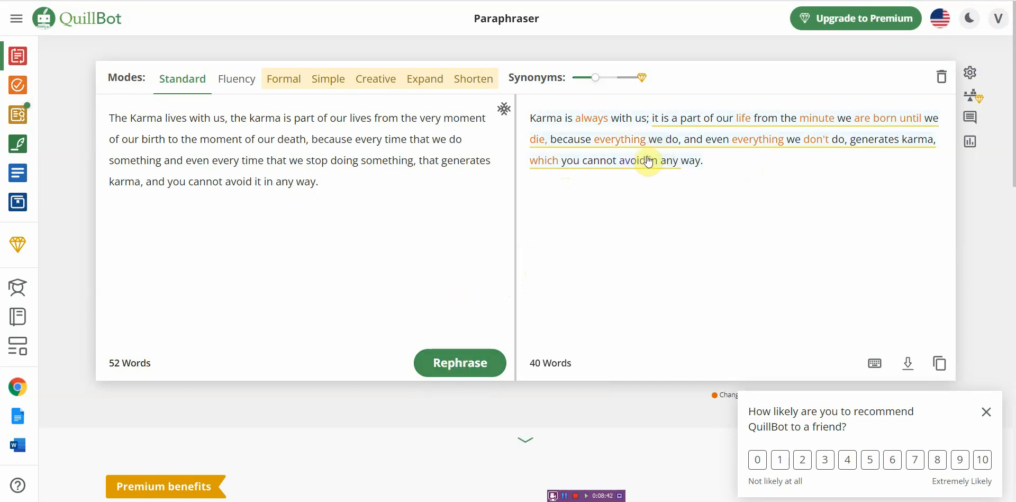
mouse_move(445, 161)
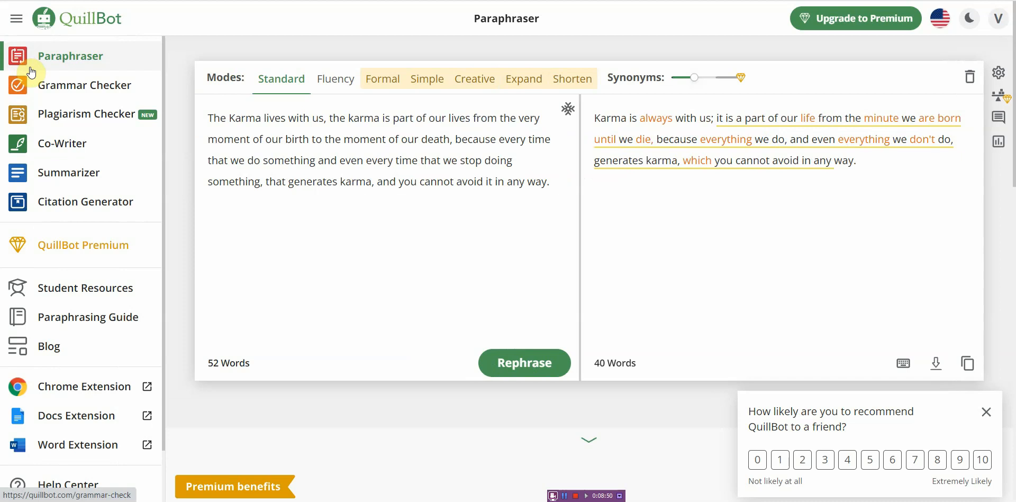
mouse_move(73, 137)
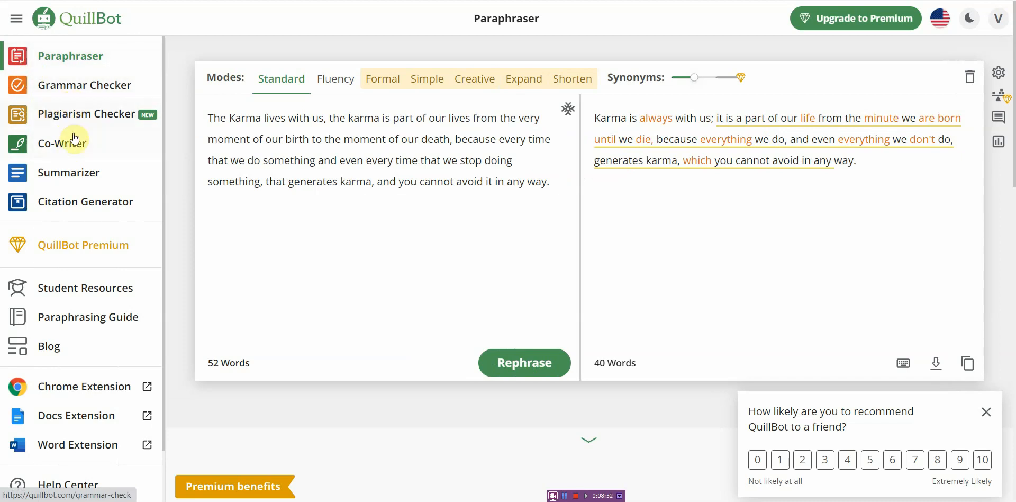
mouse_move(83, 118)
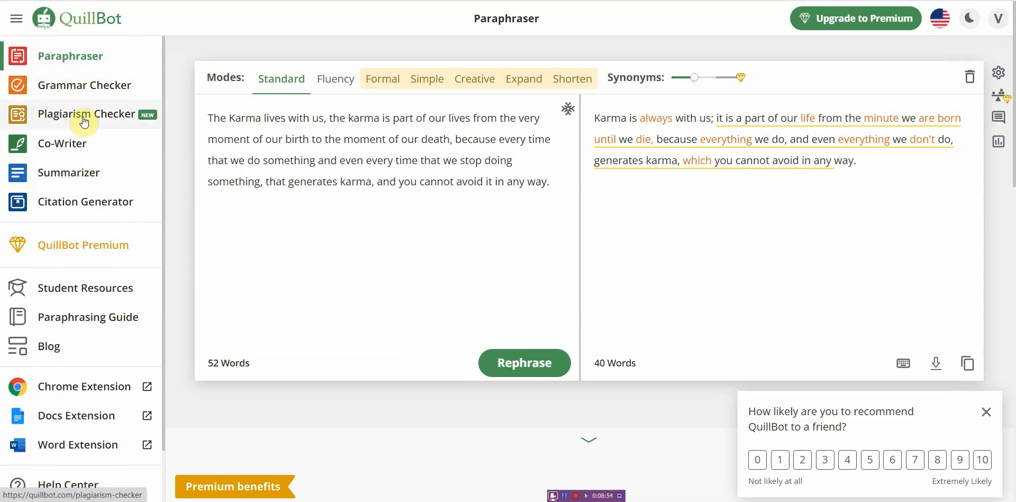
mouse_move(91, 160)
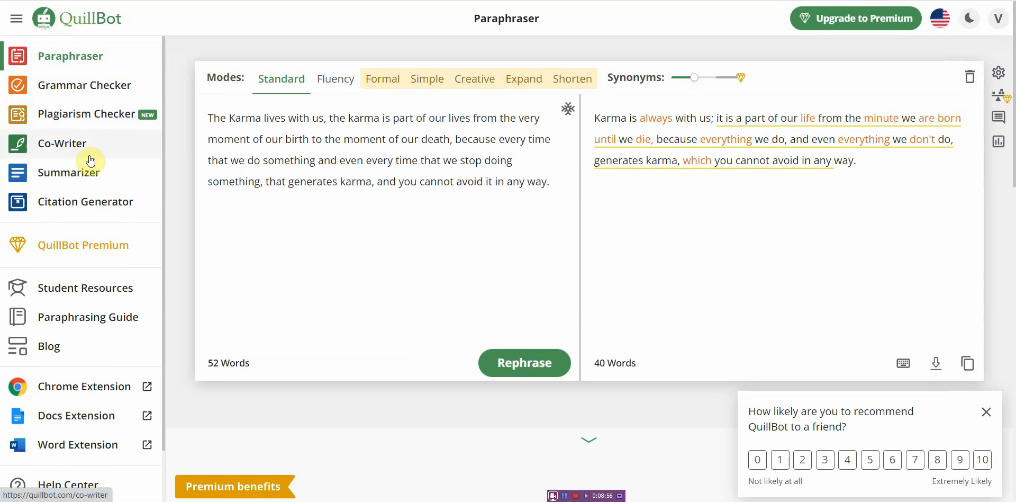
mouse_move(94, 84)
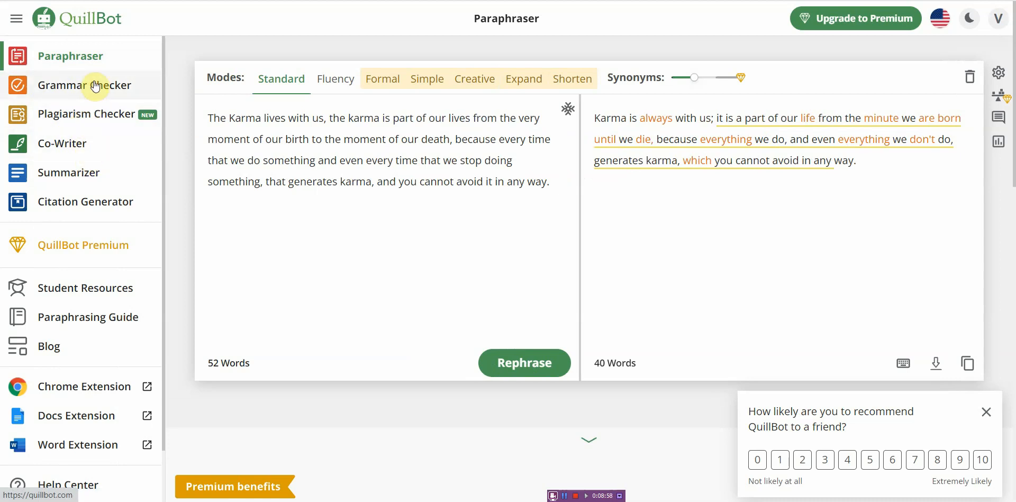
mouse_move(97, 143)
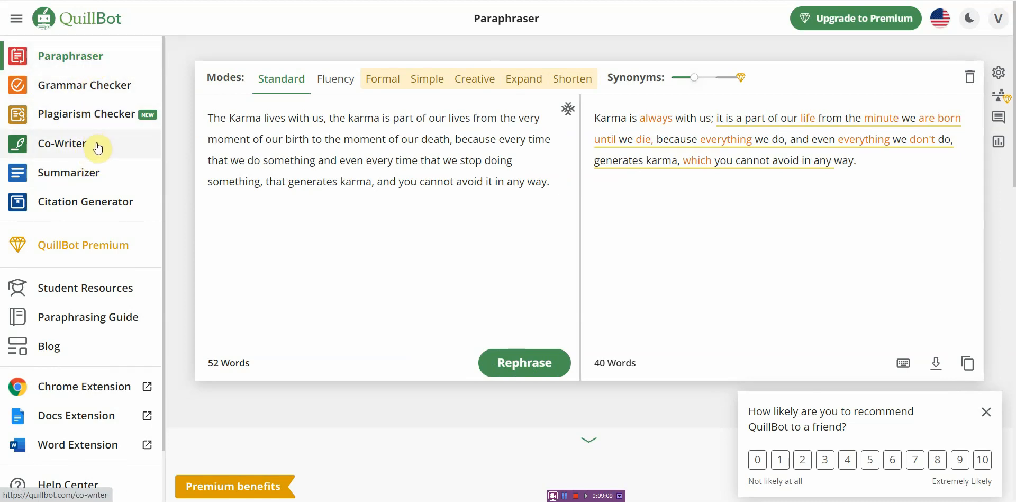
mouse_move(109, 180)
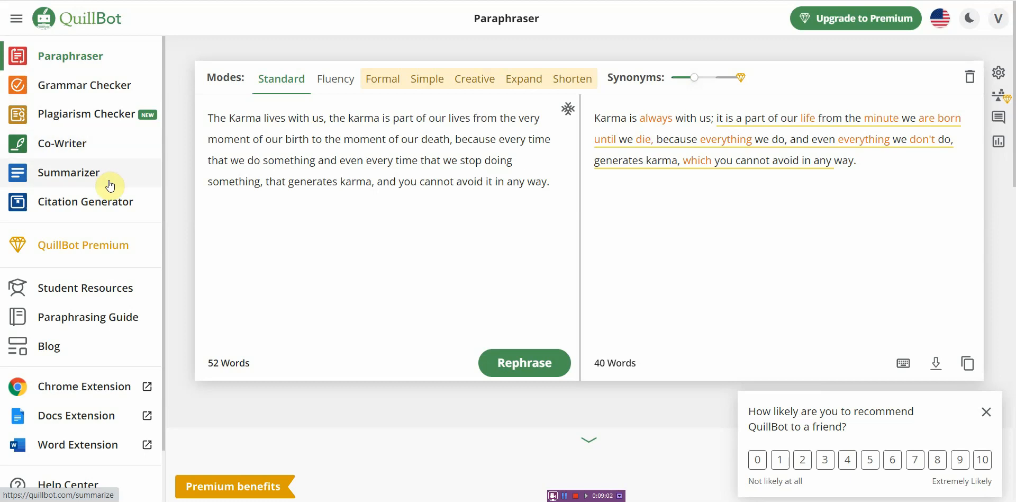
mouse_move(103, 143)
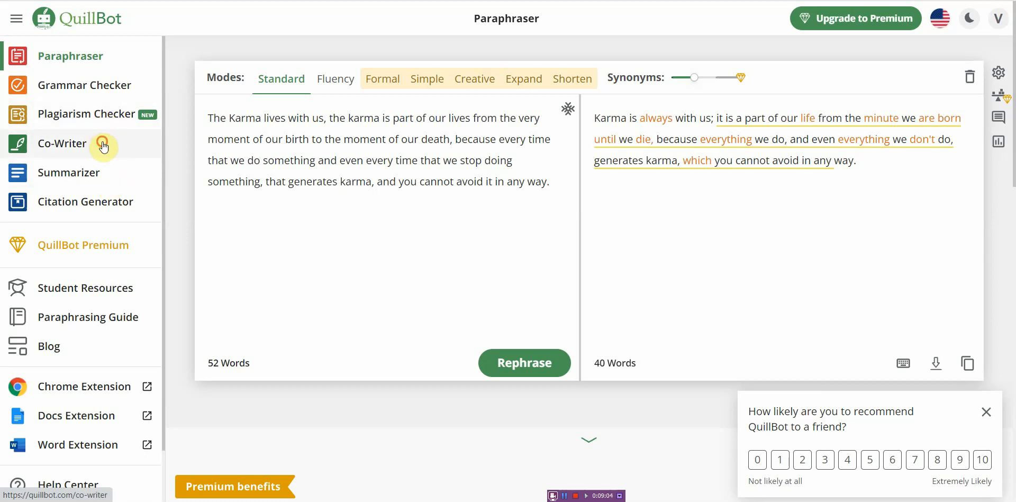
Step: Switch from the paraphrased passage to the Co-Writer workspace with its Features (Demo) document
click(63, 143)
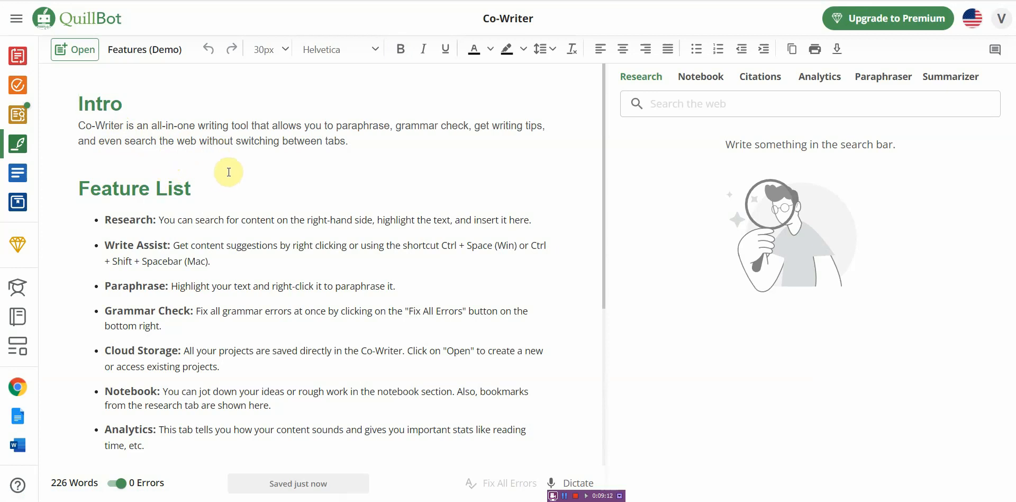
mouse_move(506, 126)
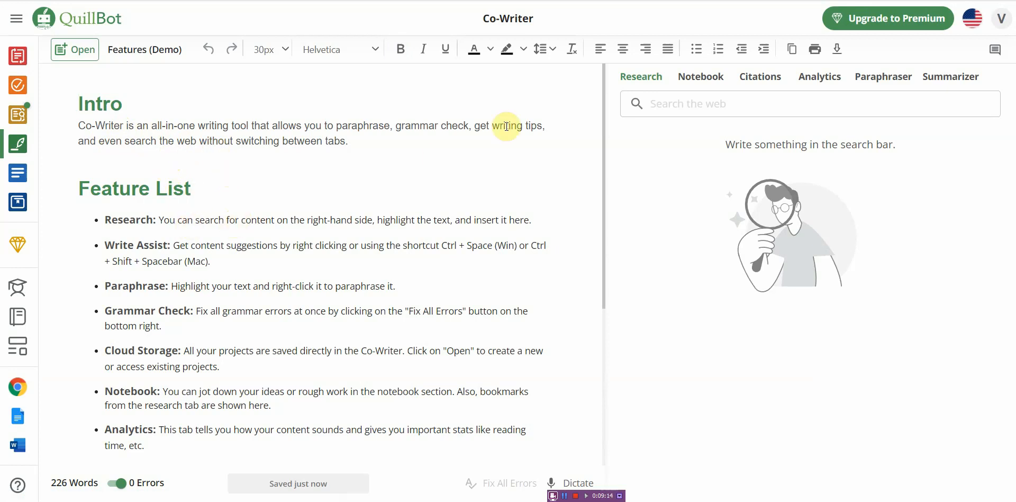
mouse_move(642, 85)
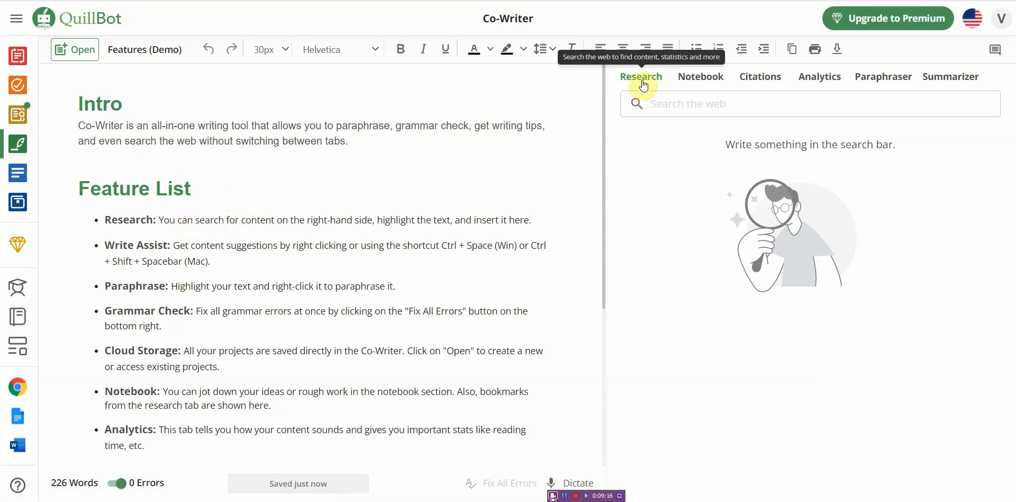
mouse_move(358, 257)
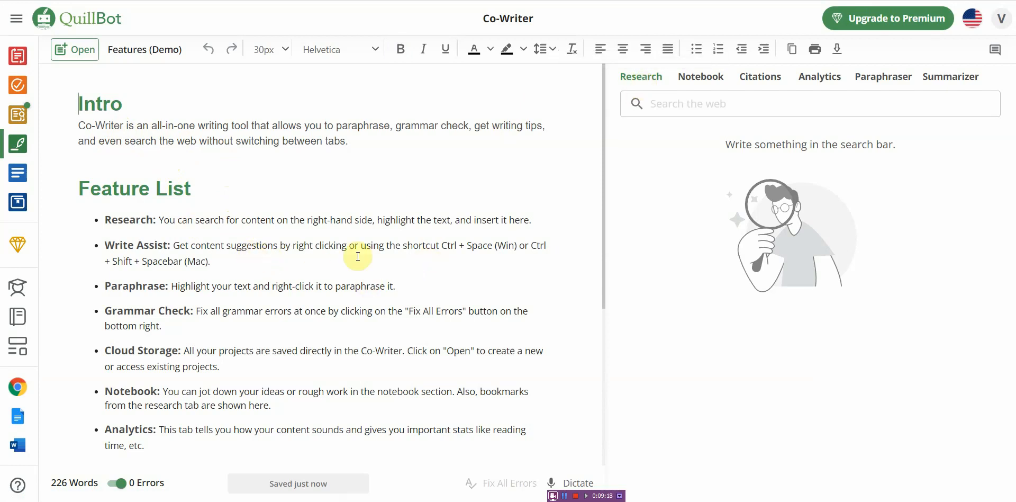
mouse_move(366, 258)
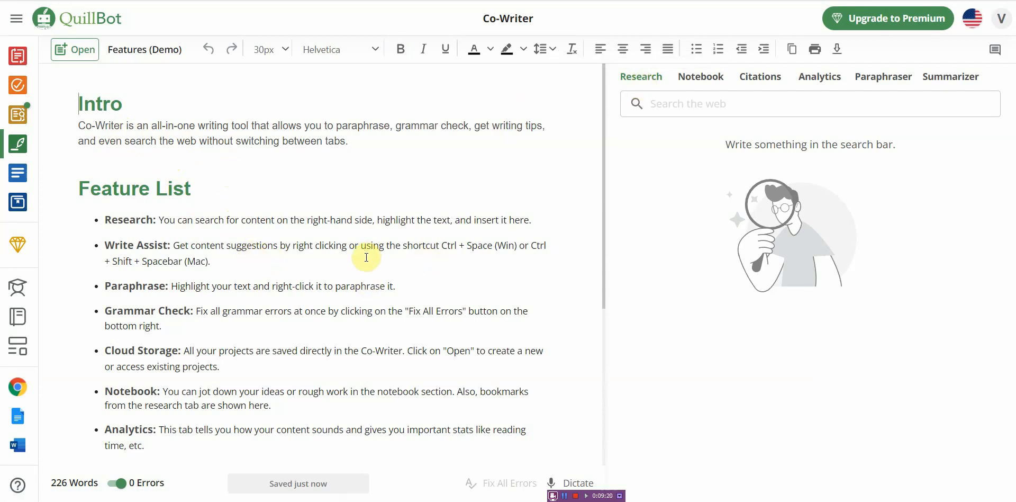
mouse_move(211, 355)
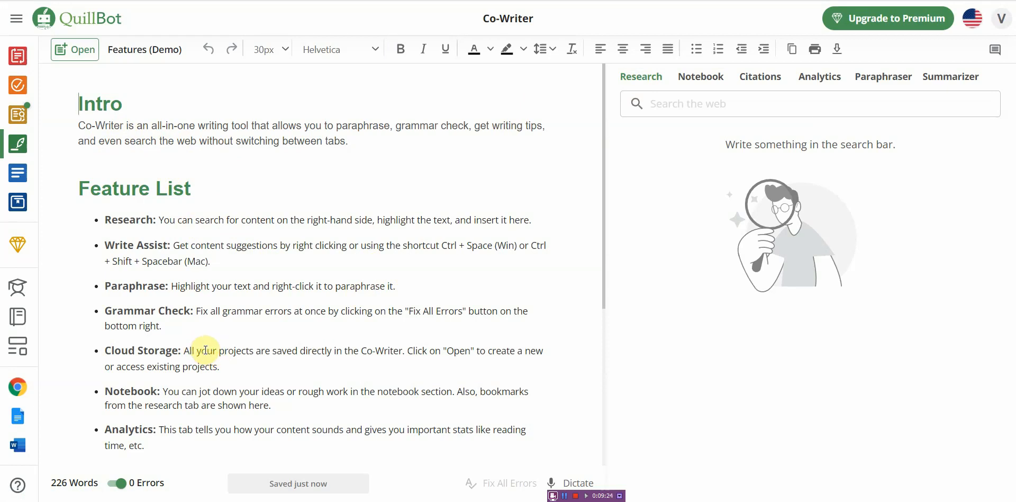
mouse_move(121, 428)
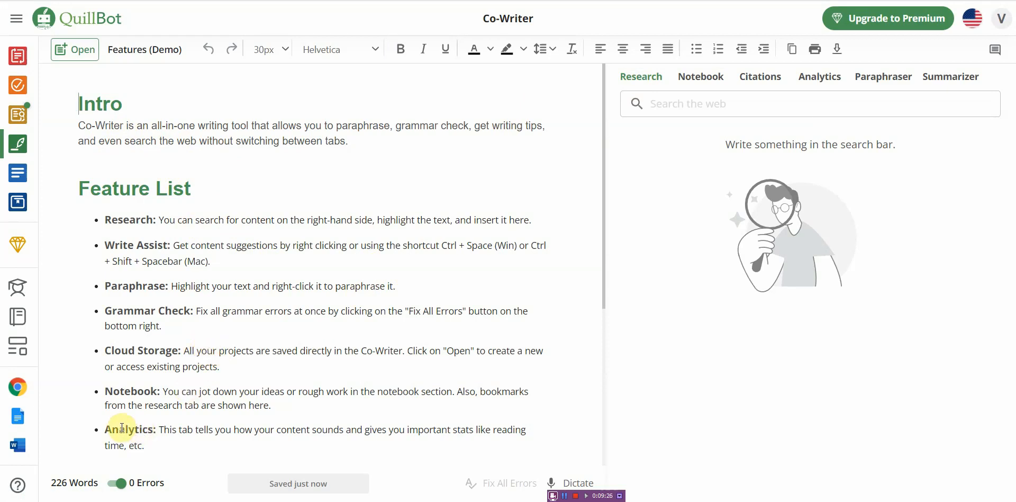
mouse_move(285, 432)
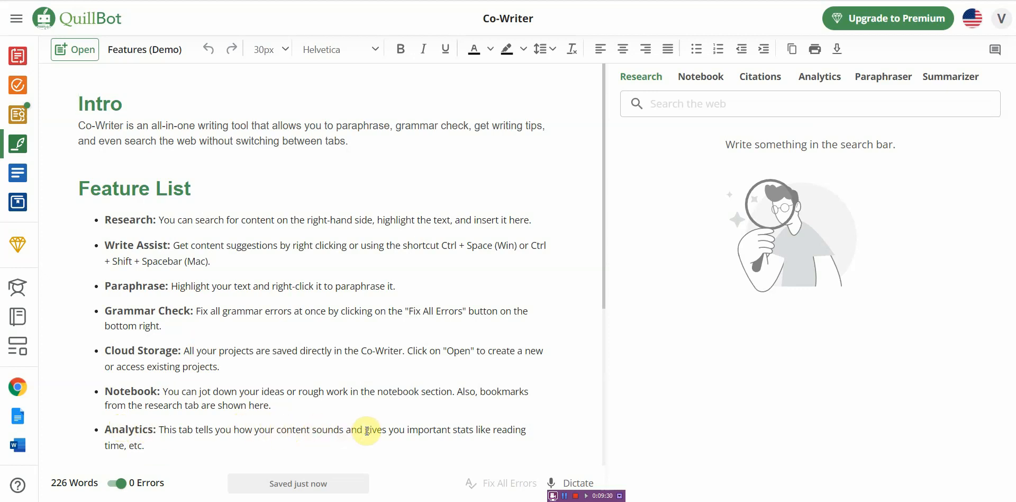
mouse_move(481, 360)
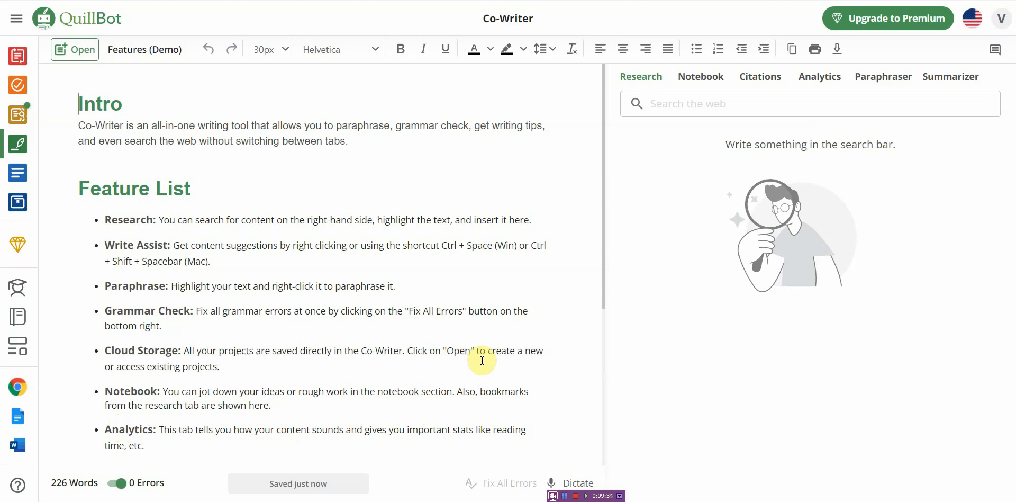
mouse_move(768, 261)
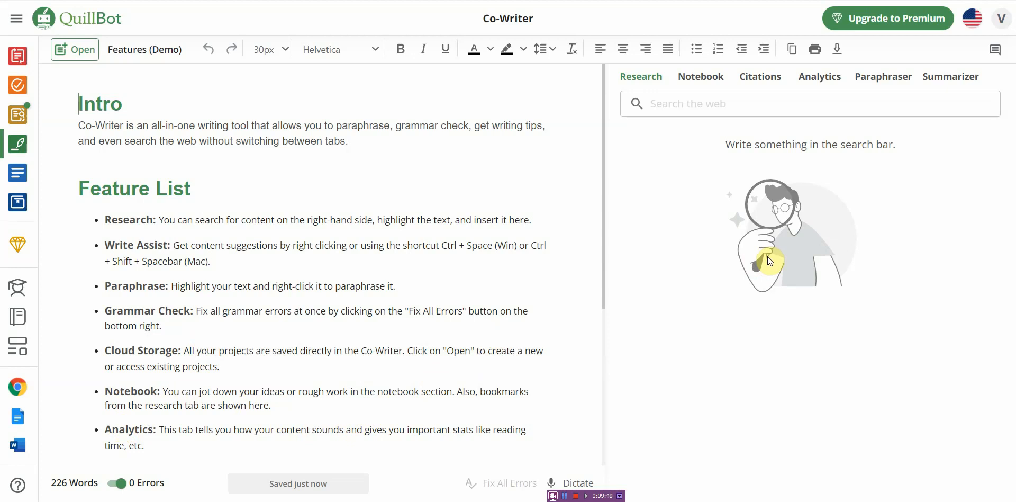
mouse_move(746, 201)
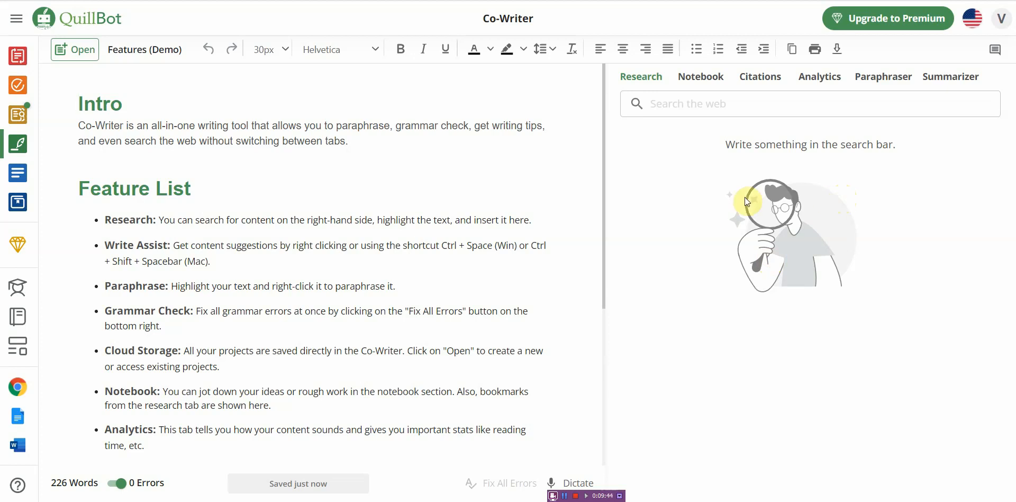
mouse_move(731, 215)
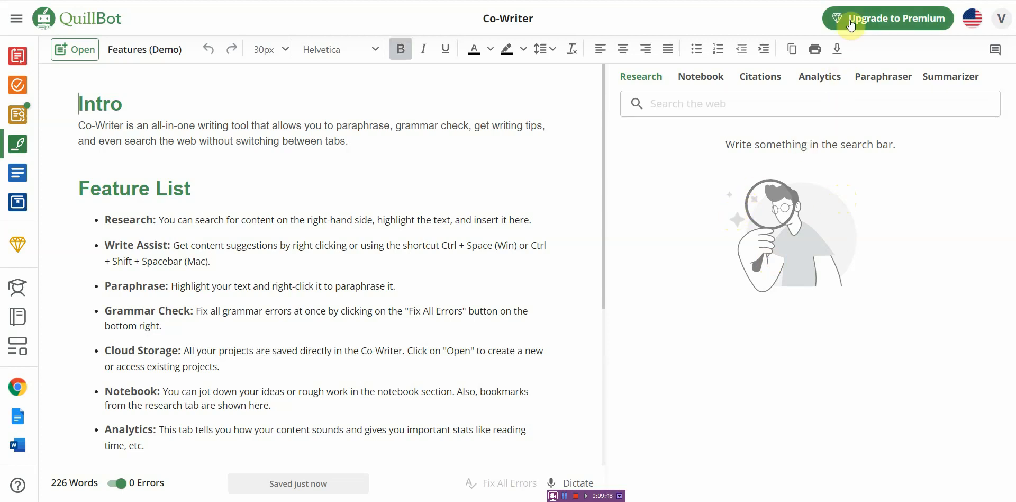
mouse_move(817, 27)
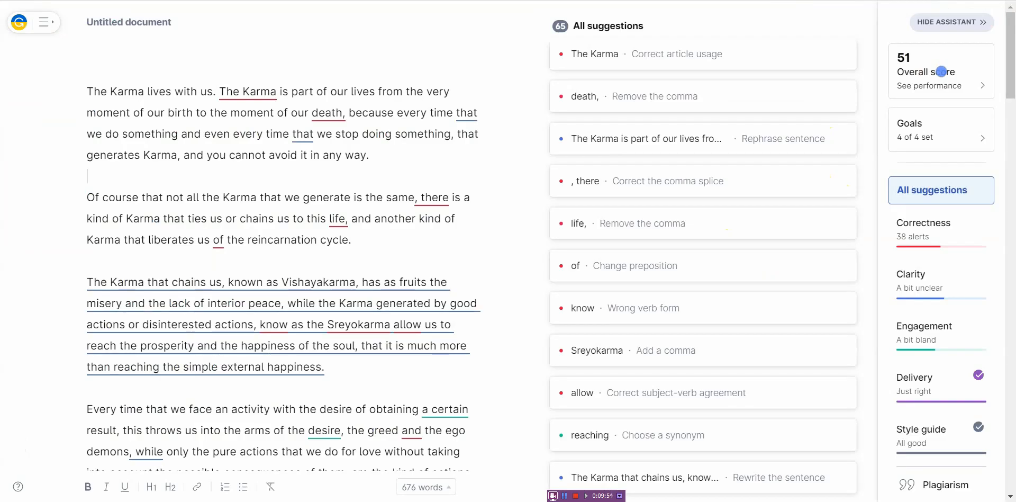
mouse_move(888, 24)
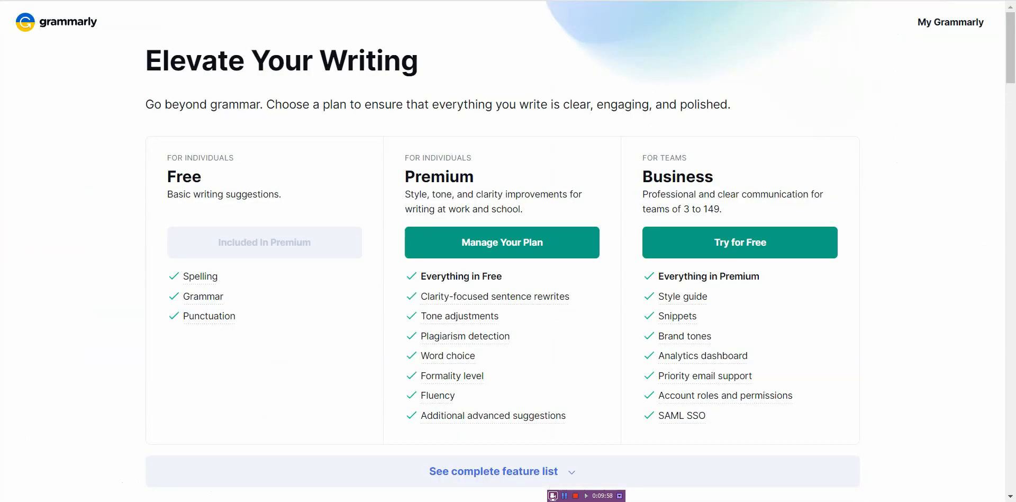
mouse_move(599, 176)
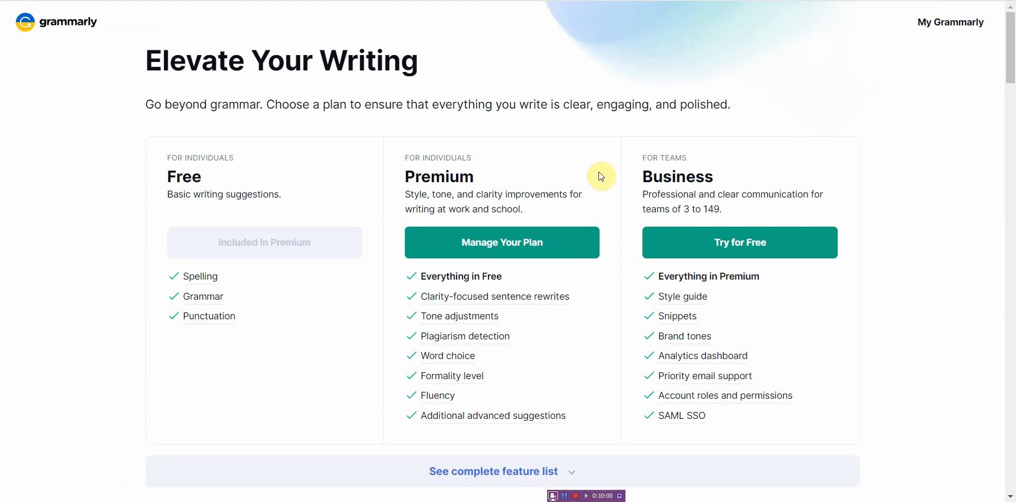
Step: Scroll past the All Features table to the pricing cards with Premium $12.00 and Business $15.00
scroll(down, 3)
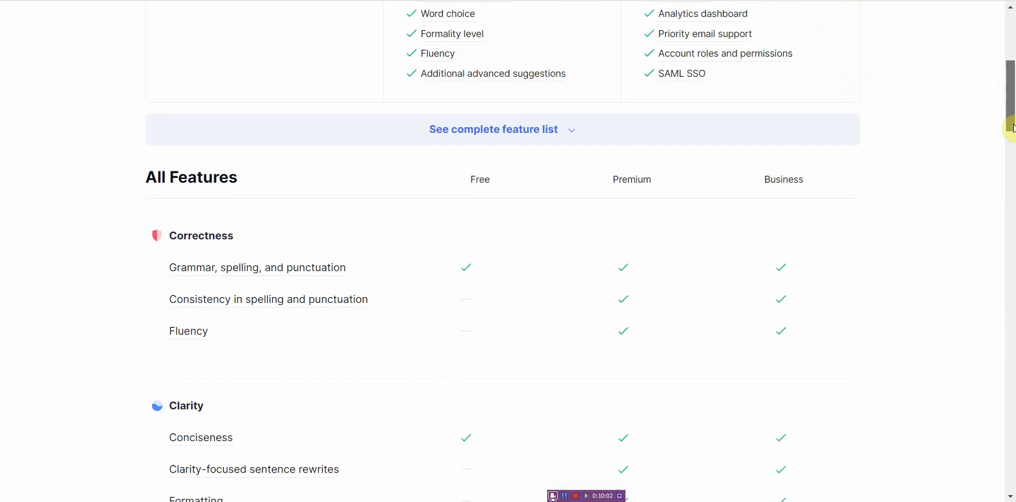
scroll(down, 3)
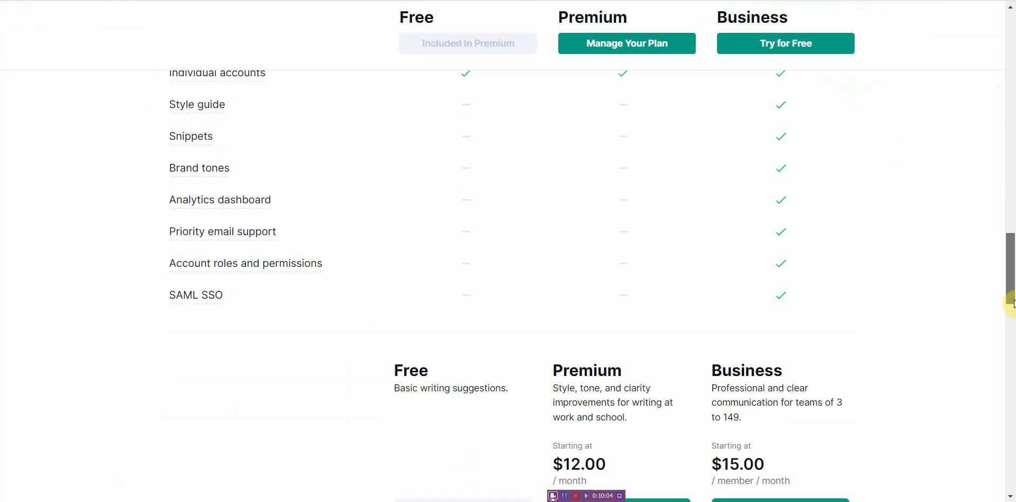
scroll(down, 3)
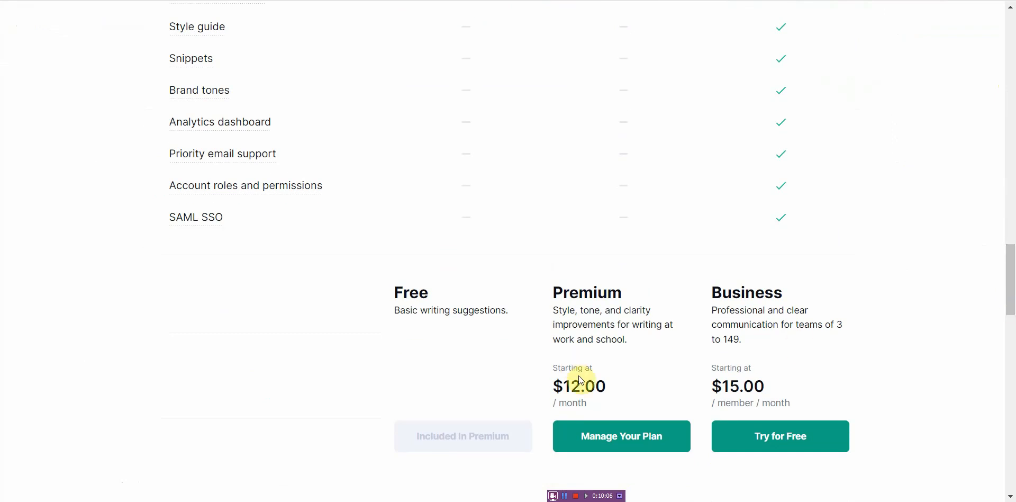
mouse_move(592, 357)
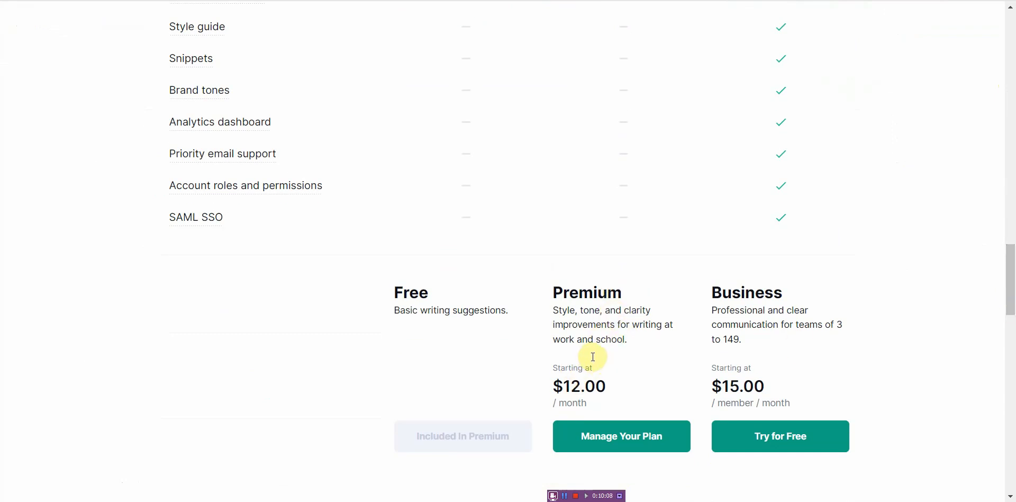
scroll(up, 3)
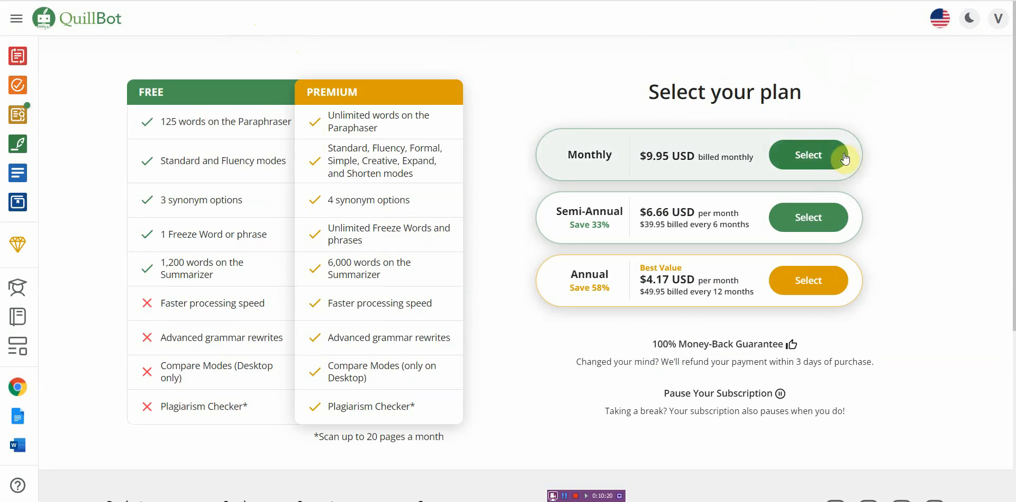
mouse_move(804, 166)
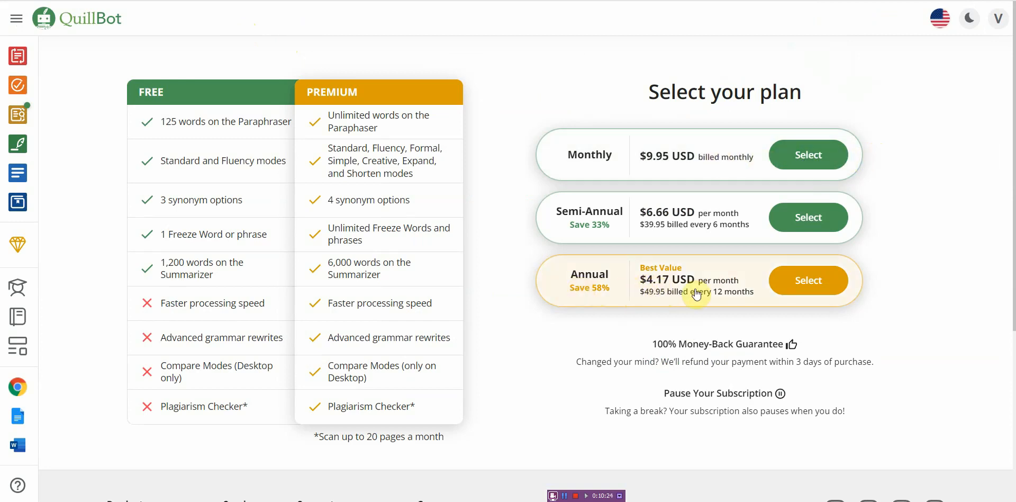
mouse_move(674, 296)
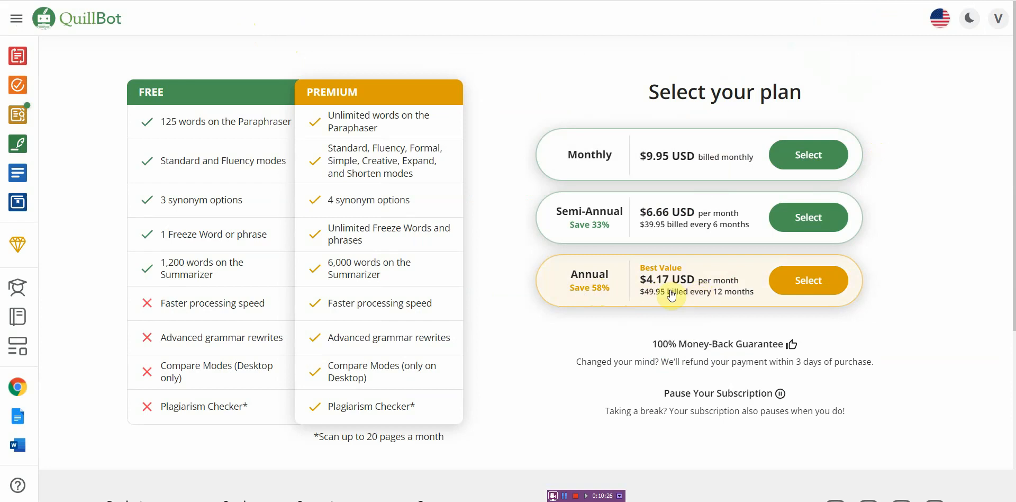
mouse_move(731, 289)
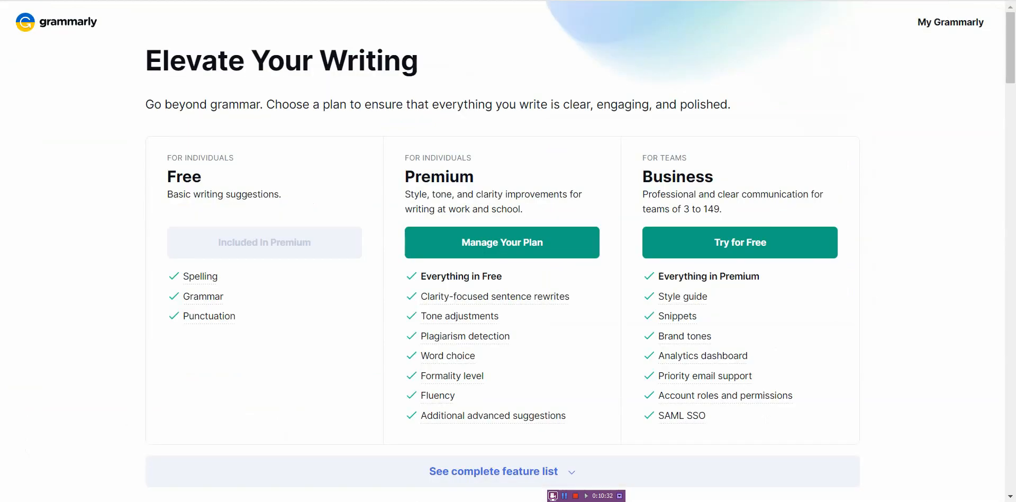
Step: Scroll through the karma article's suggestions list, scoring 51 with 65 suggestions
scroll(down, 3)
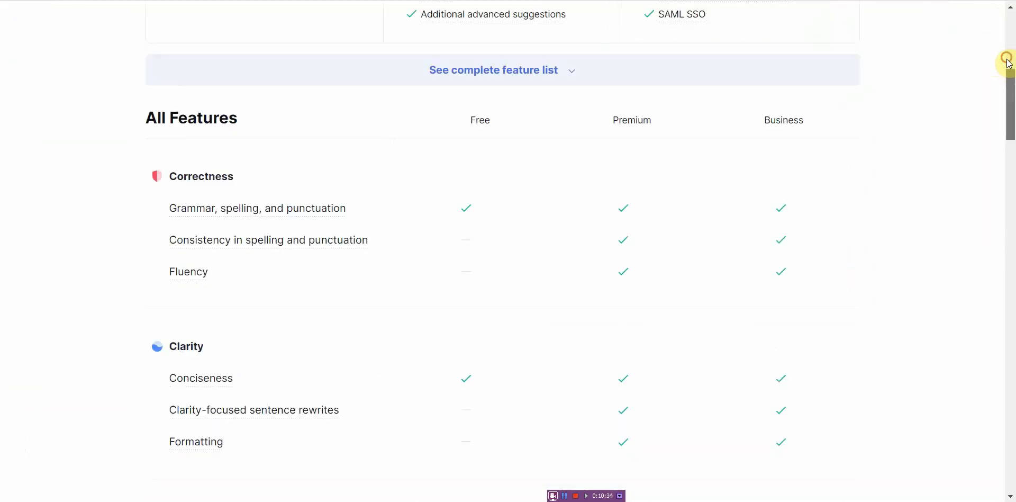
scroll(down, 3)
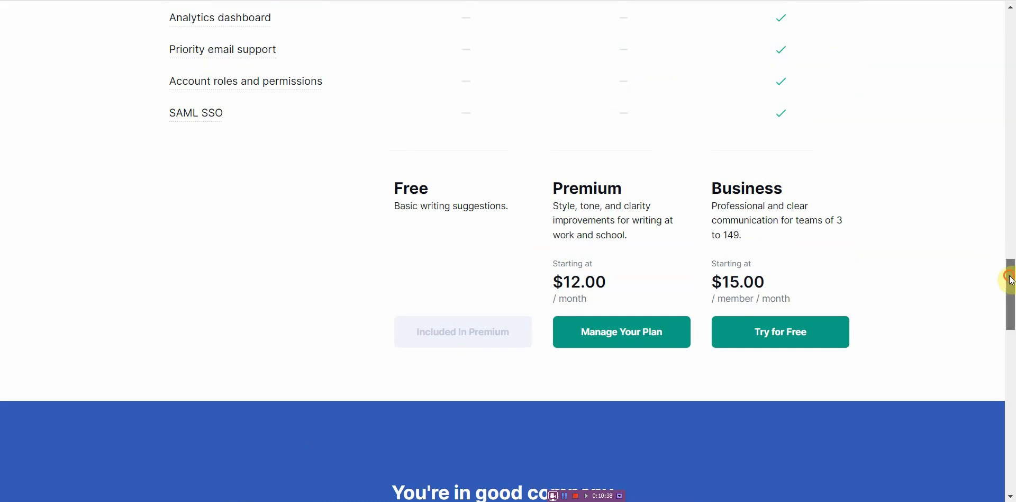
scroll(up, 3)
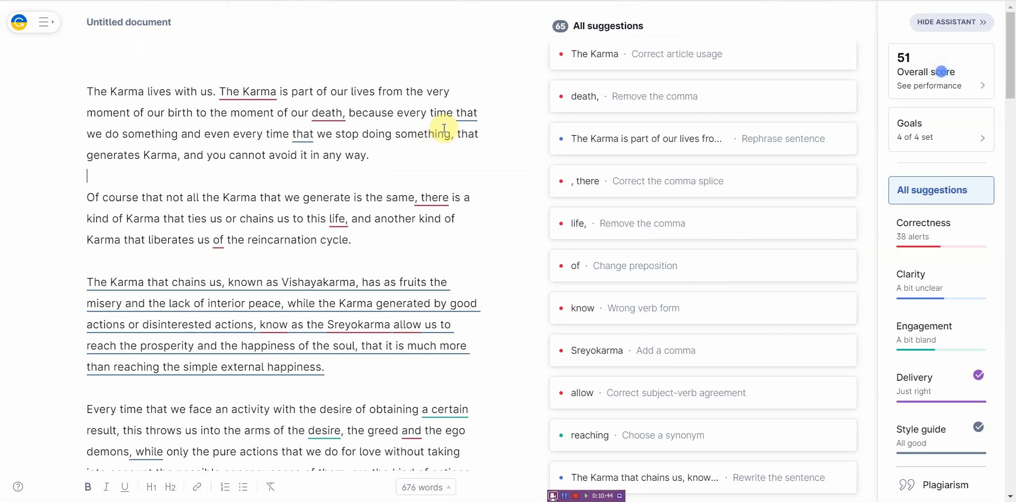
mouse_move(505, 158)
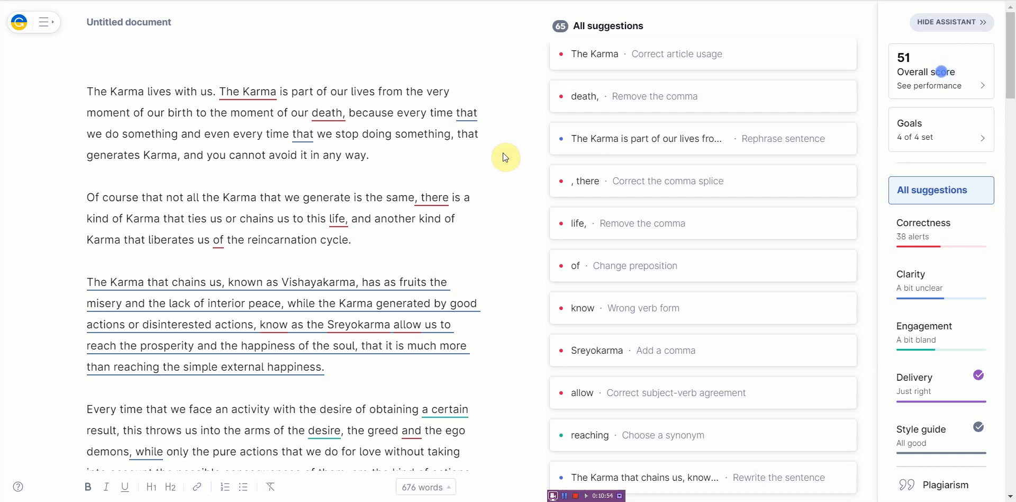
mouse_move(947, 484)
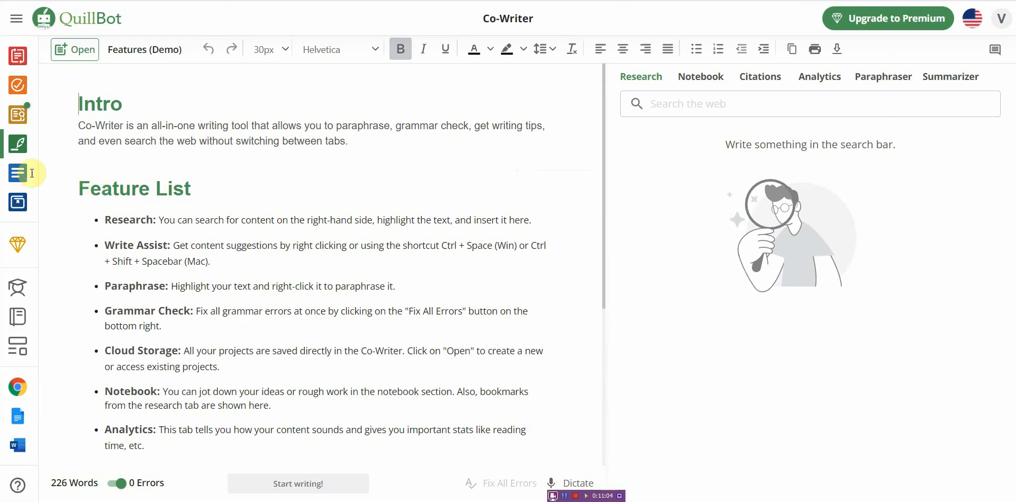
Step: Go from the Co-Writer demo to the QuillBot Premium plans via the sidebar tools list
click(17, 18)
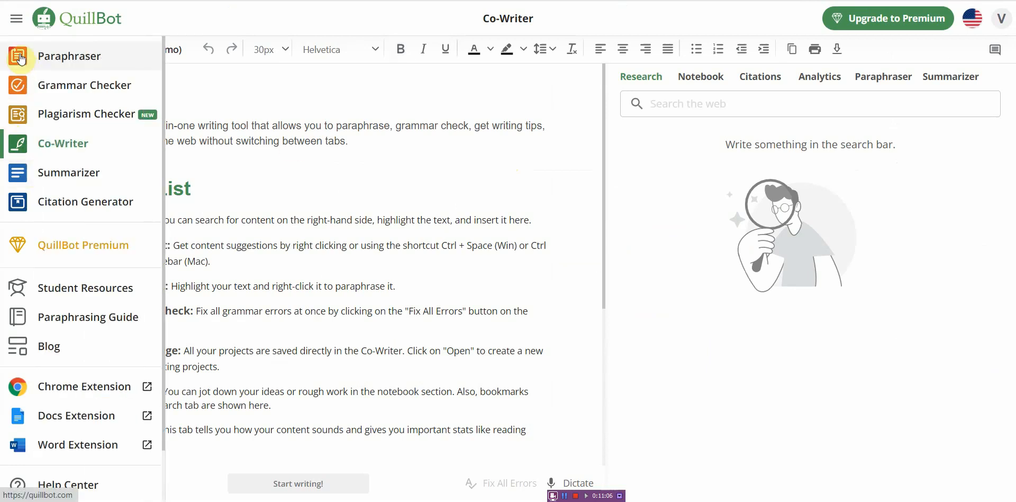
mouse_move(43, 85)
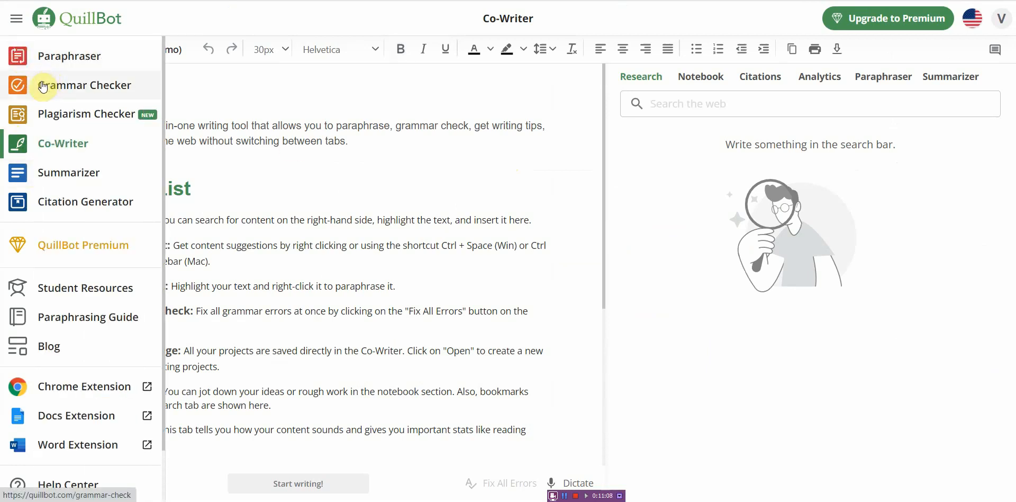
mouse_move(42, 85)
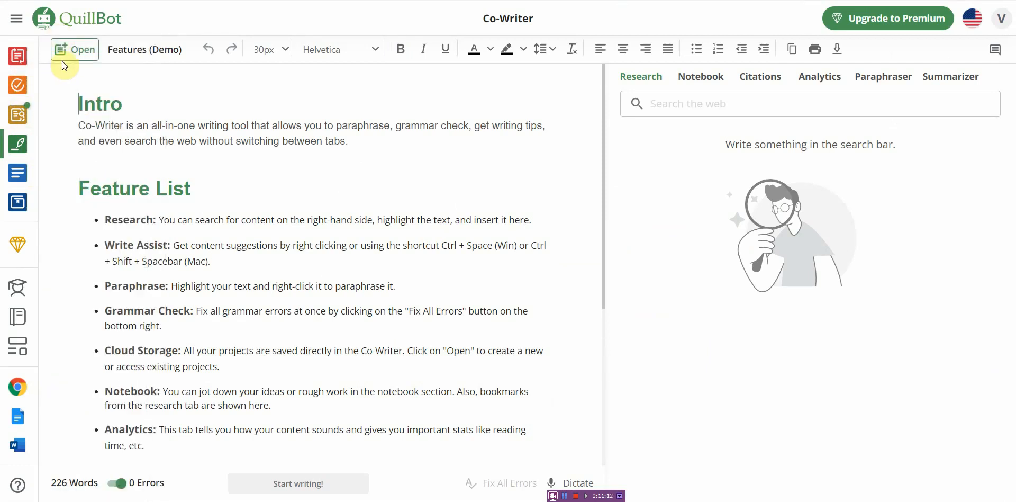
click(17, 18)
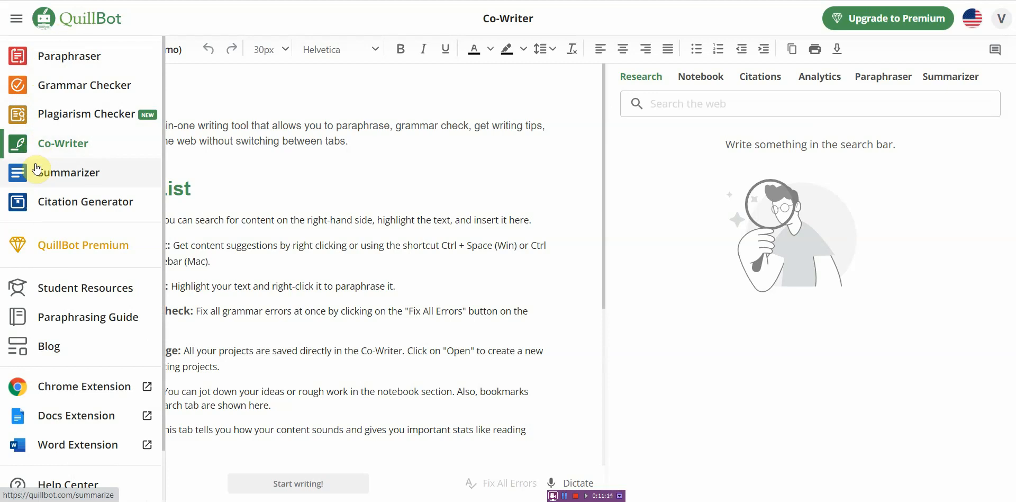
mouse_move(46, 201)
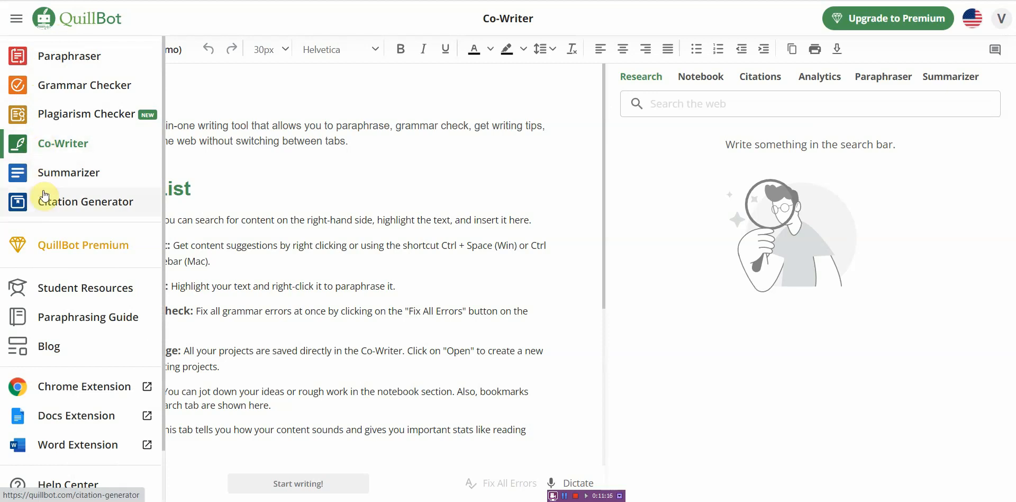
click(83, 244)
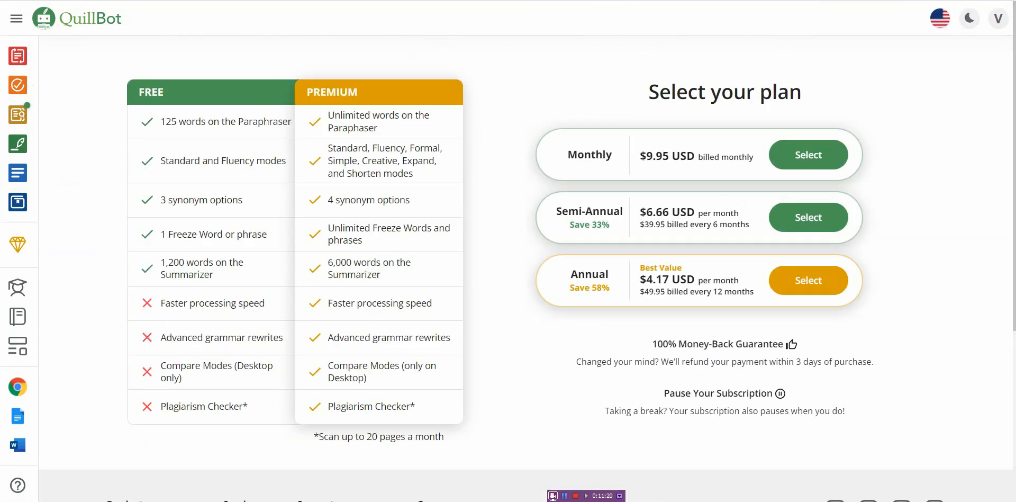
mouse_move(666, 308)
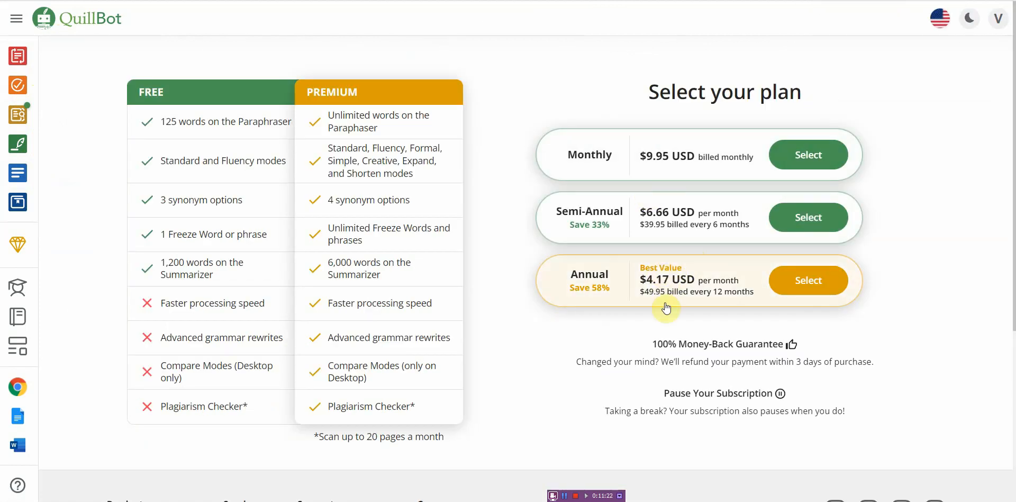
mouse_move(694, 183)
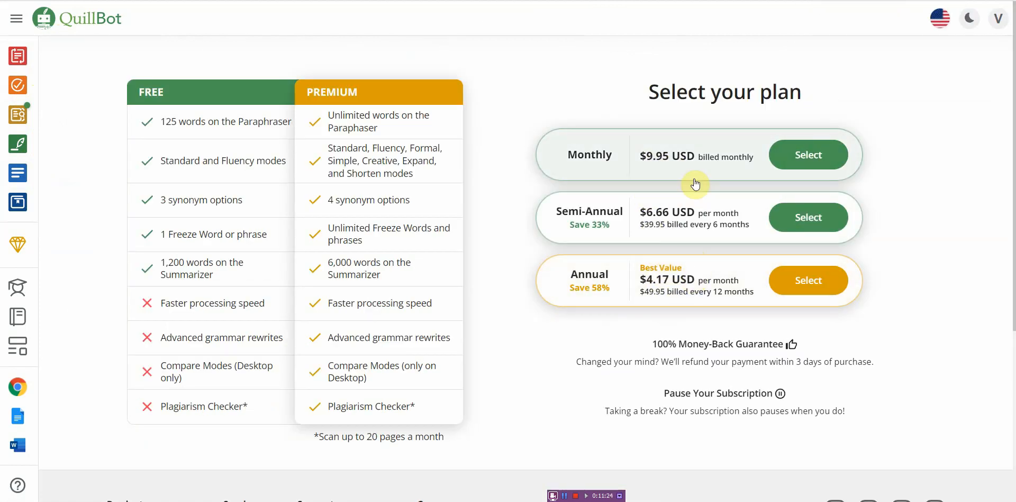
mouse_move(710, 156)
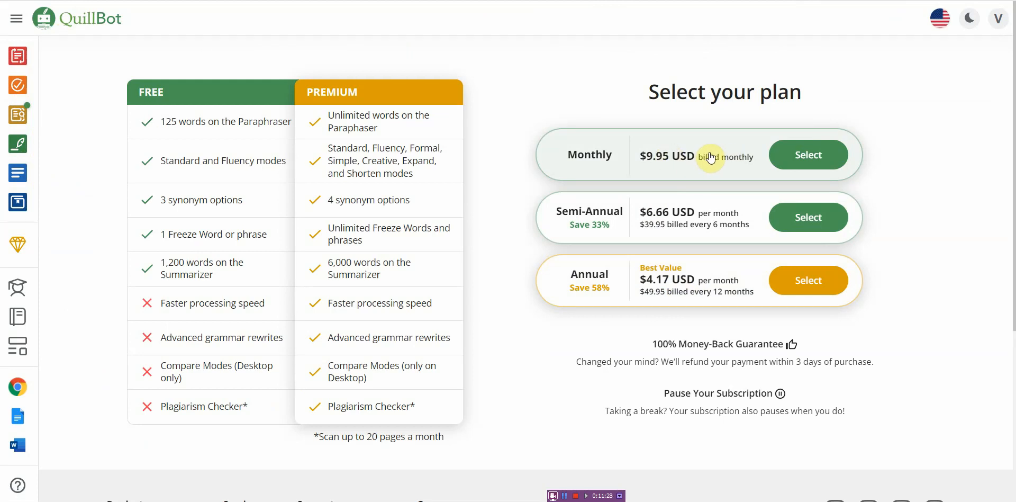
mouse_move(685, 291)
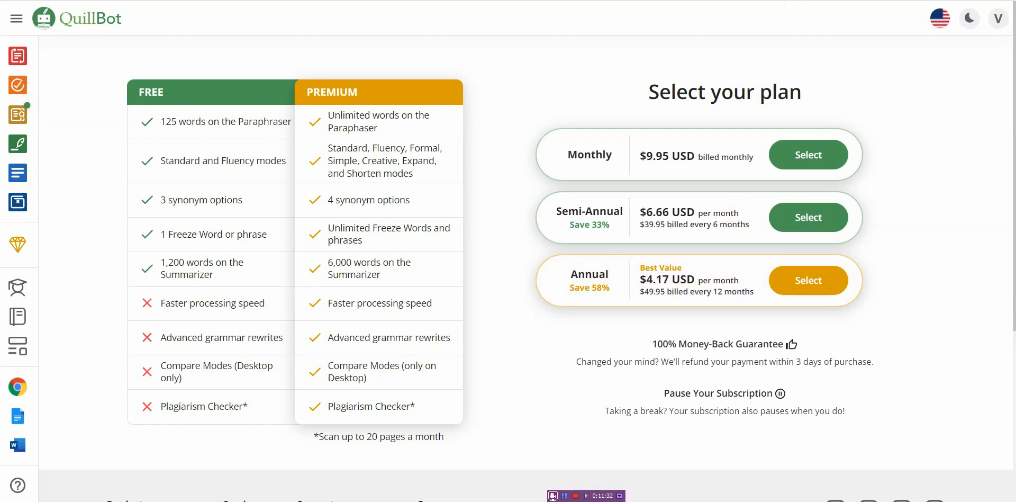
Step: Scroll the Grammarly pricing page around the All Features table for Free, Premium and Business
scroll(down, 3)
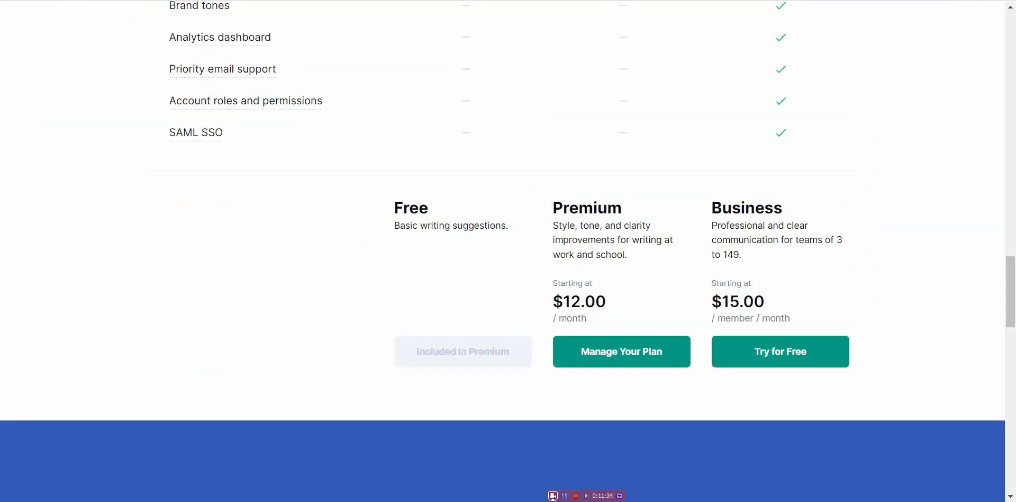
scroll(up, 3)
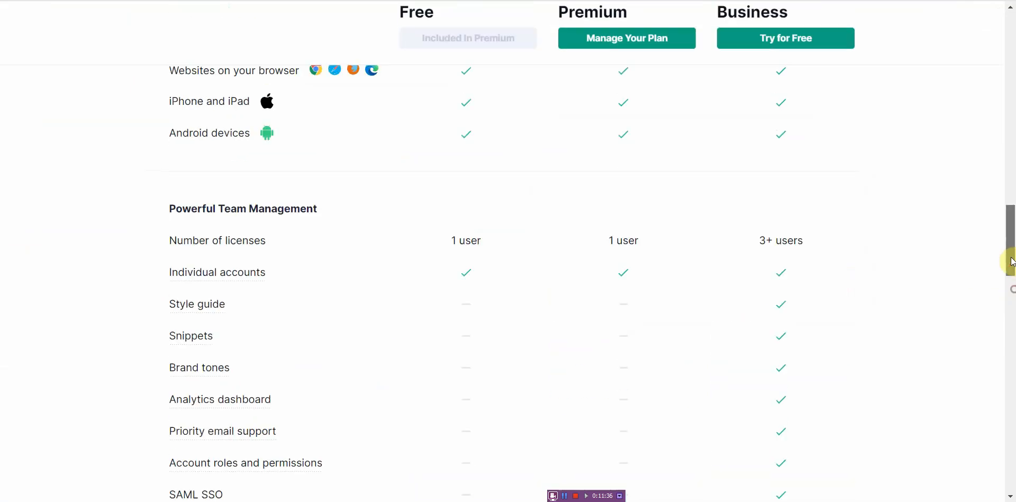
scroll(down, 3)
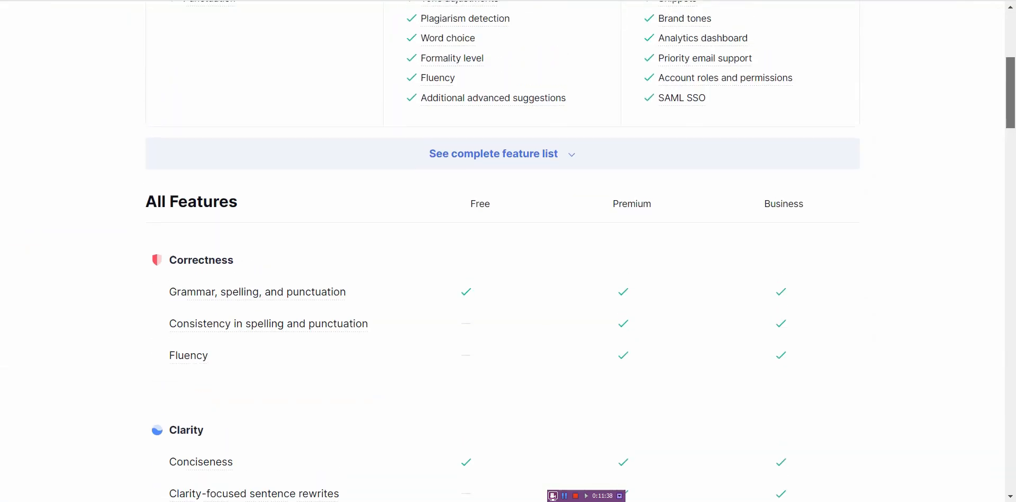
scroll(down, 3)
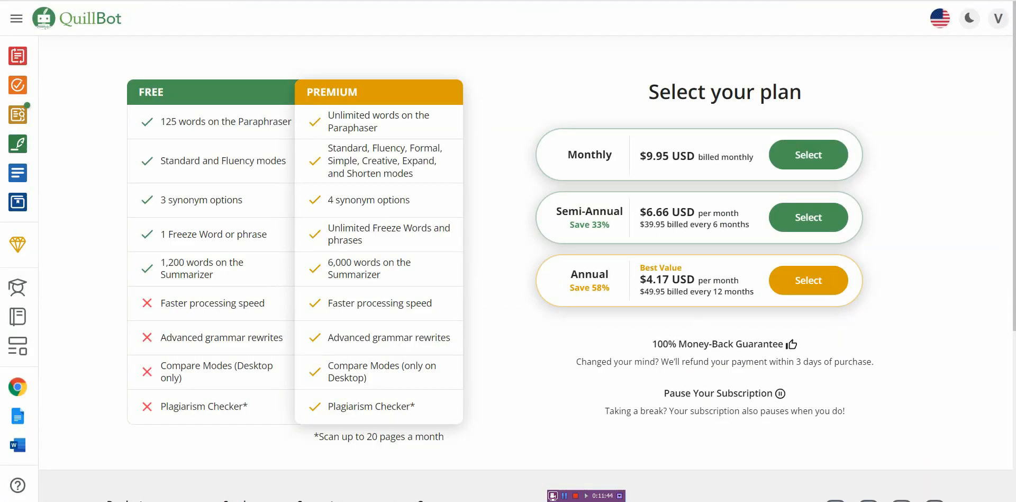
mouse_move(674, 290)
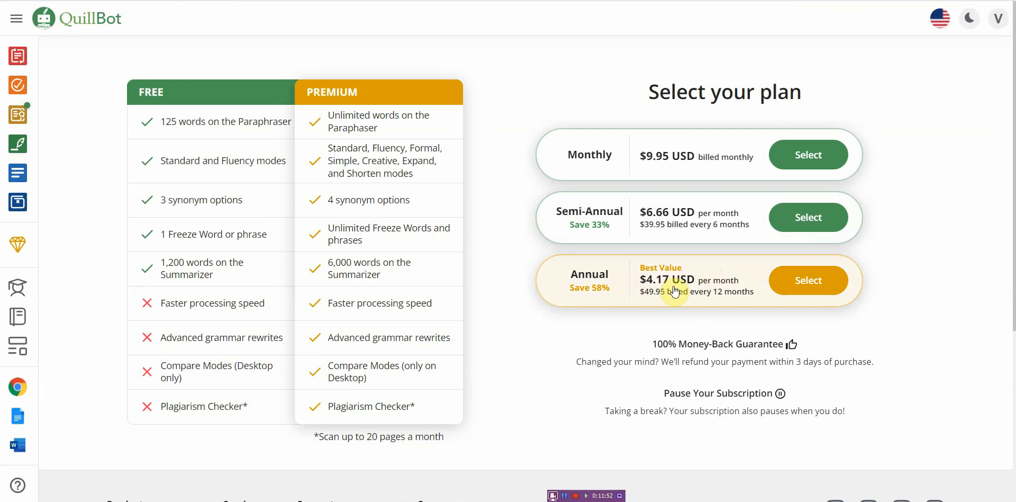
mouse_move(395, 127)
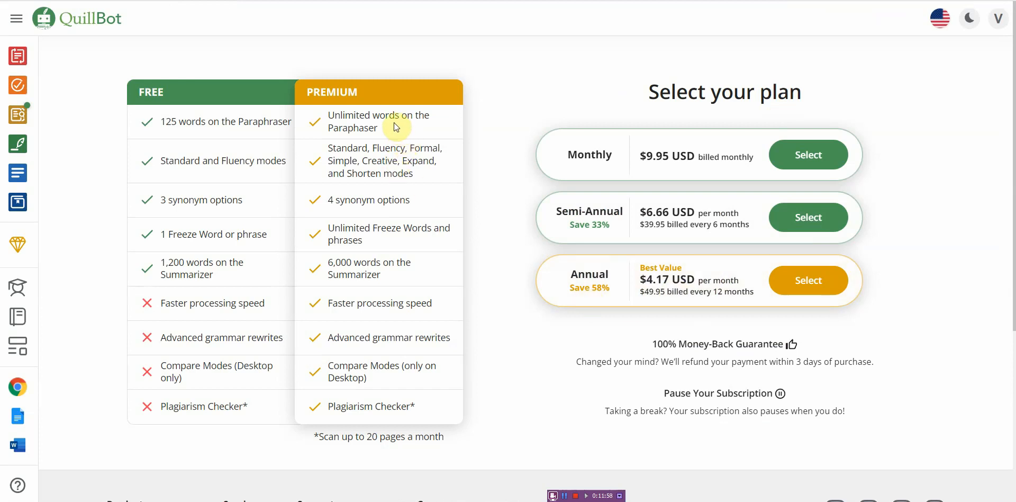
mouse_move(360, 178)
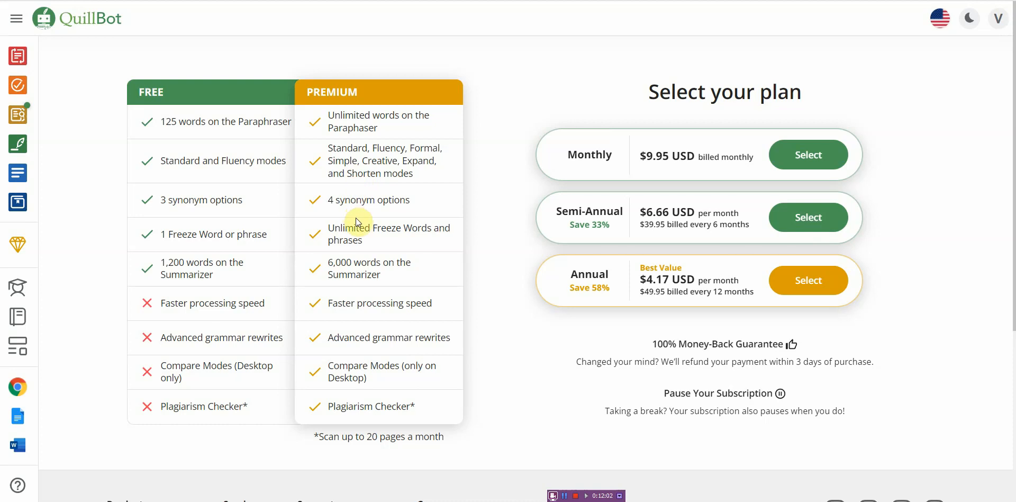
mouse_move(360, 244)
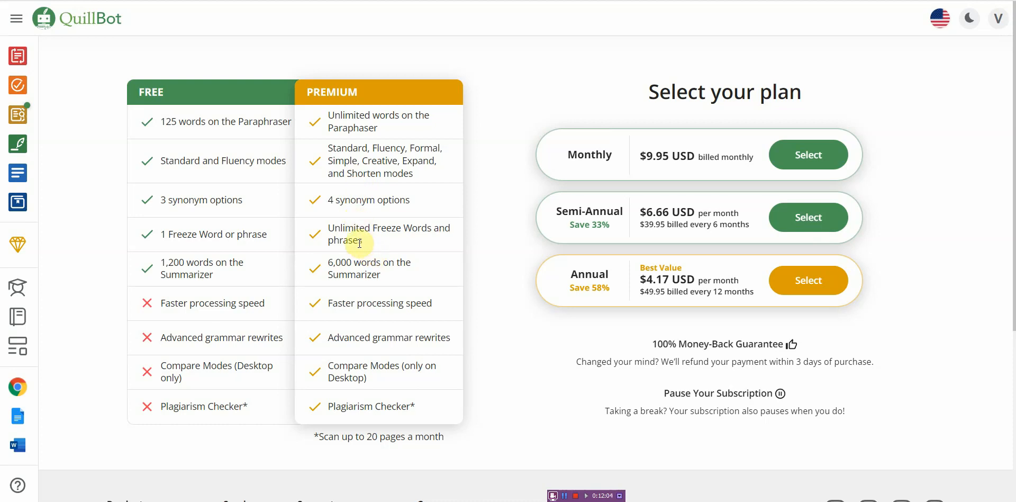
mouse_move(368, 276)
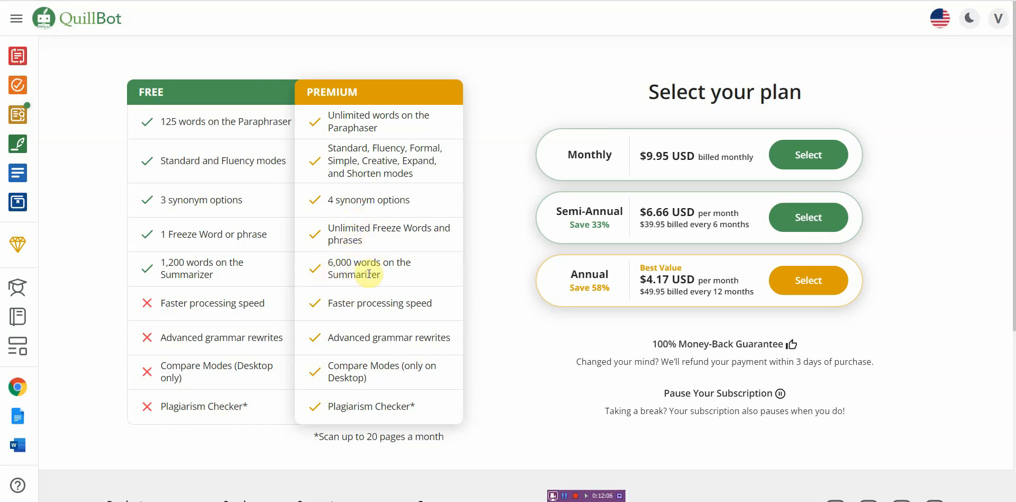
mouse_move(407, 282)
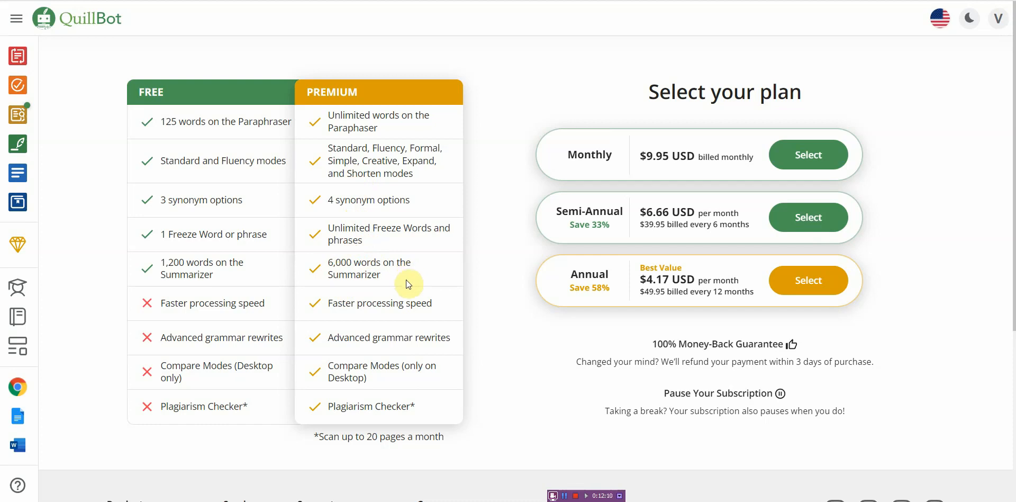
mouse_move(394, 309)
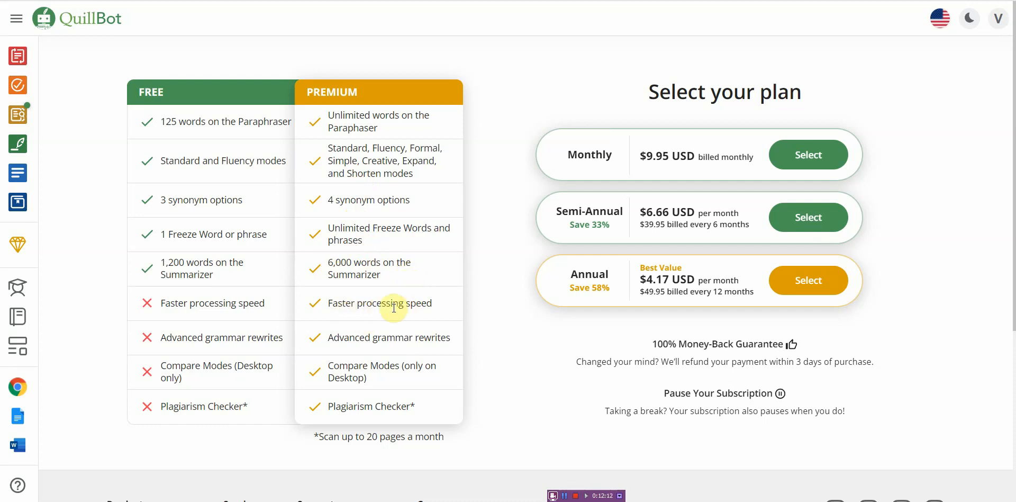
mouse_move(421, 337)
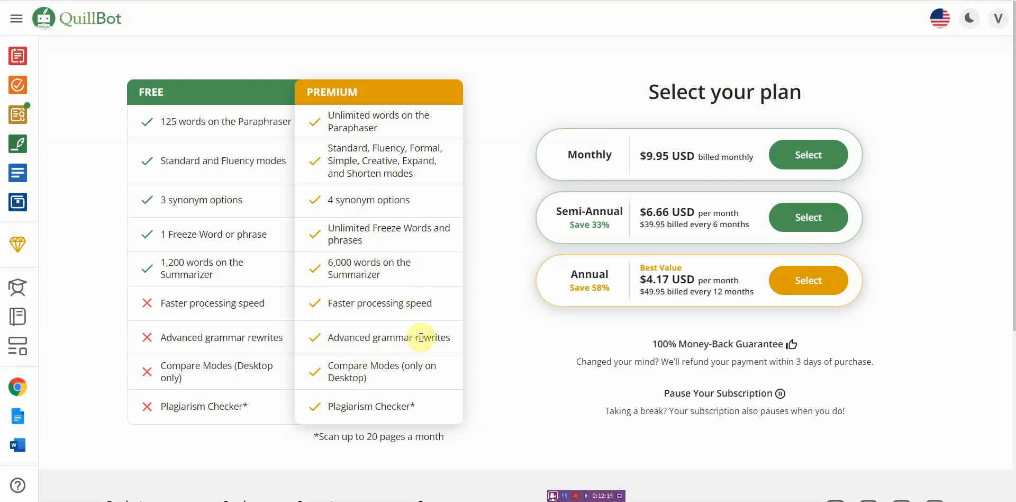
mouse_move(394, 342)
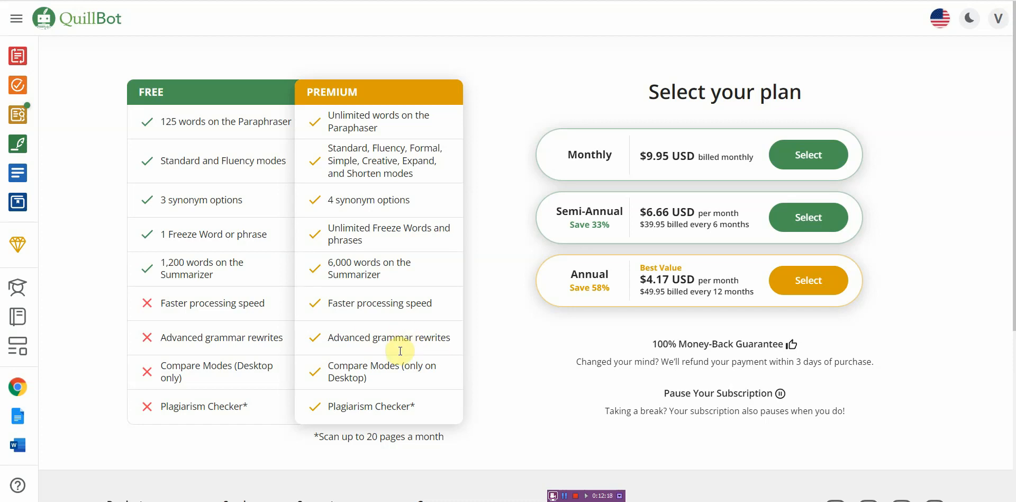
mouse_move(422, 323)
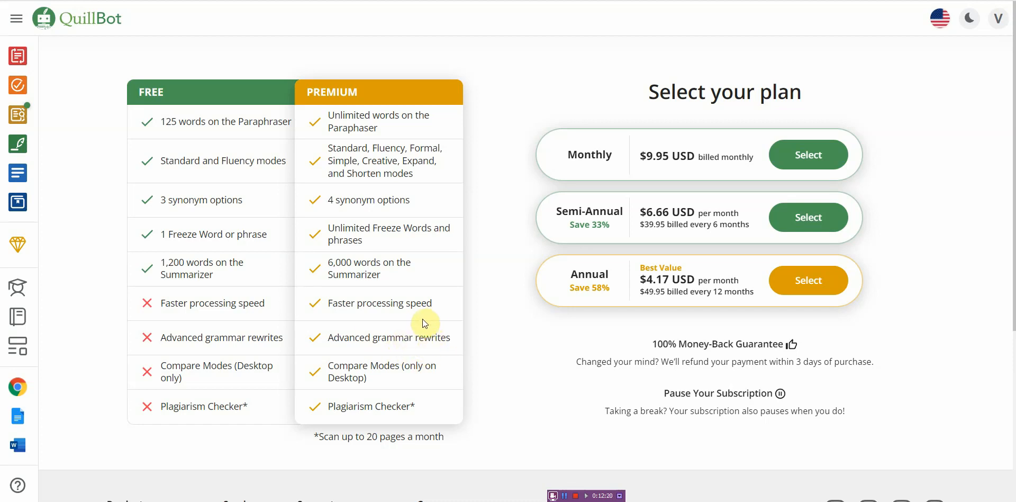
mouse_move(306, 421)
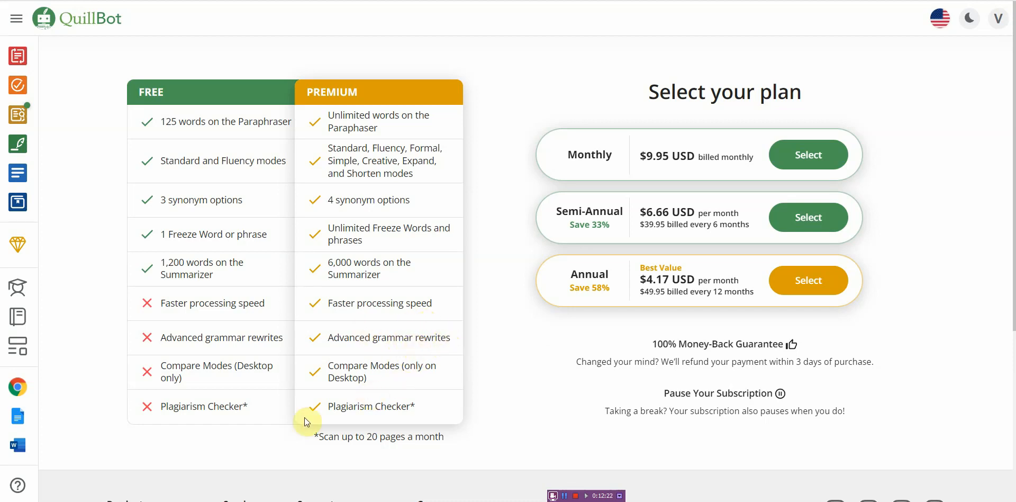
mouse_move(319, 439)
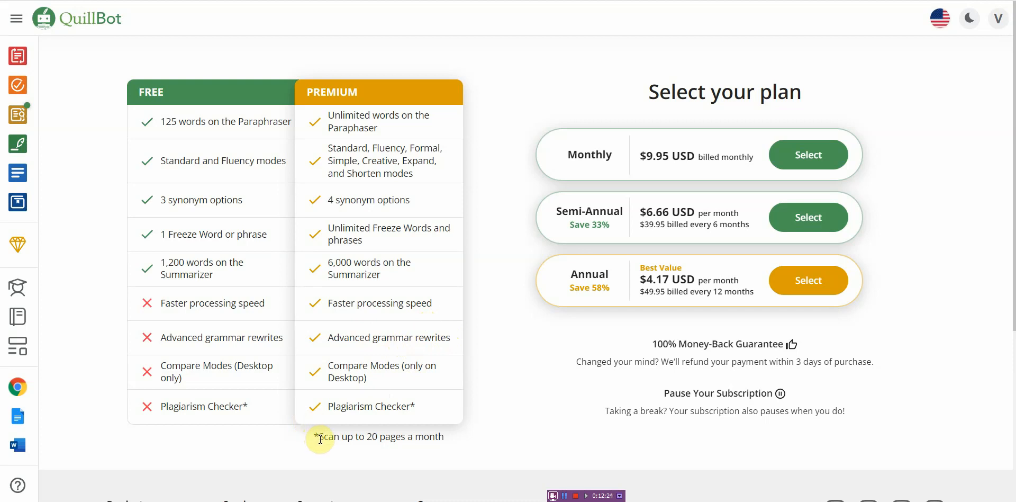
mouse_move(377, 387)
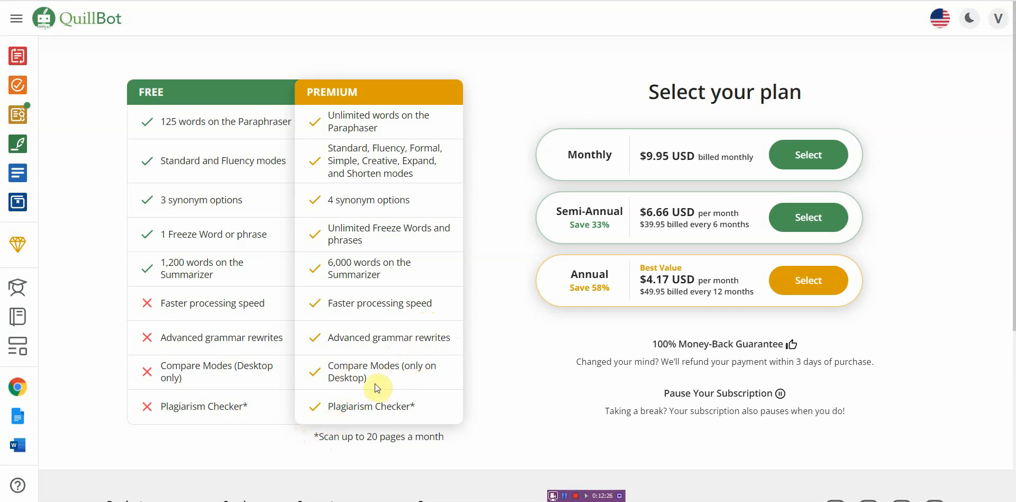
mouse_move(389, 410)
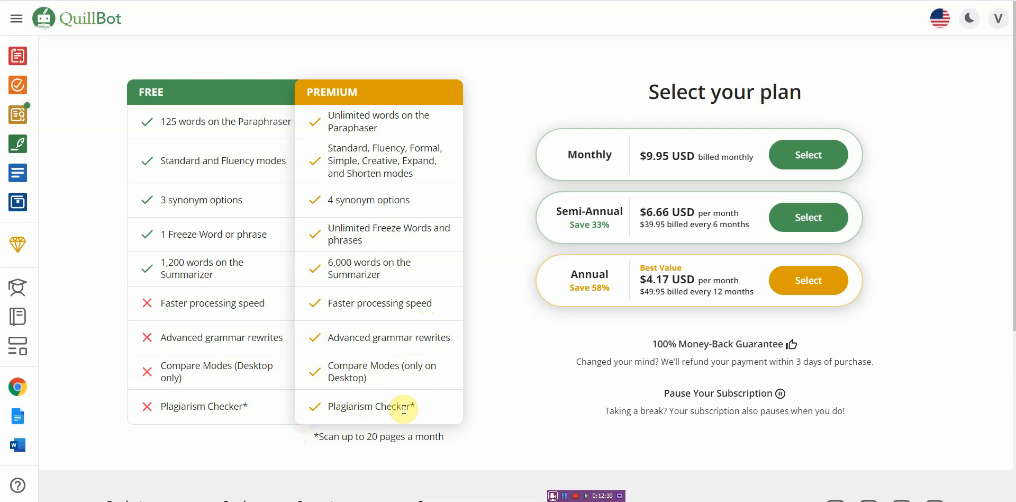
mouse_move(184, 70)
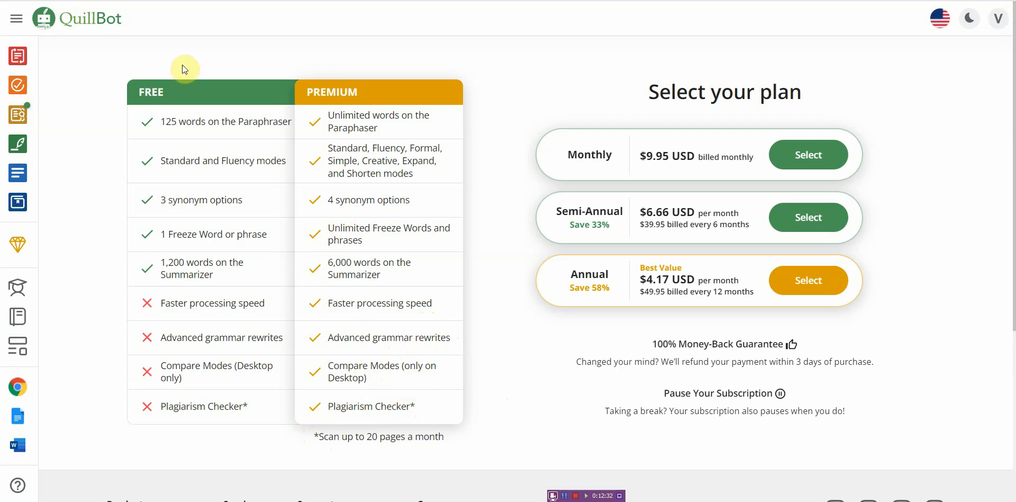
mouse_move(109, 31)
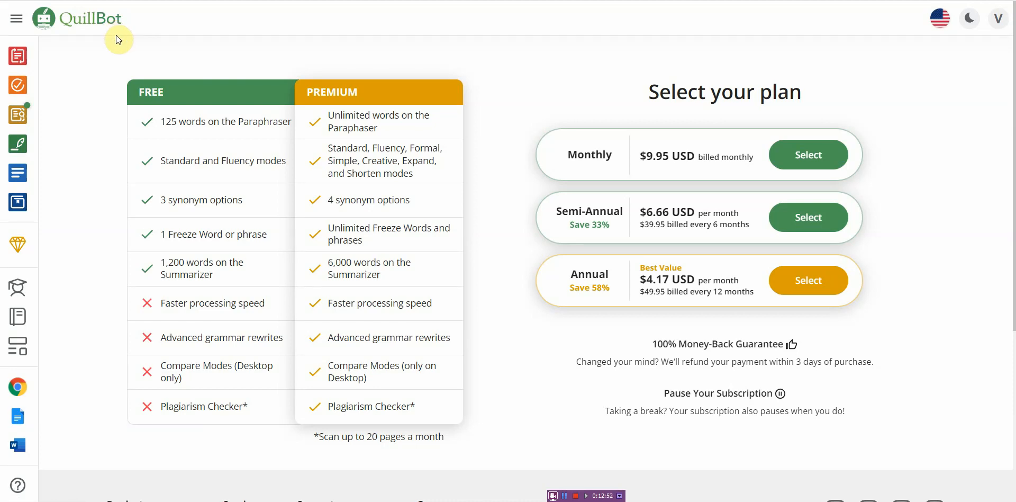
mouse_move(123, 33)
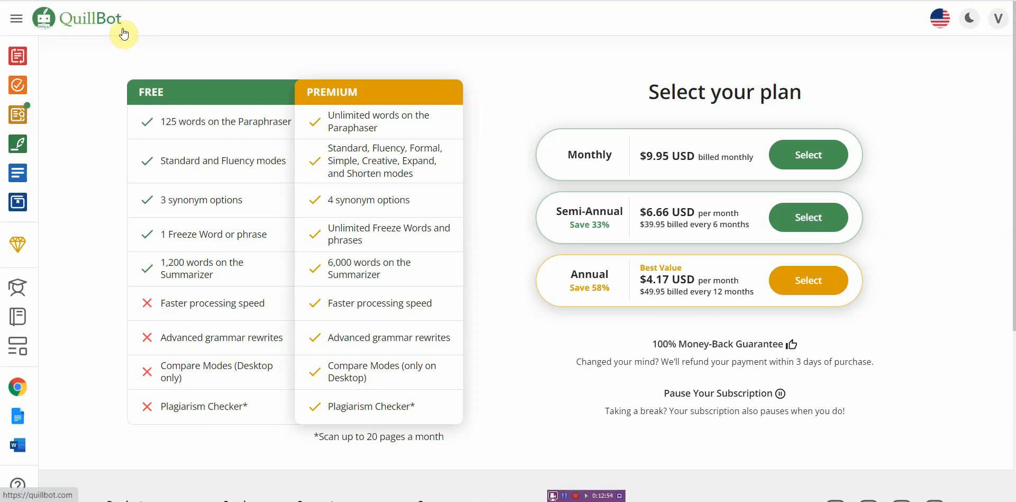
mouse_move(802, 24)
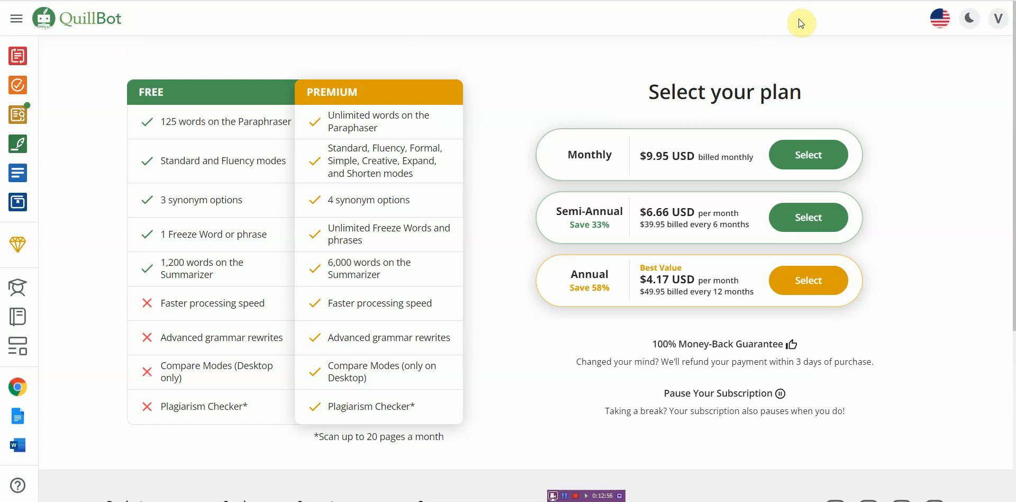
mouse_move(884, 70)
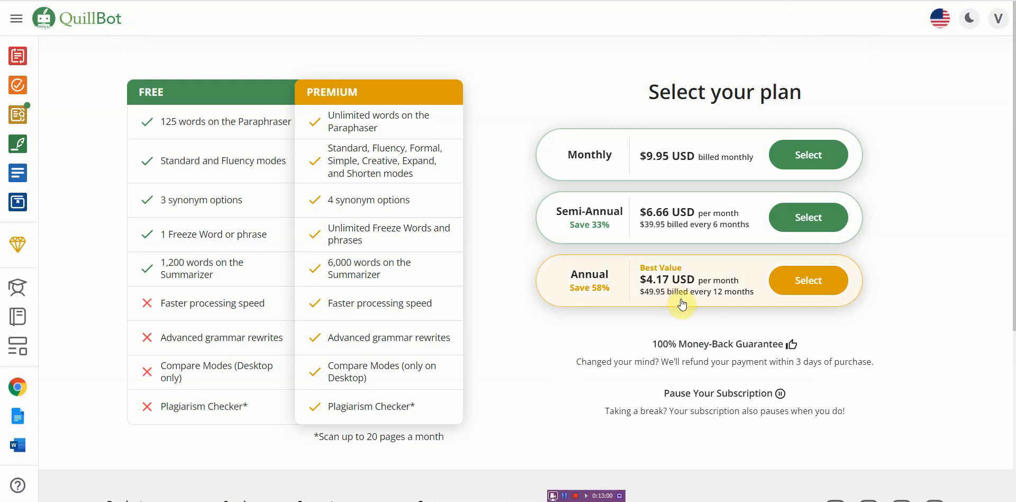
mouse_move(894, 113)
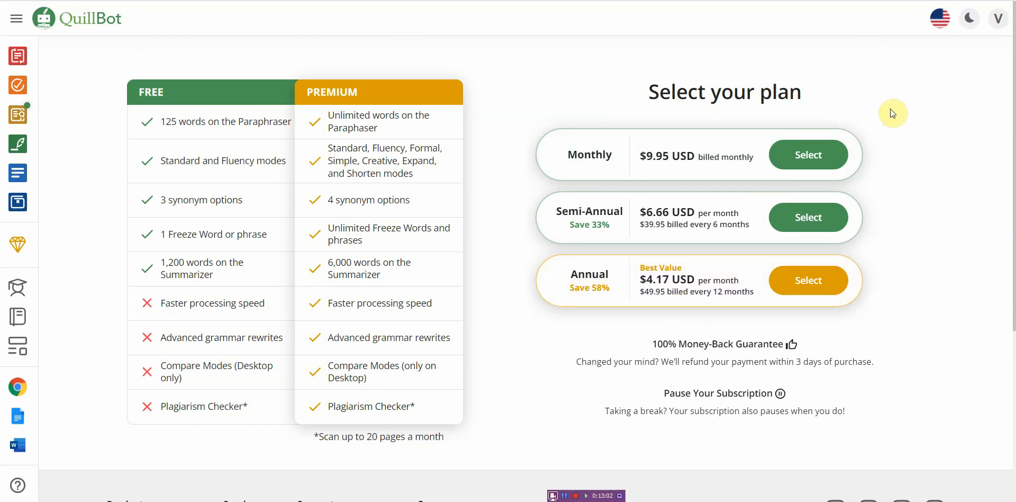
mouse_move(660, 305)
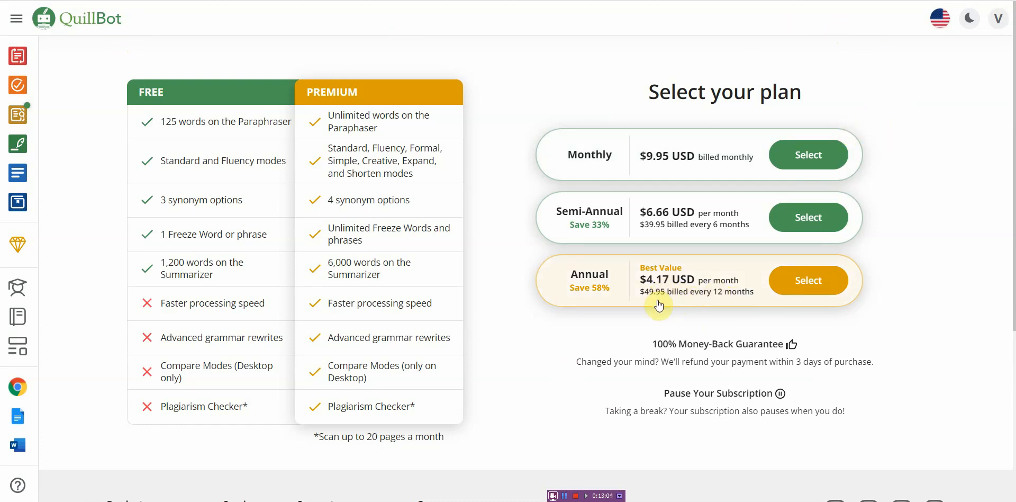
mouse_move(666, 293)
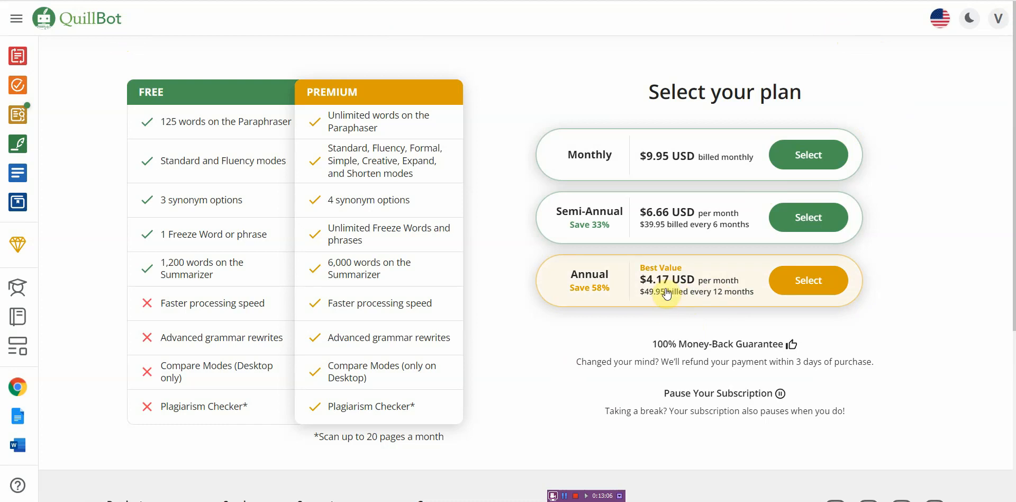
mouse_move(641, 367)
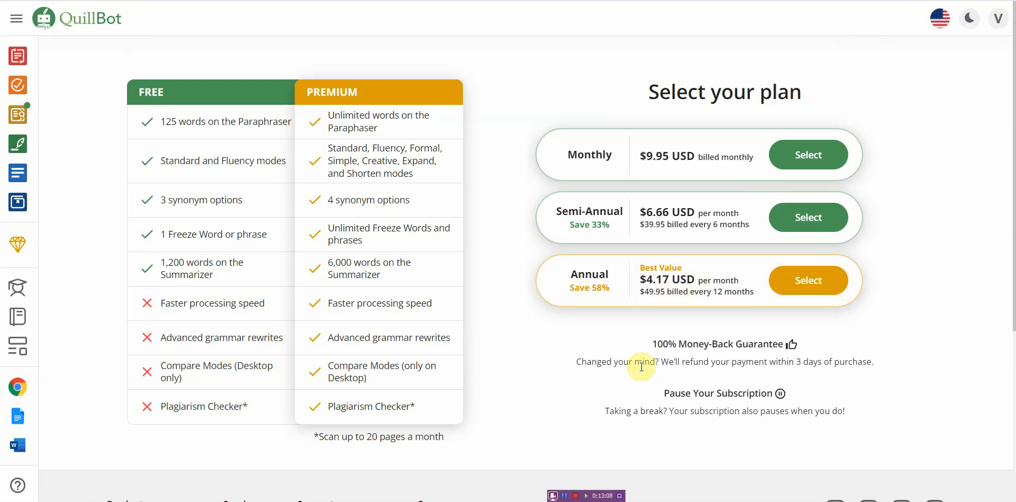
mouse_move(705, 283)
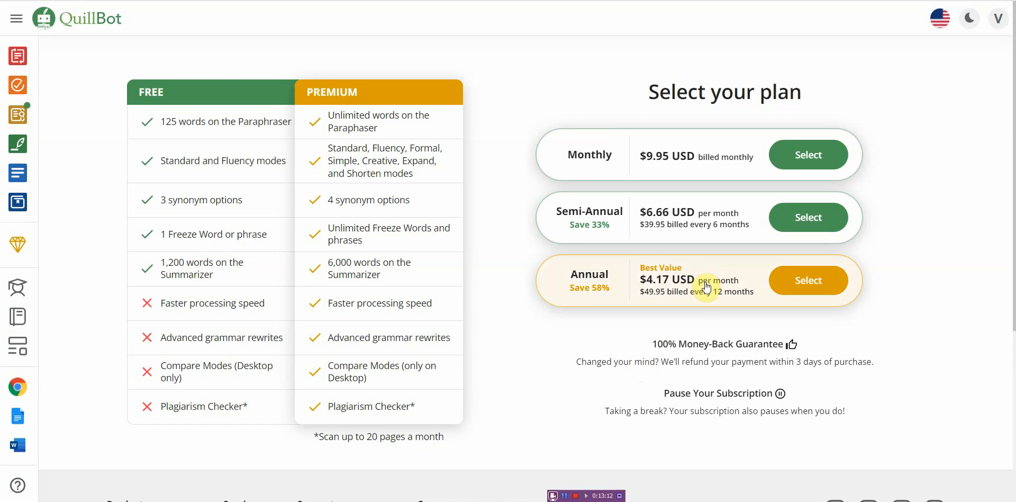
mouse_move(696, 294)
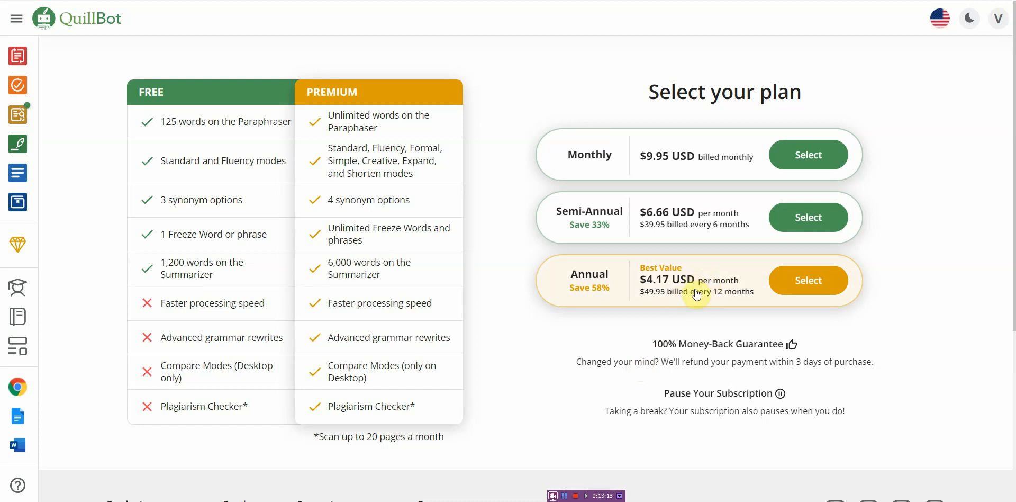
mouse_move(663, 310)
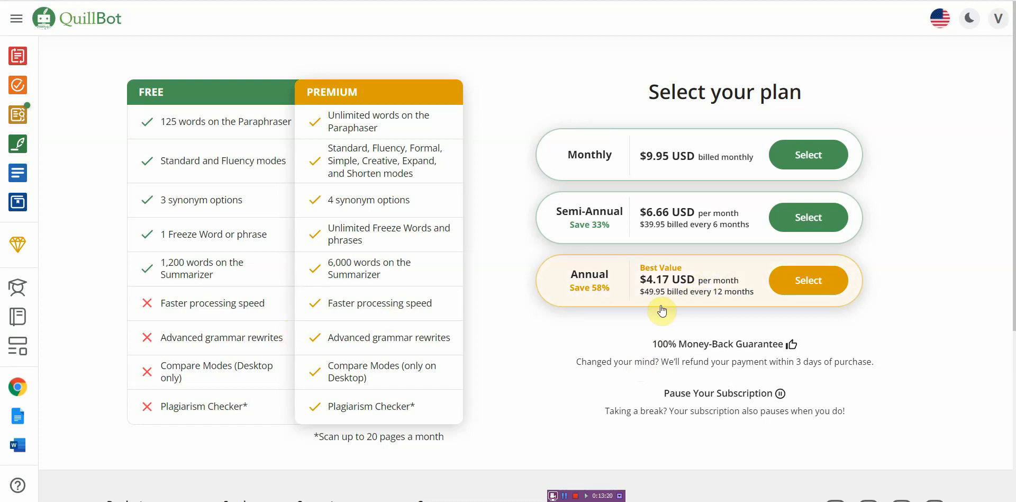
mouse_move(505, 373)
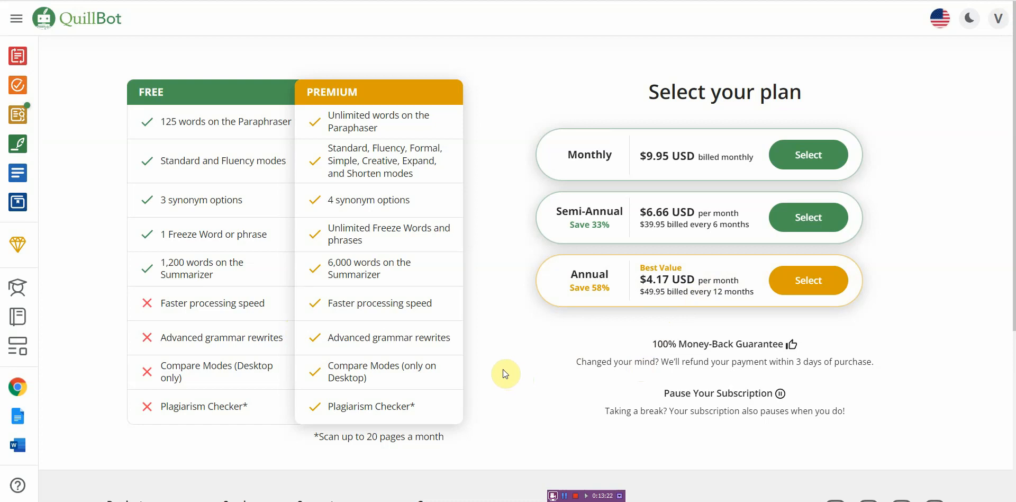
mouse_move(691, 290)
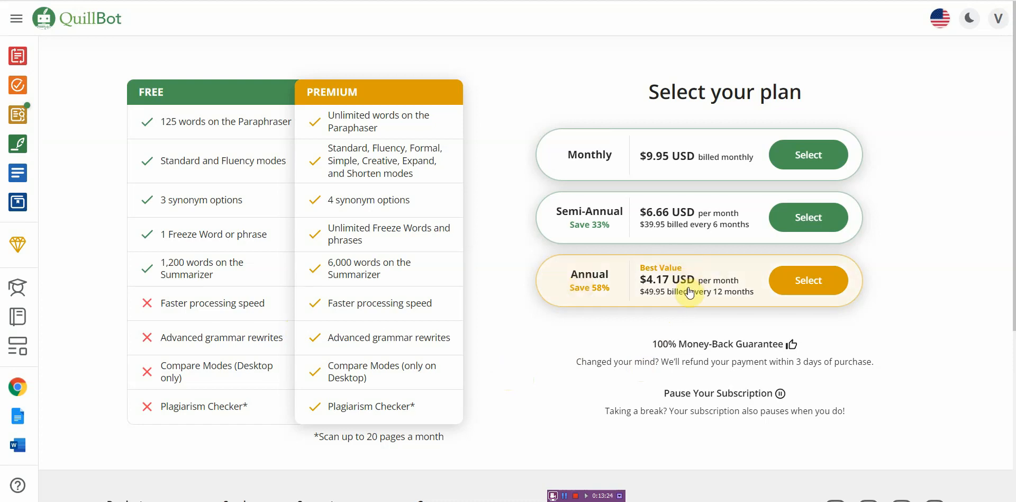
mouse_move(688, 299)
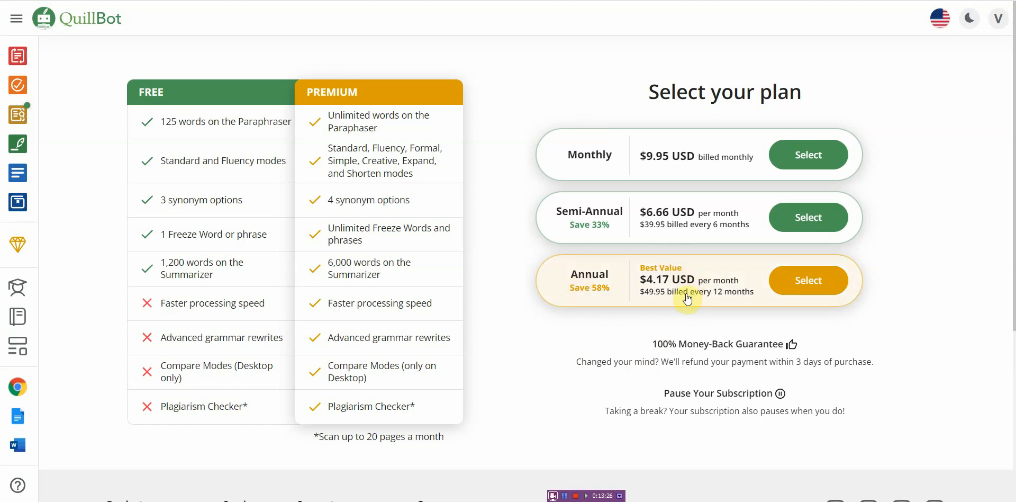
mouse_move(678, 300)
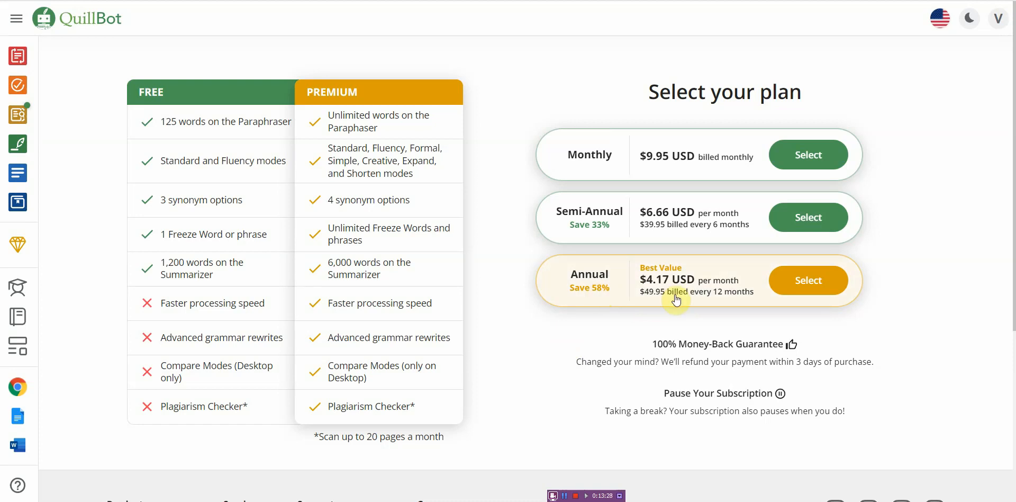
mouse_move(132, 117)
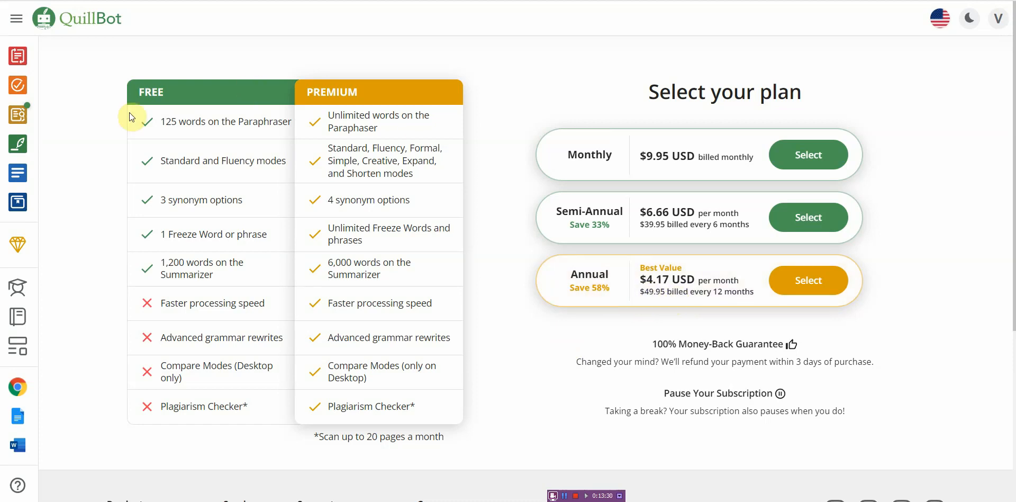
mouse_move(916, 225)
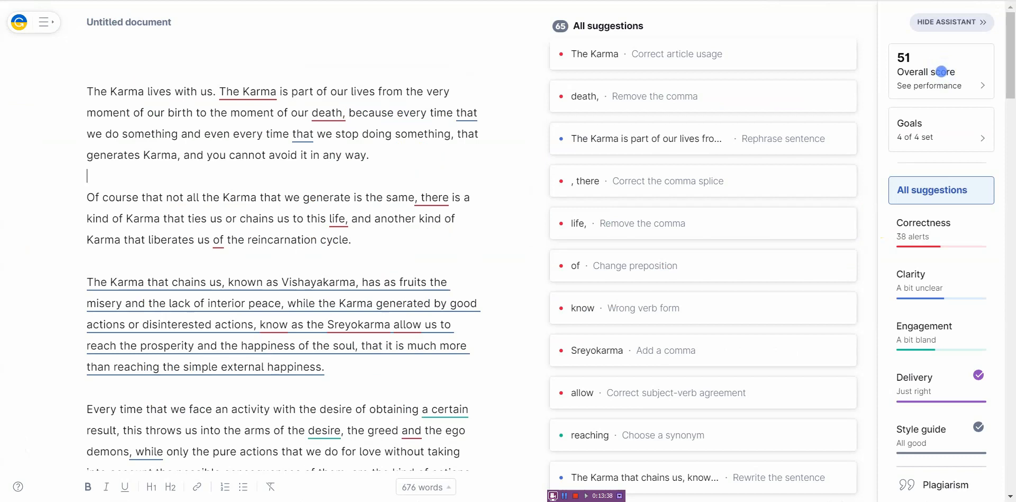
mouse_move(24, 34)
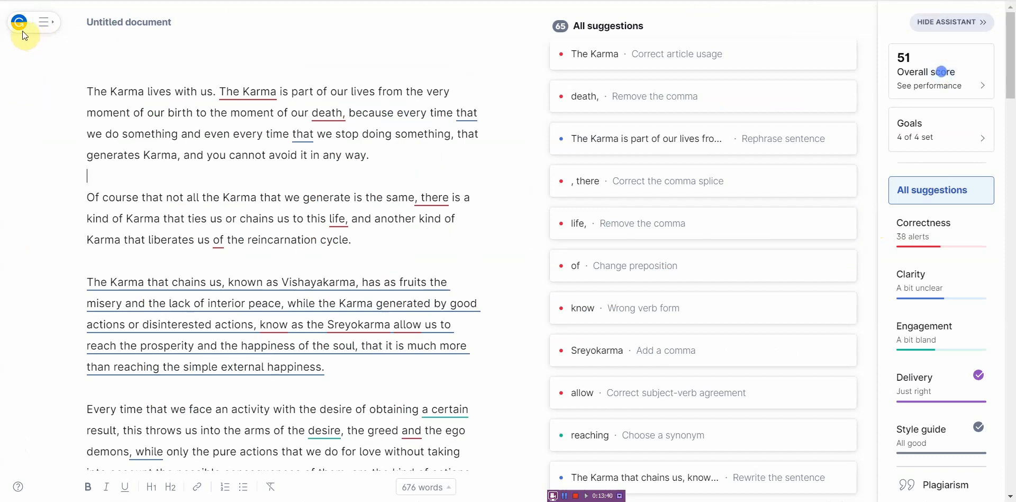
Step: Bring up the Grammarly extension panel and dismiss its Chrome extension notice
click(18, 21)
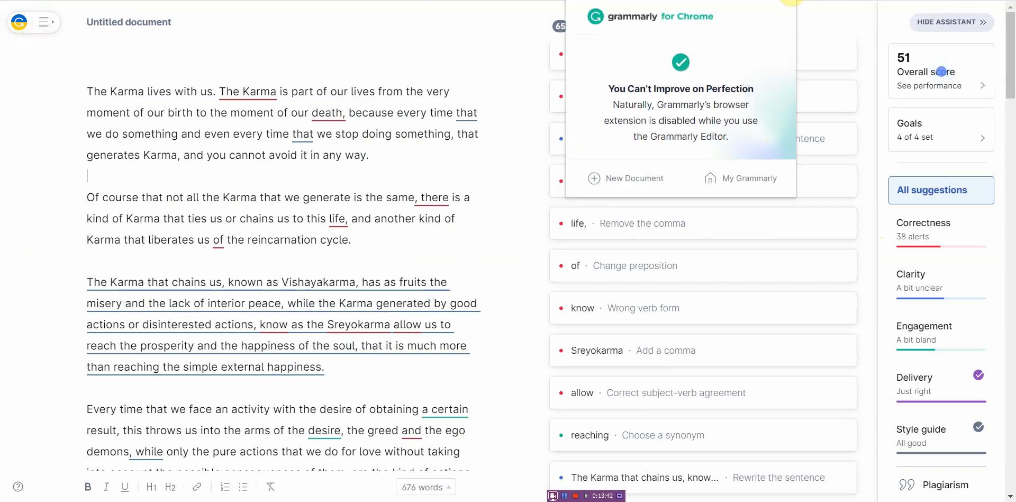
mouse_move(629, 181)
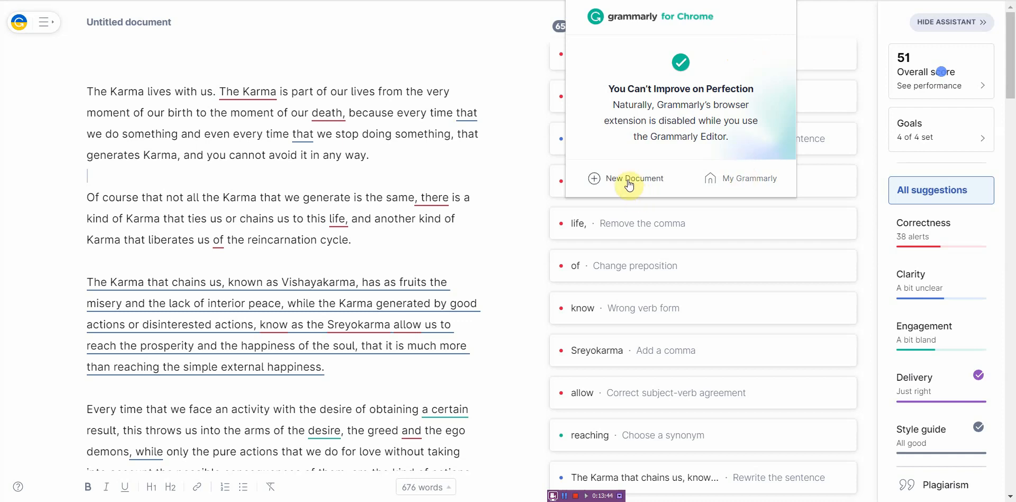
click(633, 178)
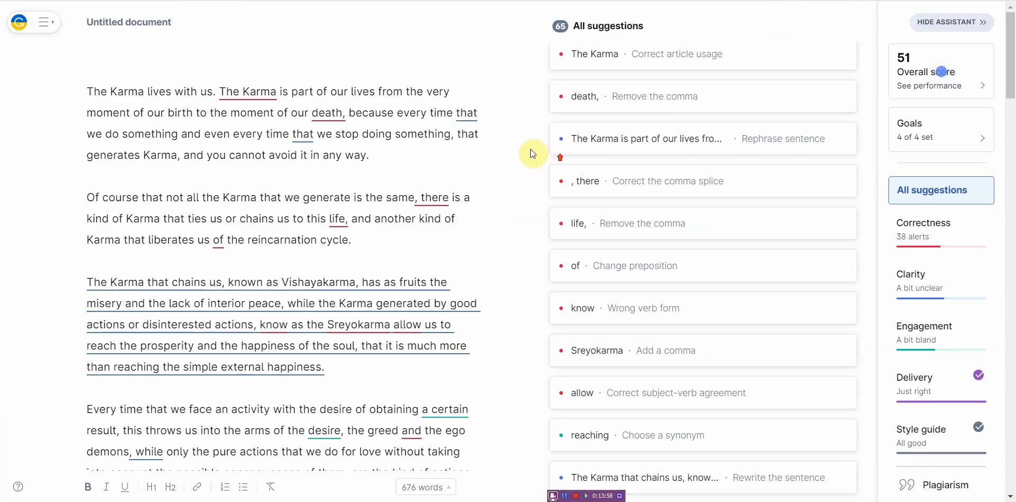
mouse_move(18, 21)
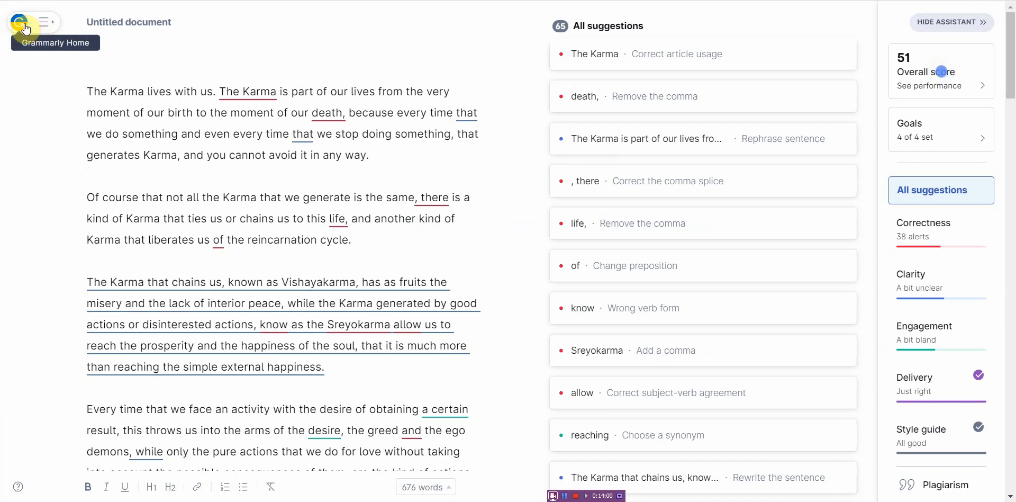
Step: Go to Grammarly Home and up to the top of the Free, Premium and Business plans page
click(18, 22)
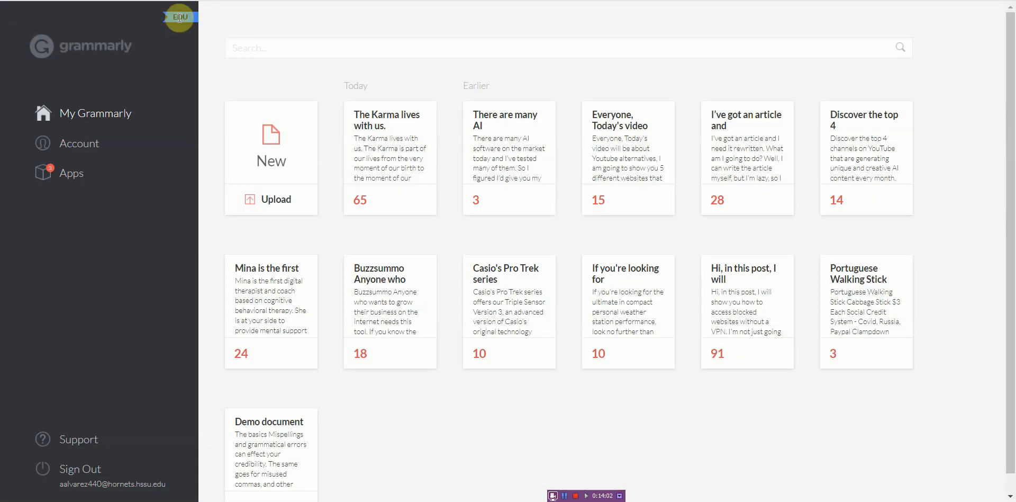
mouse_move(840, 135)
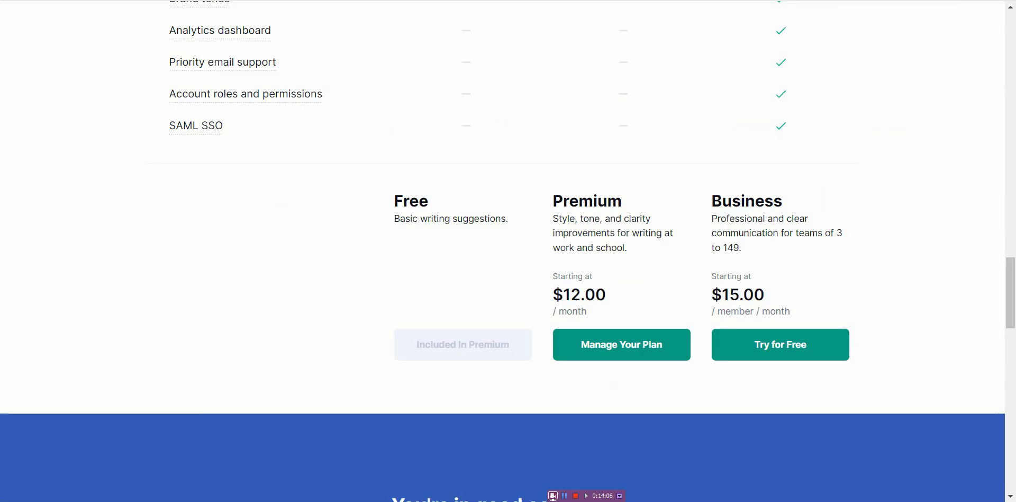
scroll(up, 3)
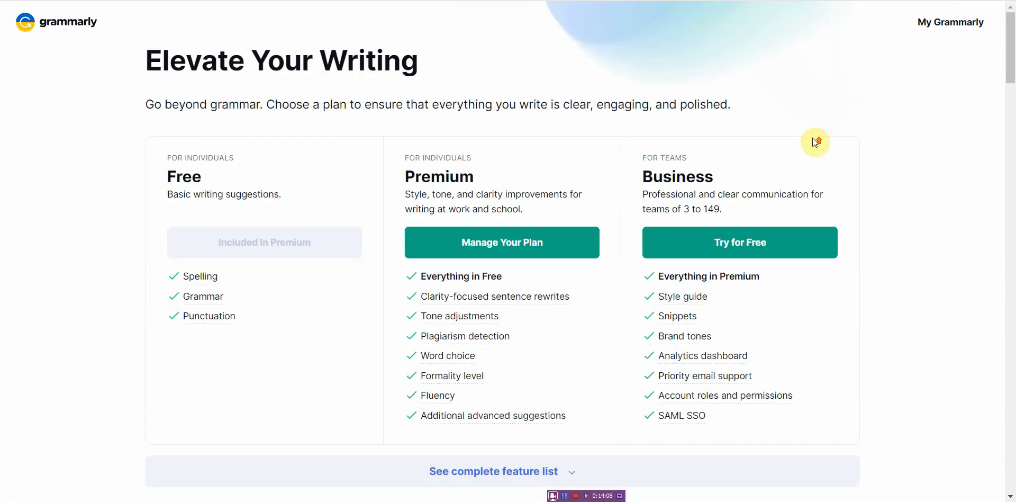
mouse_move(830, 58)
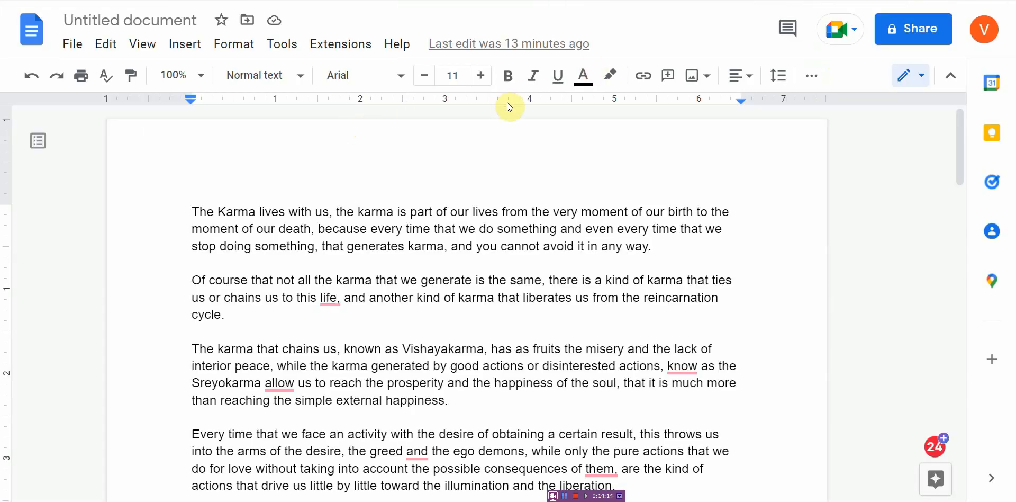
mouse_move(105, 75)
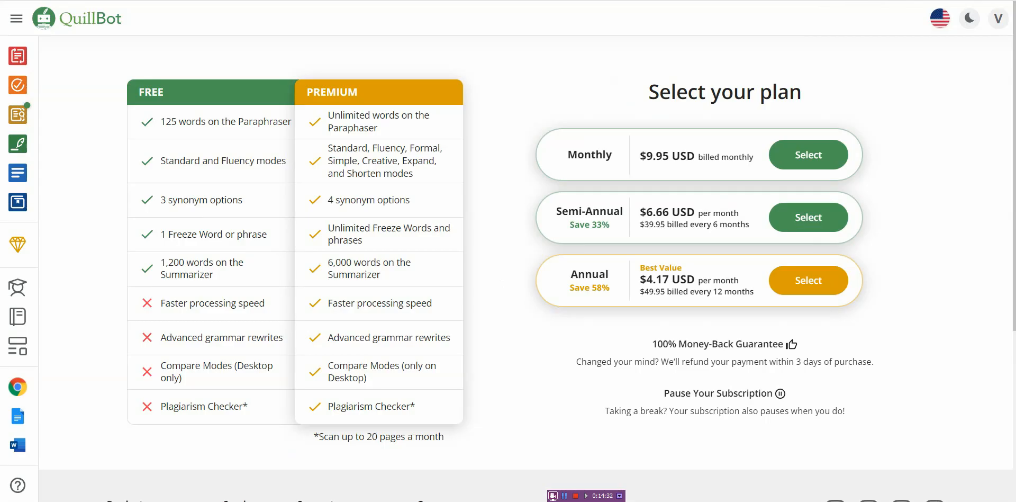
mouse_move(327, 62)
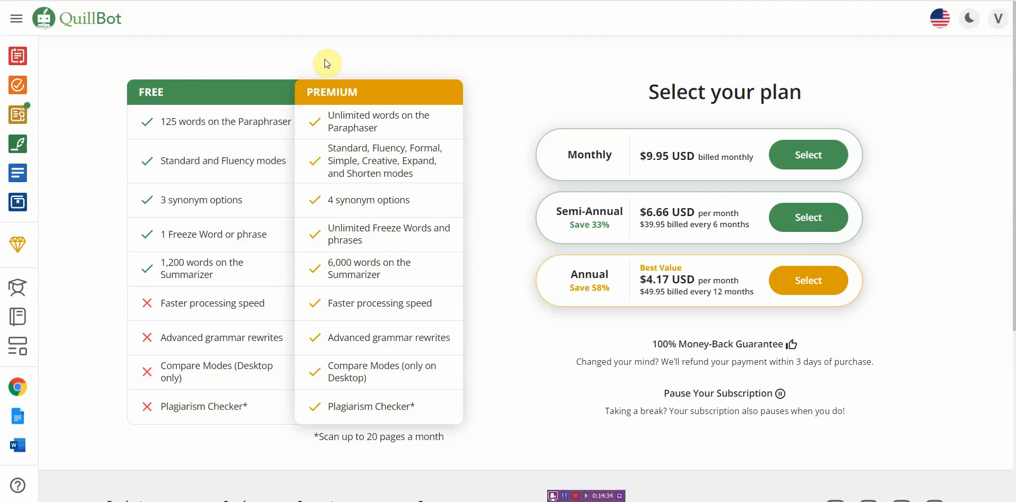